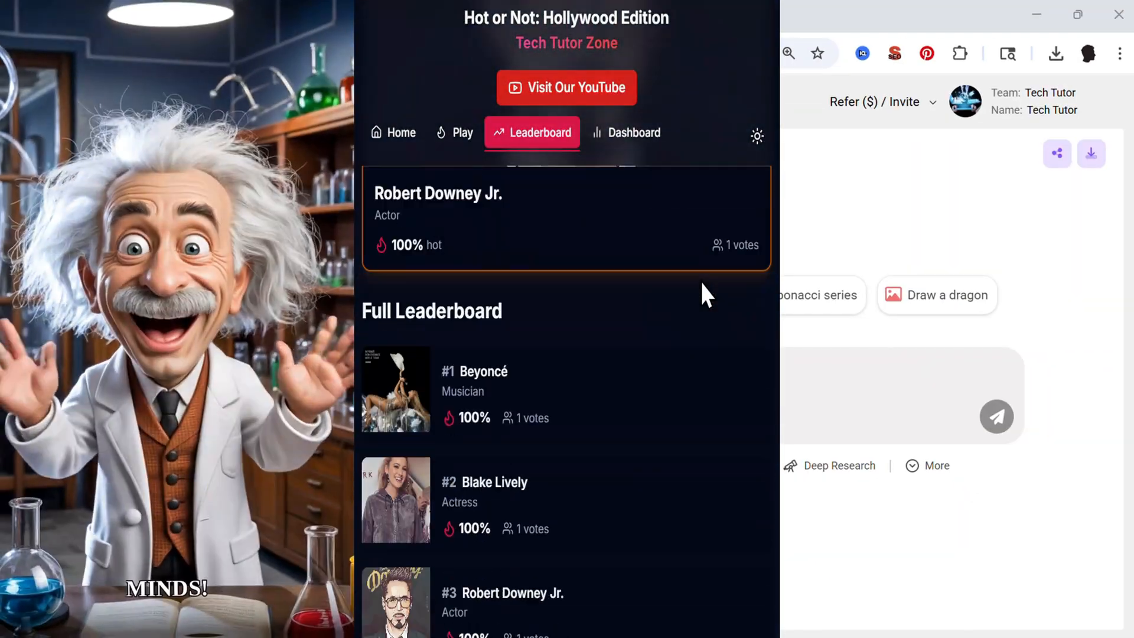
Step: View the Hot or Not vote statistics dashboard, then start the celebrity voting game
{"action": "left_click", "coordinate": [635, 132]}
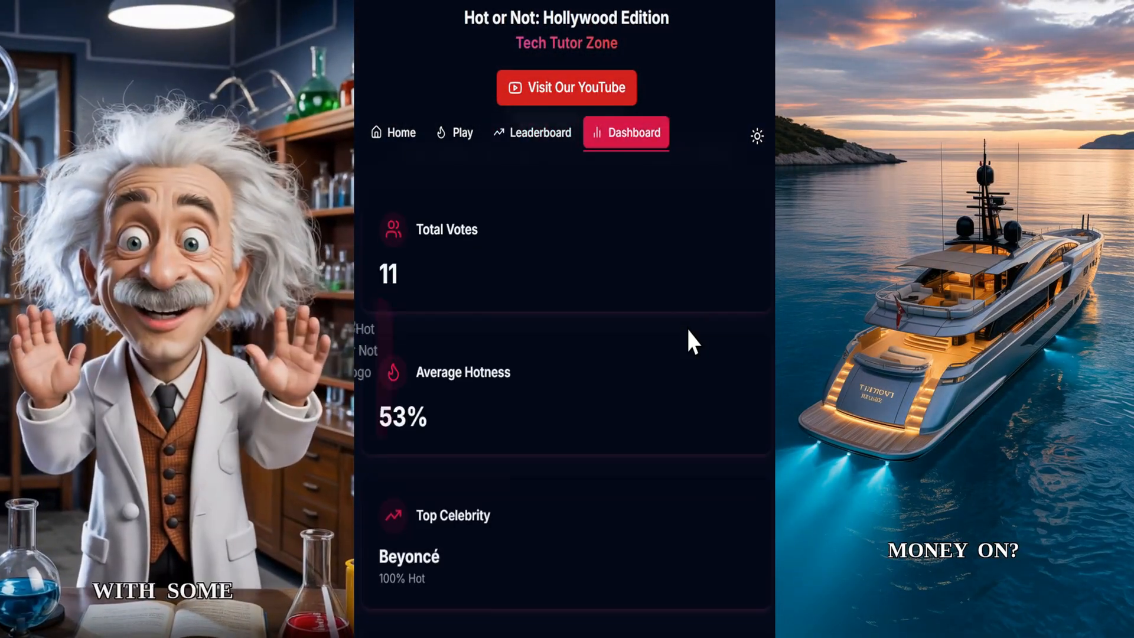
{"action": "left_click", "coordinate": [455, 132]}
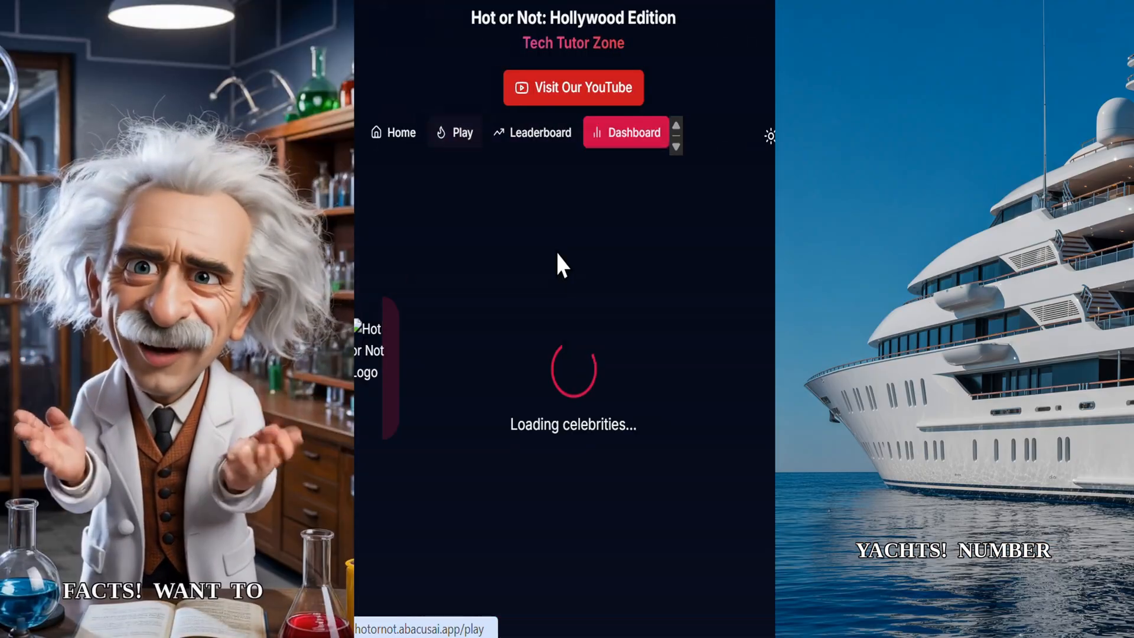
{"action": "left_click", "coordinate": [455, 132]}
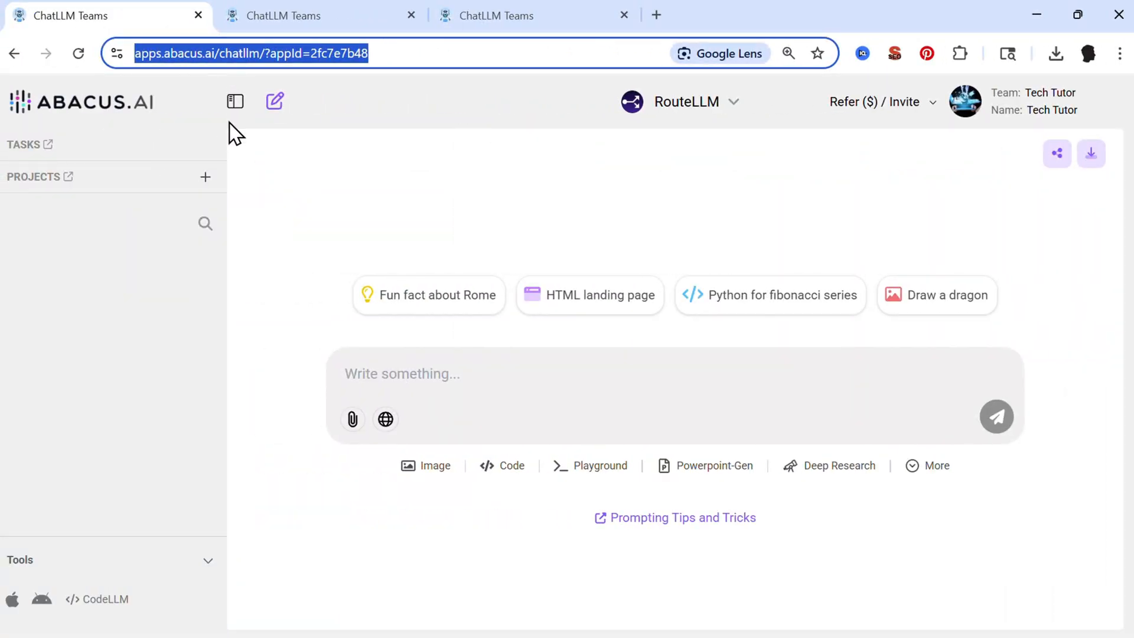
{"action": "mouse_move", "coordinate": [464, 156]}
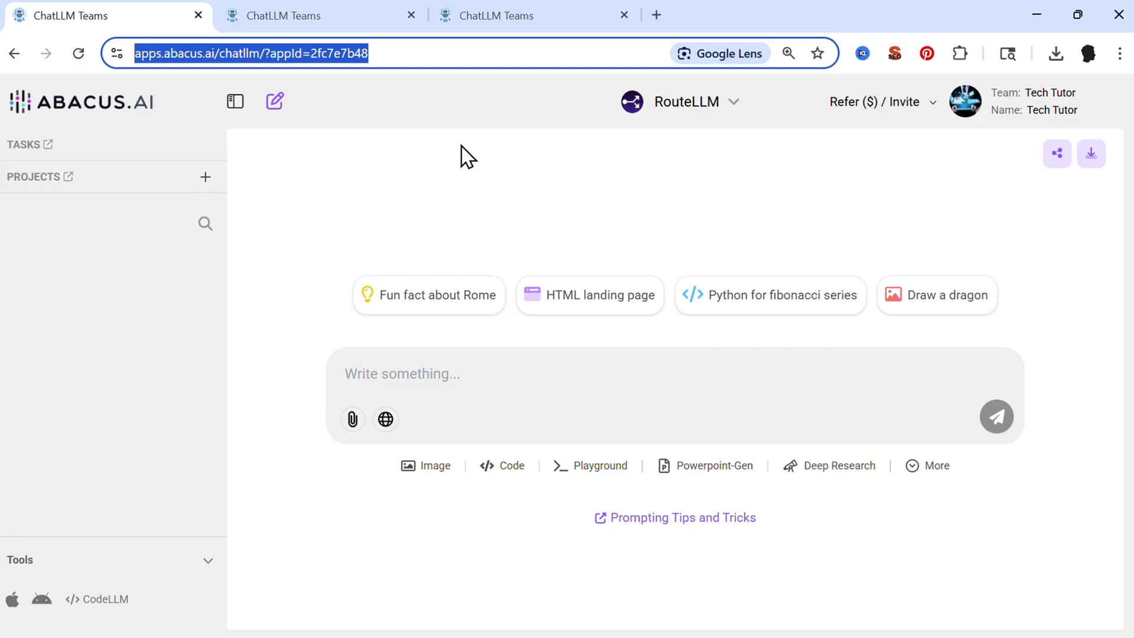
Step: Browse the RouteLLM chat model list, then reveal the extra tools list
{"action": "left_click", "coordinate": [521, 375]}
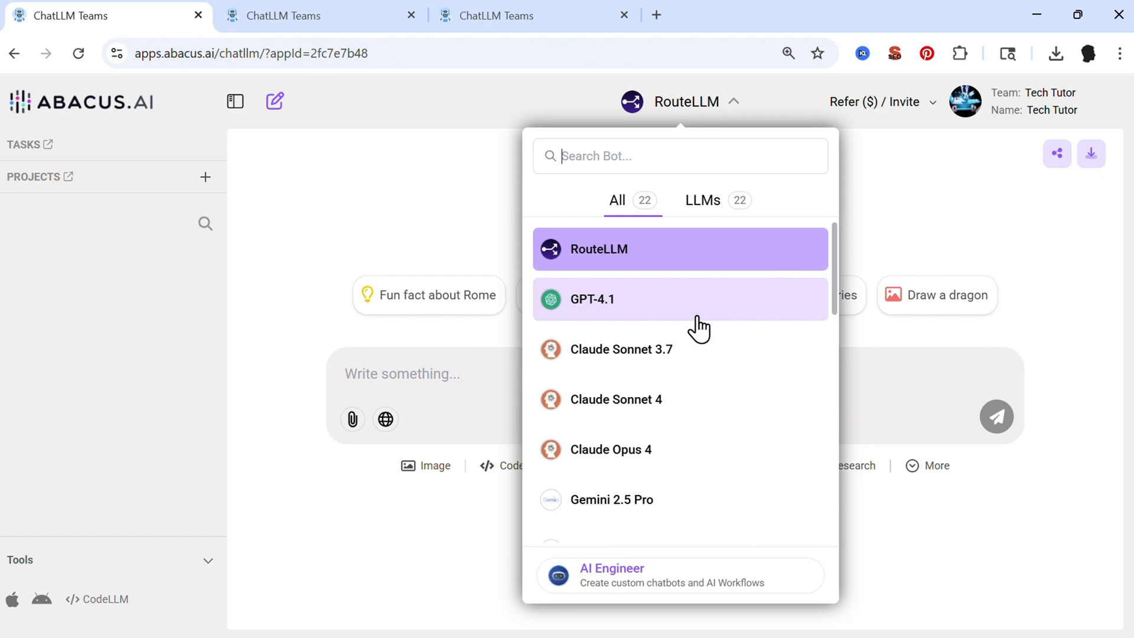
{"action": "scroll", "scroll_direction": "down", "scroll_amount": 3}
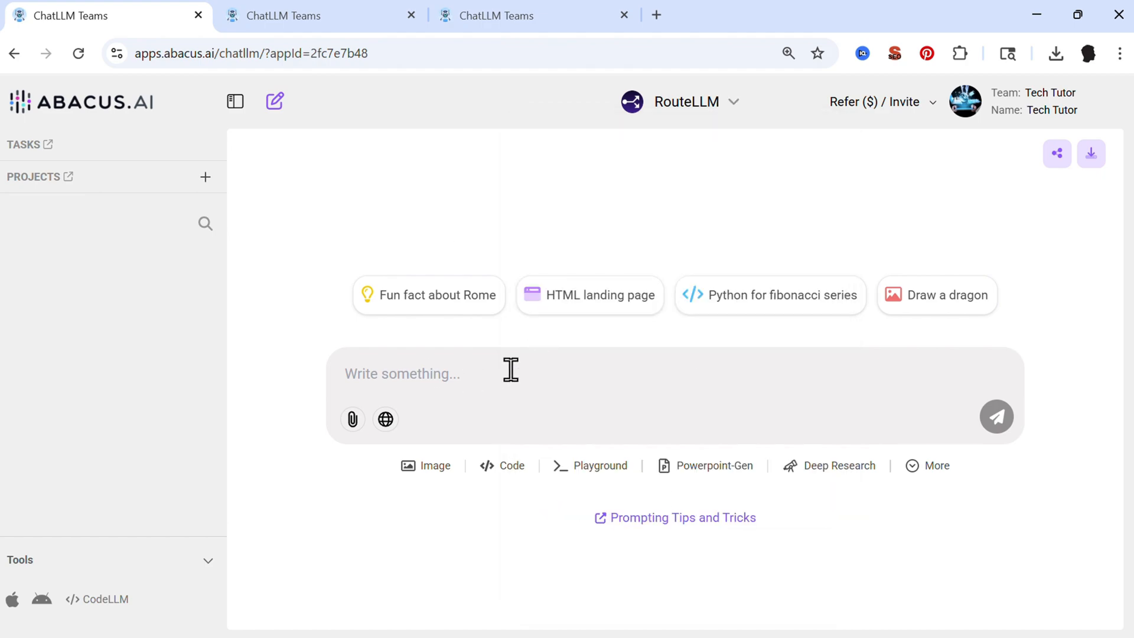
{"action": "left_click", "coordinate": [936, 465]}
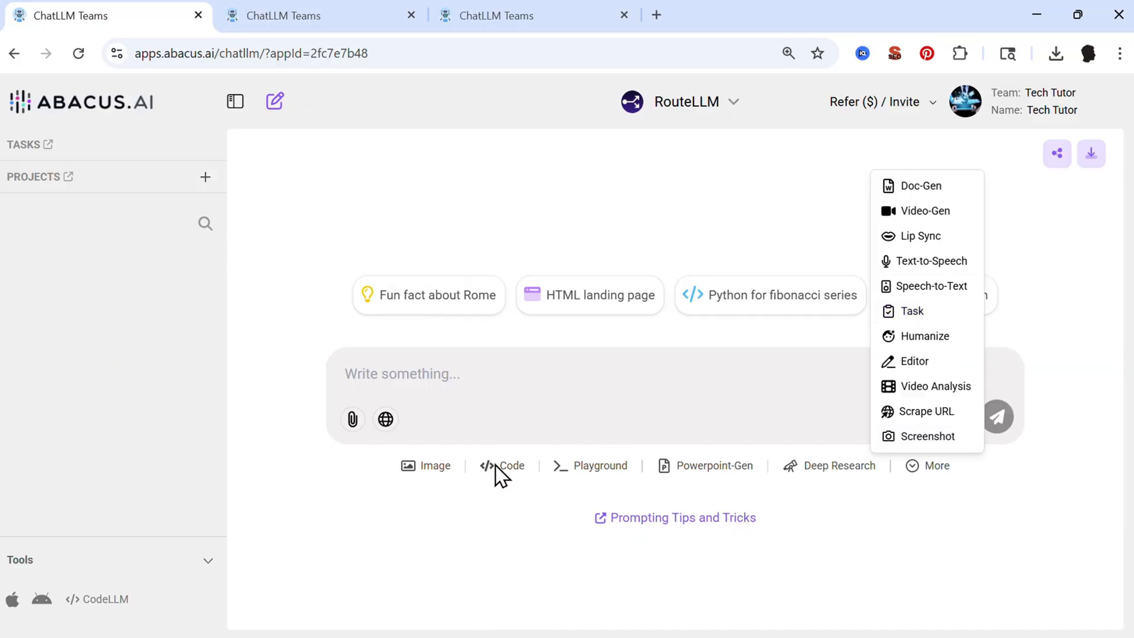
{"action": "mouse_move", "coordinate": [912, 311]}
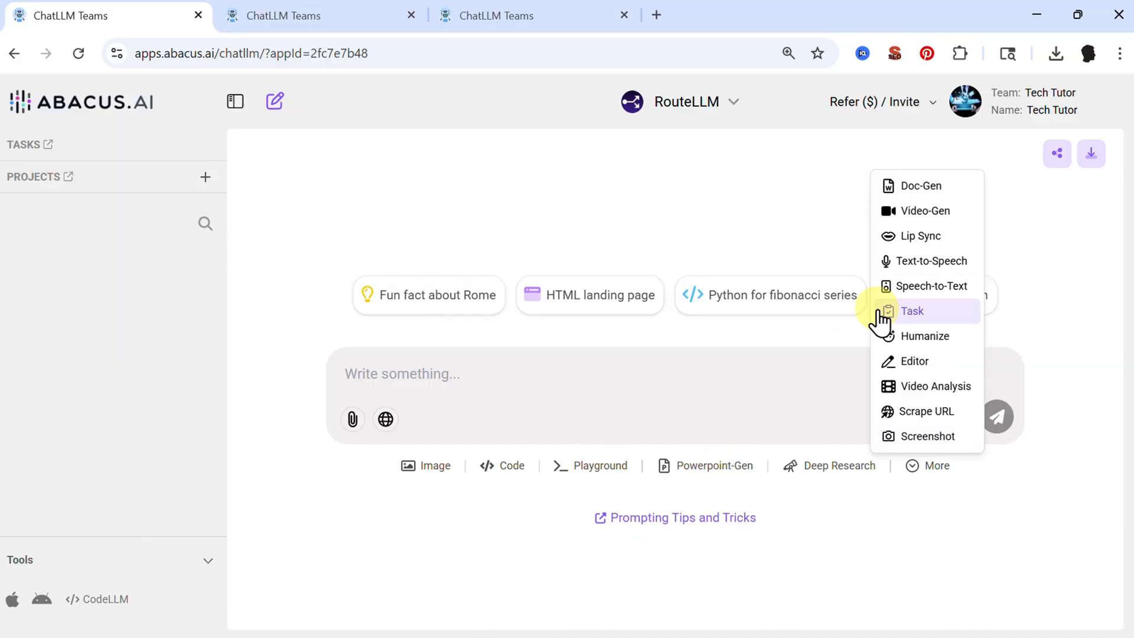
{"action": "mouse_move", "coordinate": [932, 261]}
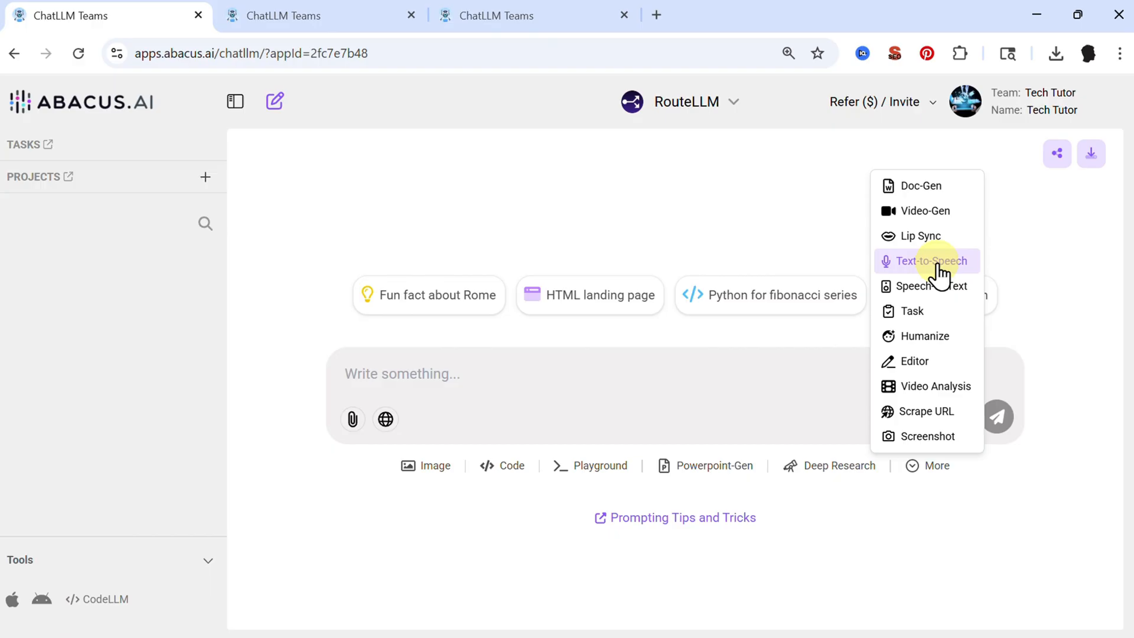
{"action": "mouse_move", "coordinate": [922, 345]}
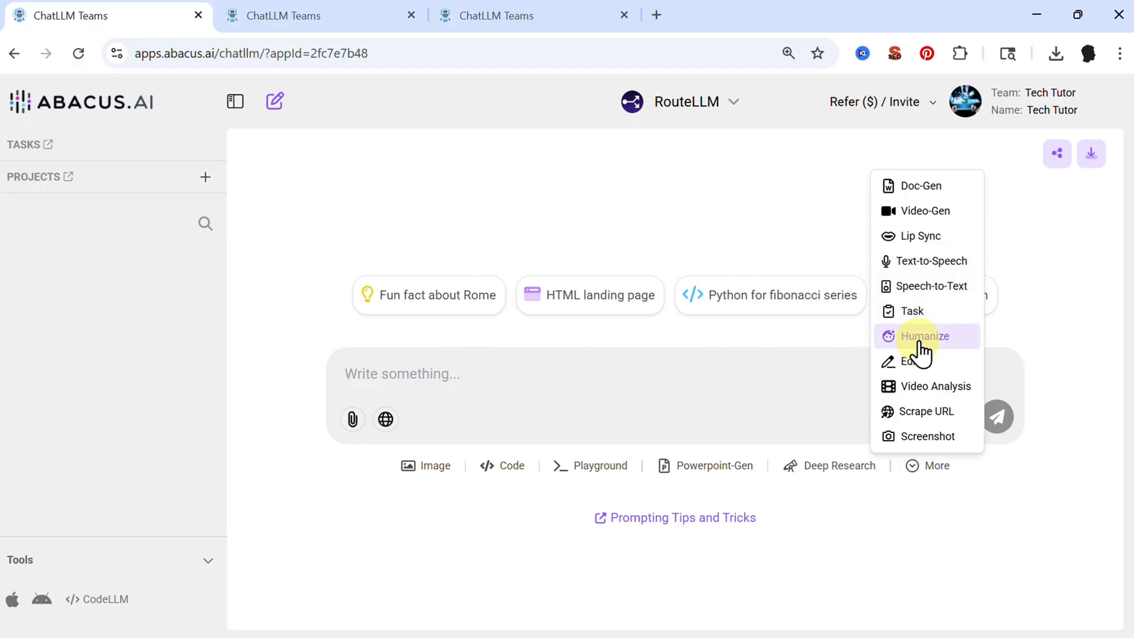
{"action": "mouse_move", "coordinate": [738, 224]}
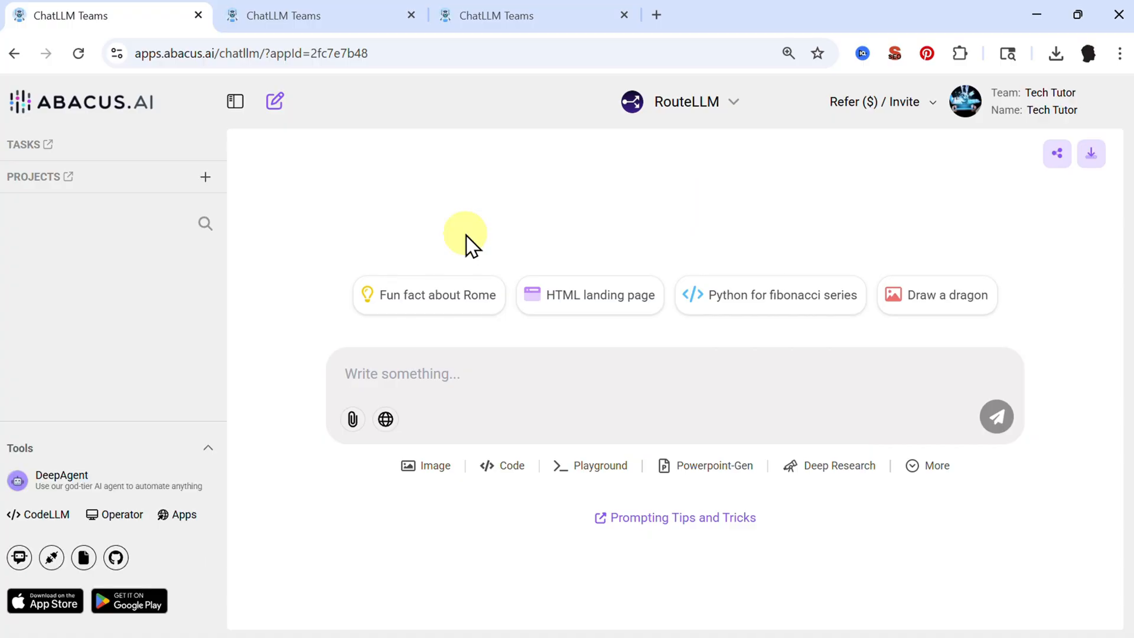
{"action": "mouse_move", "coordinate": [61, 483]}
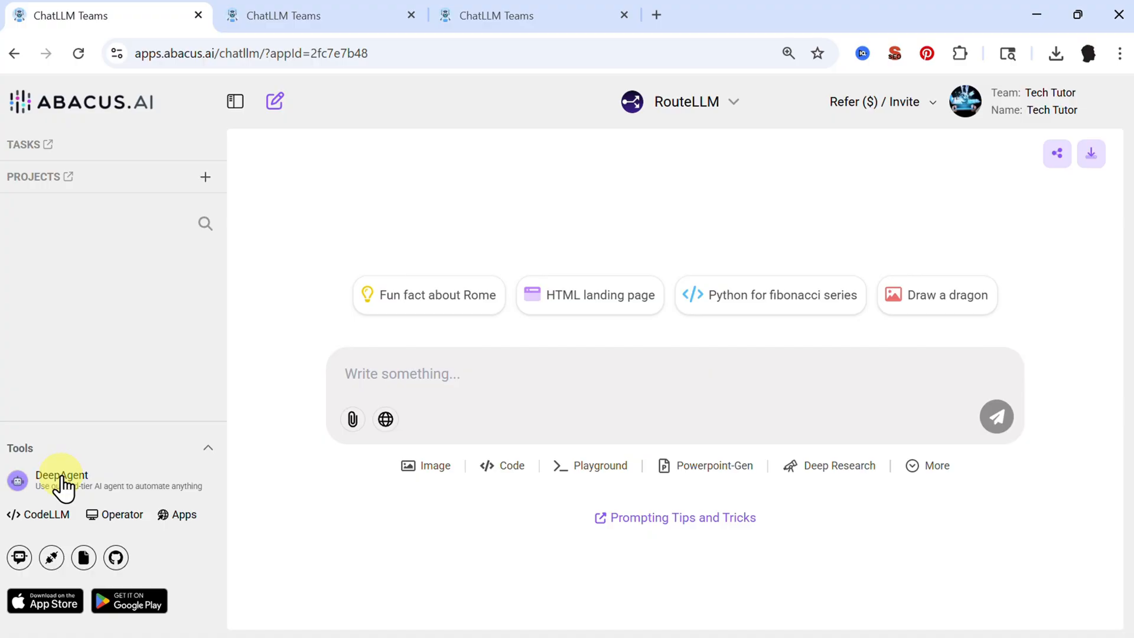
Step: Open DeepAgent and select the past reel task about the five most expensive yachts
{"action": "left_click", "coordinate": [62, 475]}
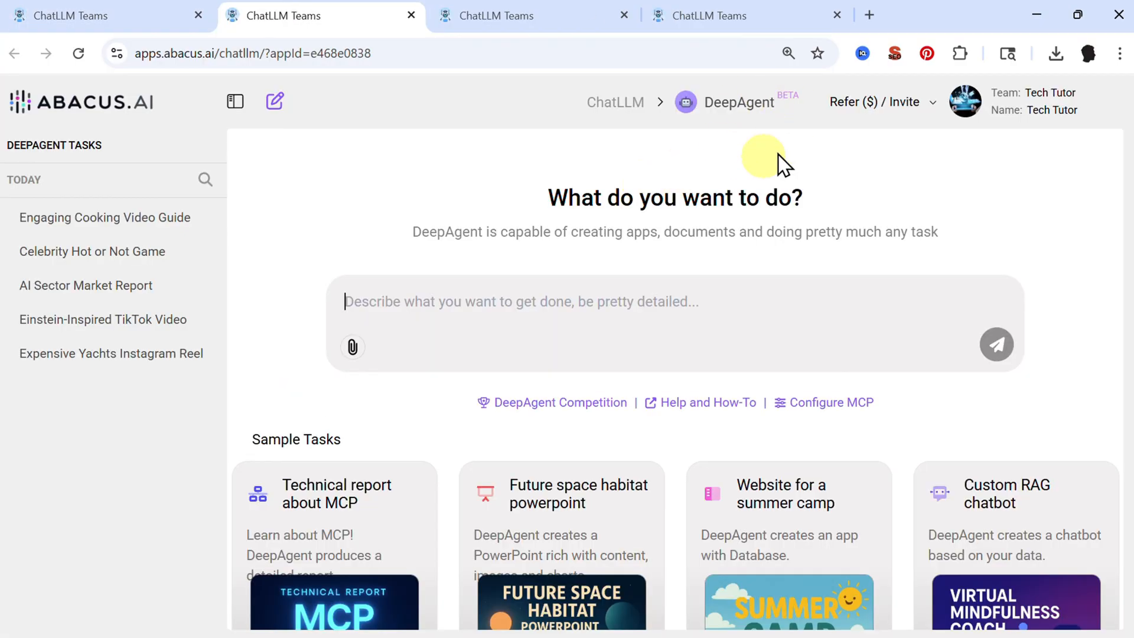
{"action": "mouse_move", "coordinate": [598, 309]}
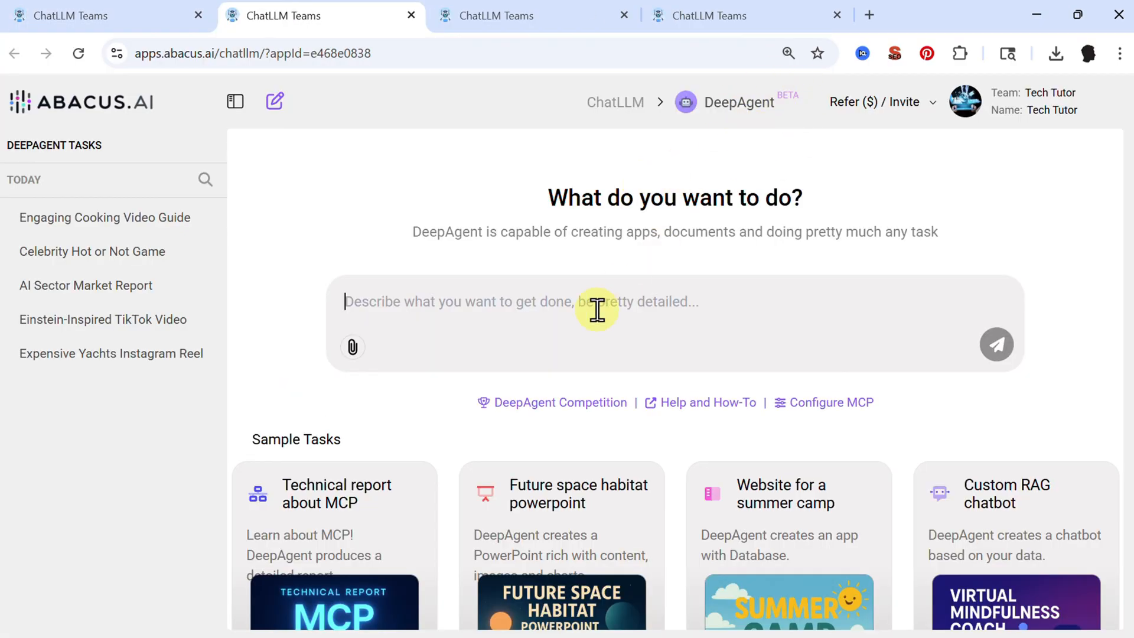
{"action": "mouse_move", "coordinate": [554, 311]}
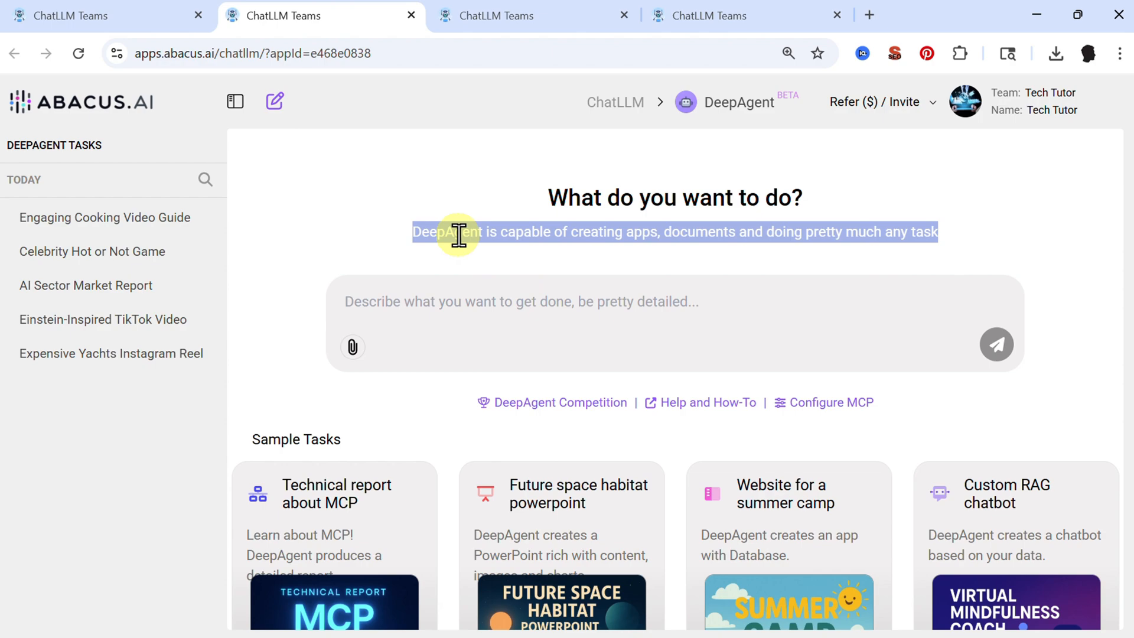
{"action": "mouse_move", "coordinate": [734, 240]}
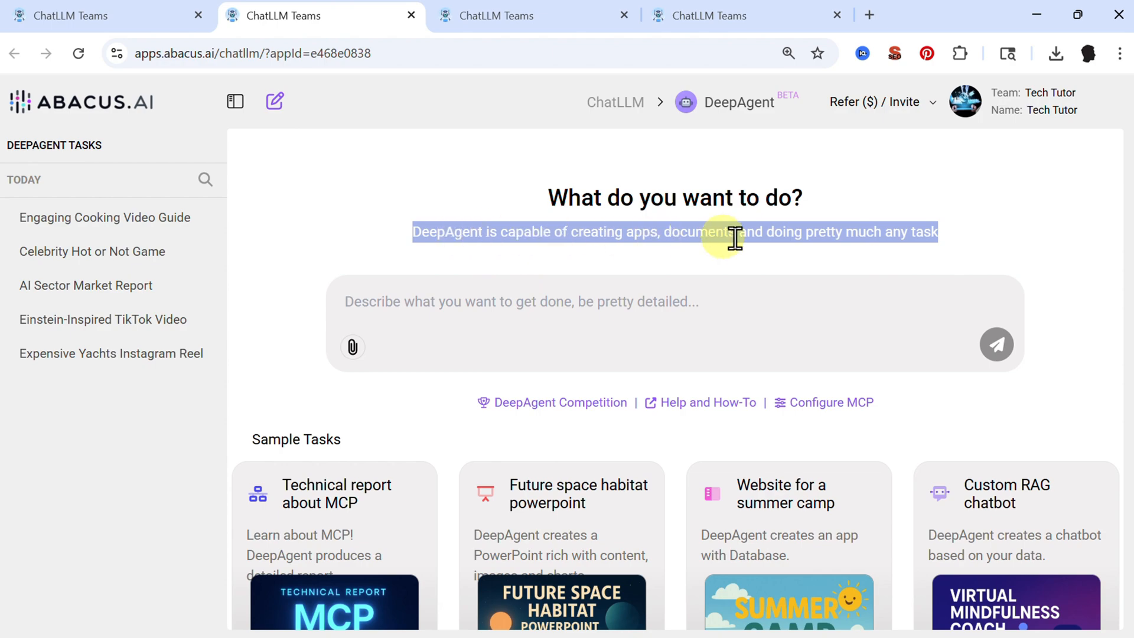
{"action": "mouse_move", "coordinate": [874, 237]}
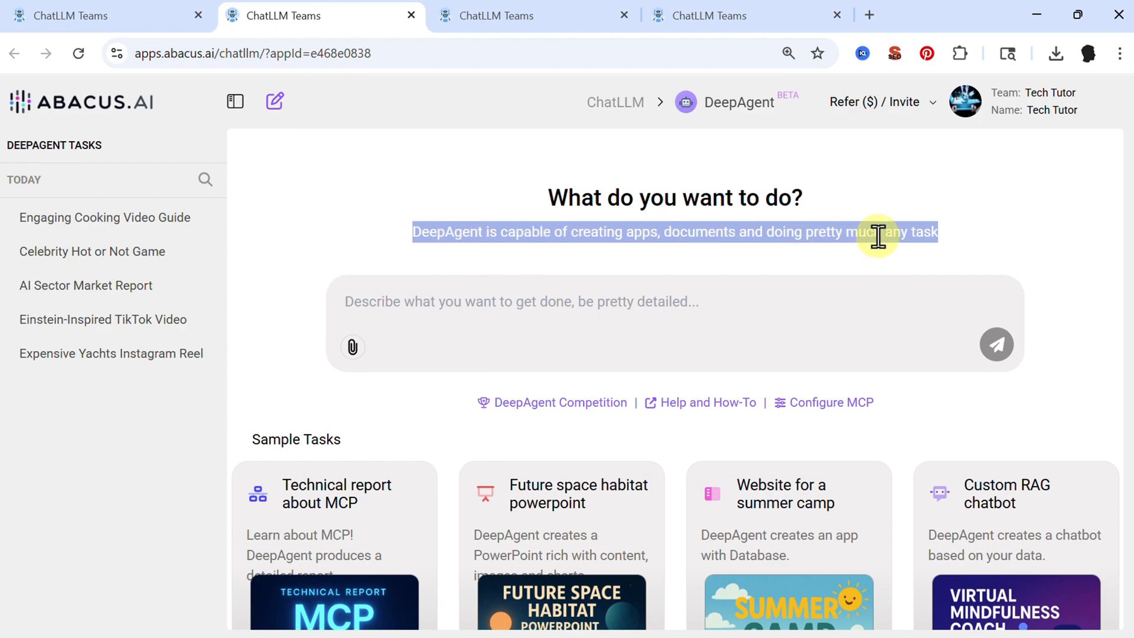
{"action": "left_click", "coordinate": [547, 302]}
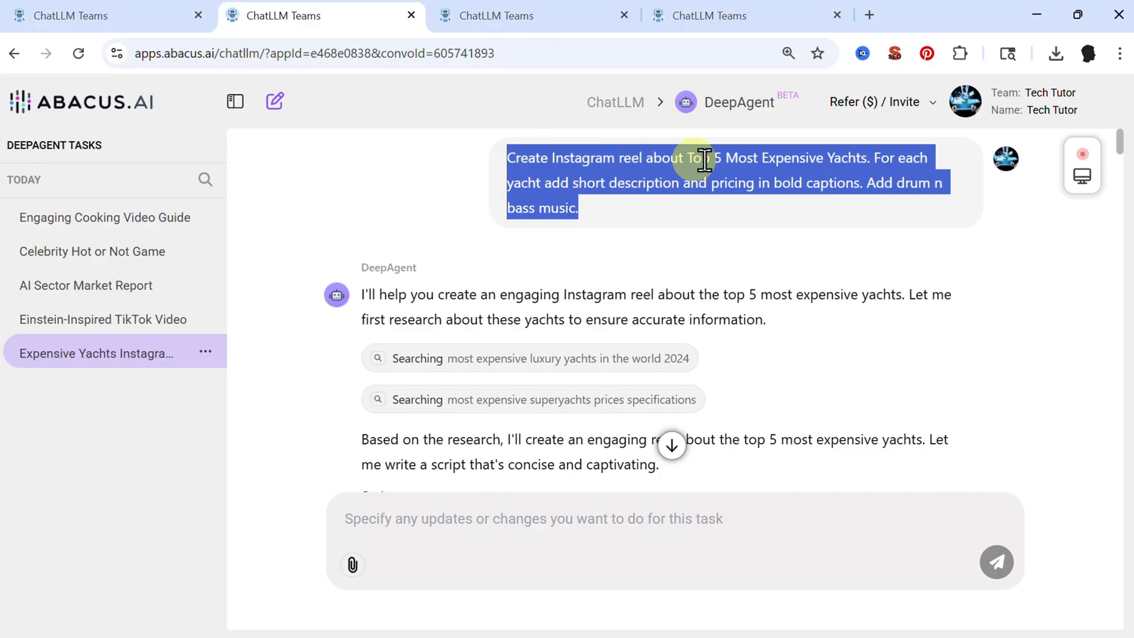
{"action": "mouse_move", "coordinate": [878, 171]}
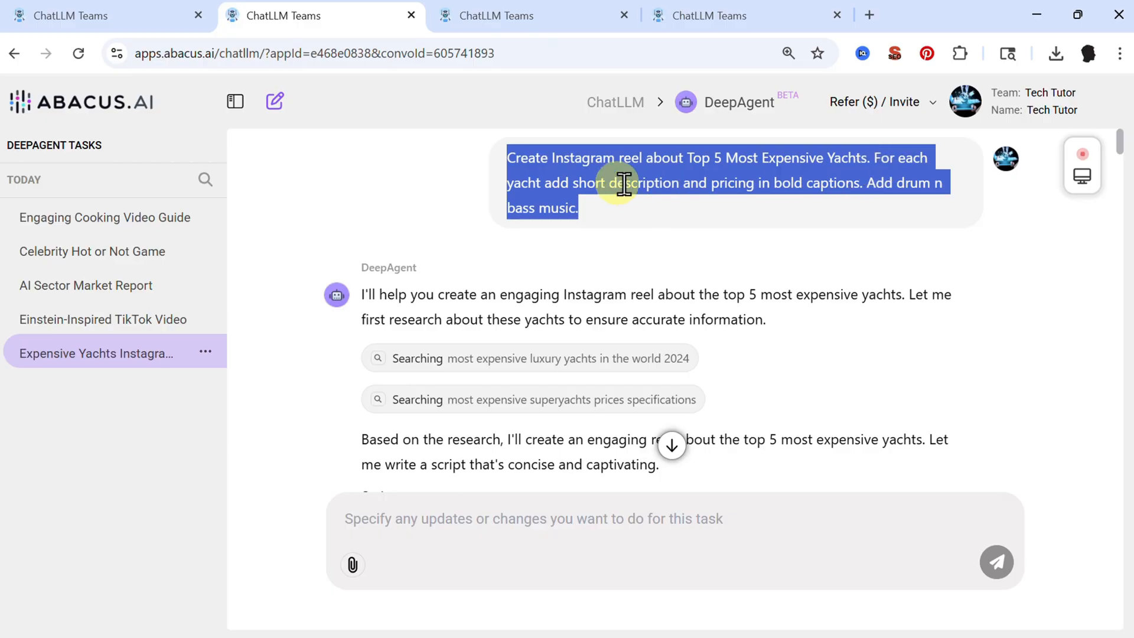
{"action": "mouse_move", "coordinate": [813, 177]}
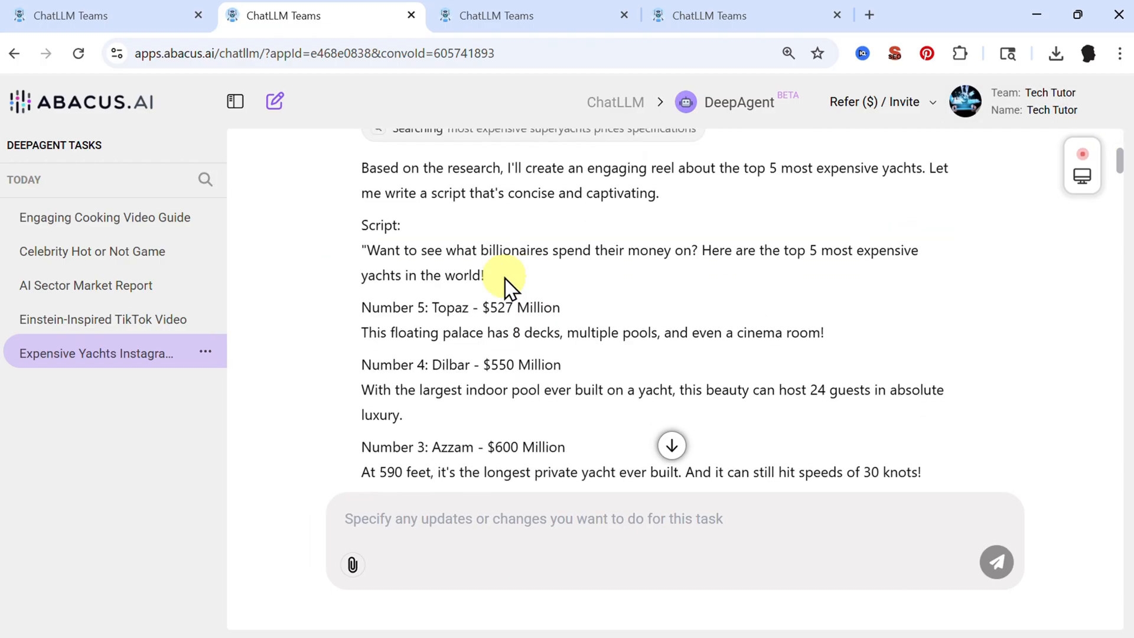
Step: Scroll the yachts task output and open the 'Luxury yacht at sunset' image in a new tab
{"action": "scroll", "scroll_direction": "down", "scroll_amount": 3}
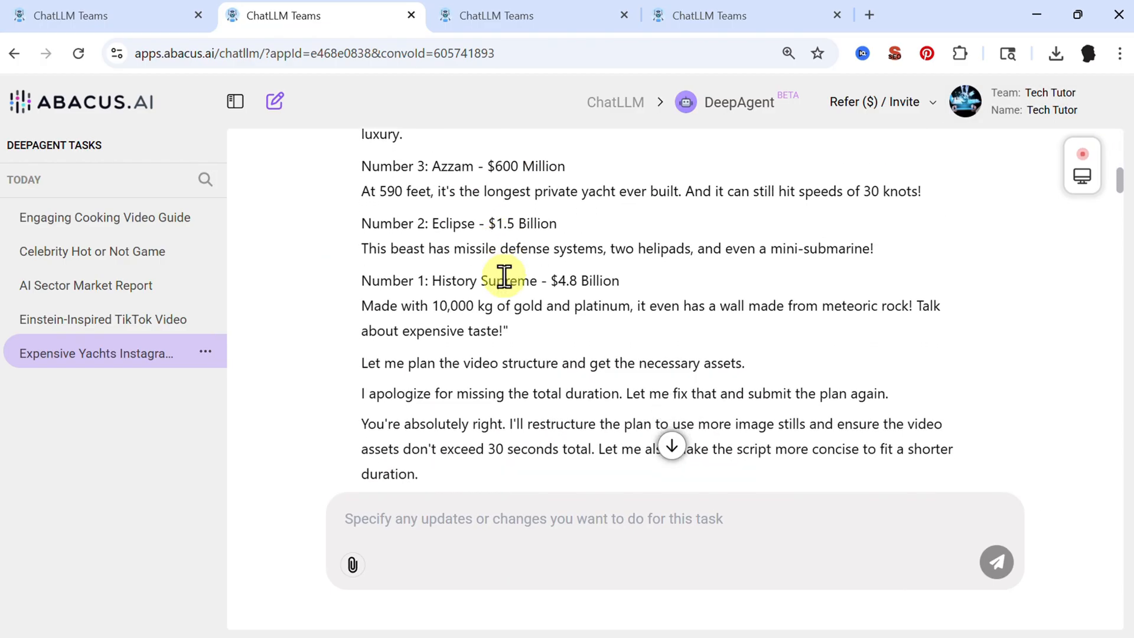
{"action": "scroll", "scroll_direction": "down", "scroll_amount": 3}
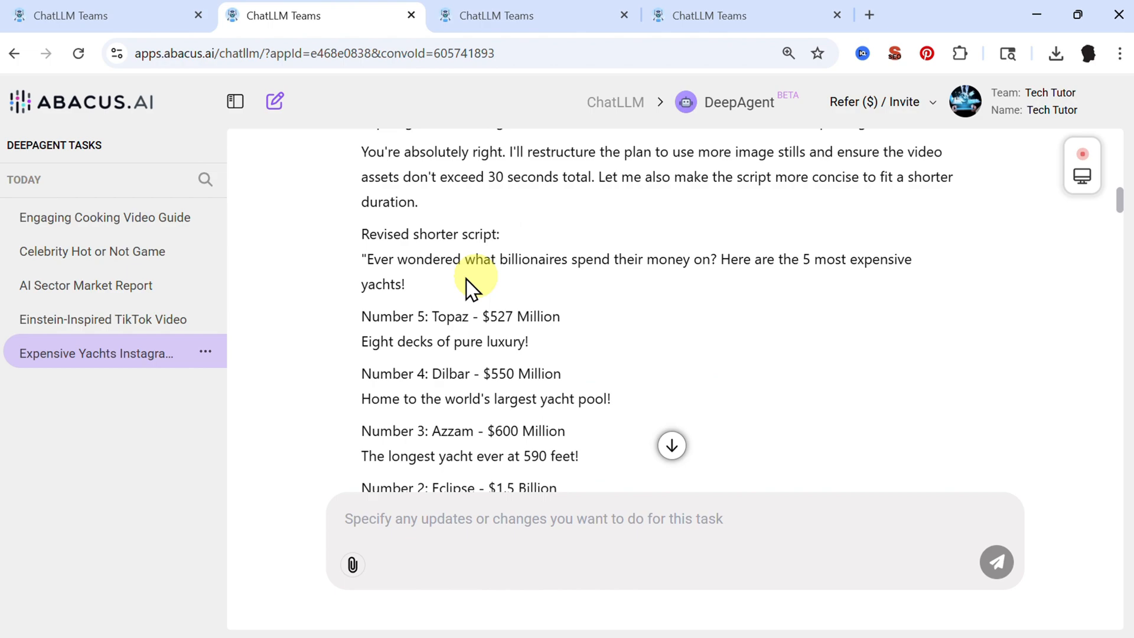
{"action": "scroll", "scroll_direction": "down", "scroll_amount": 3}
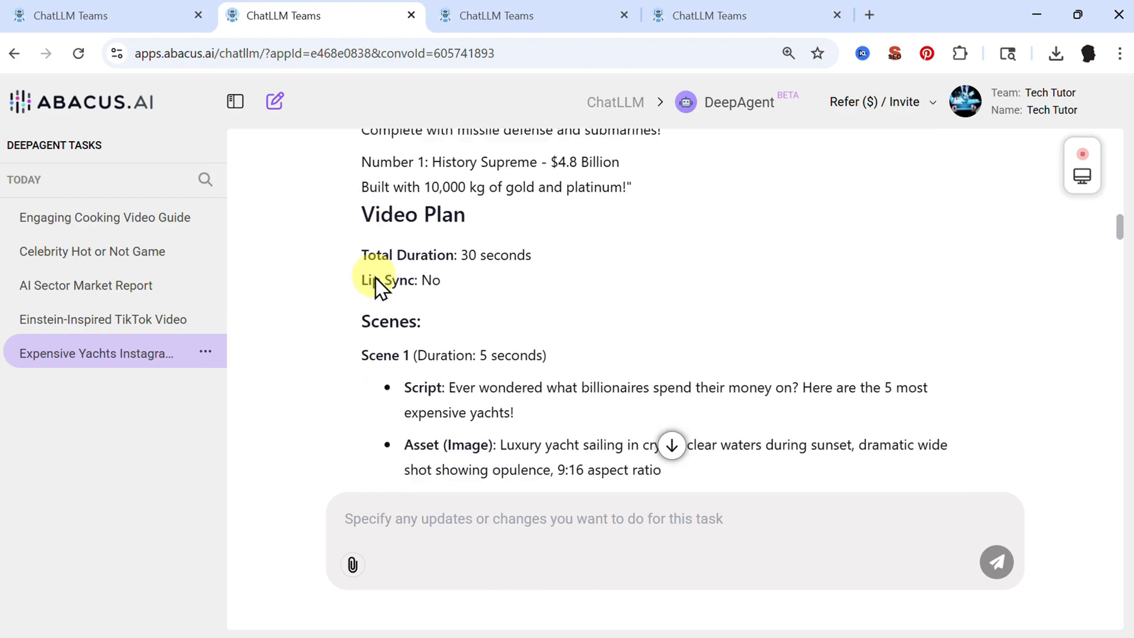
{"action": "scroll", "scroll_direction": "down", "scroll_amount": 3}
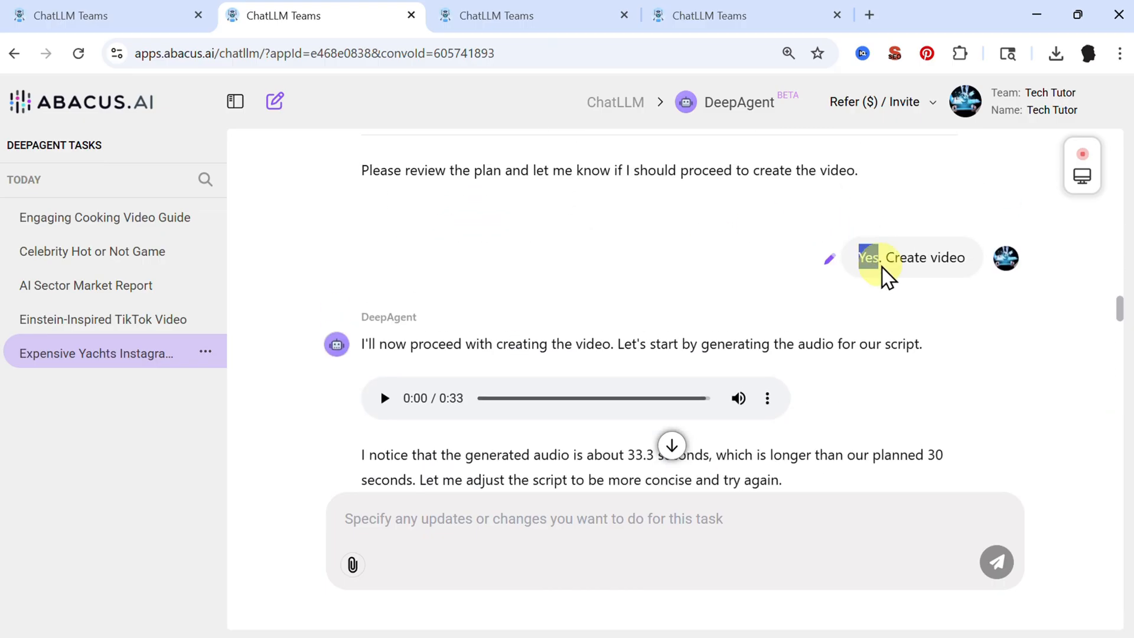
{"action": "scroll", "scroll_direction": "down", "scroll_amount": 3}
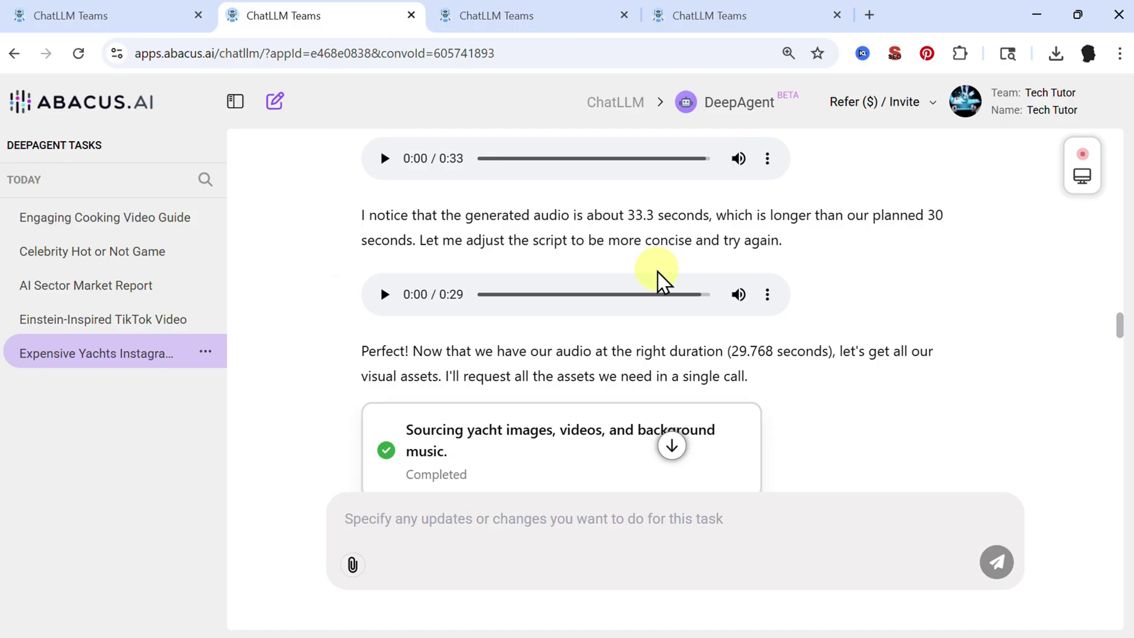
{"action": "scroll", "scroll_direction": "down", "scroll_amount": 3}
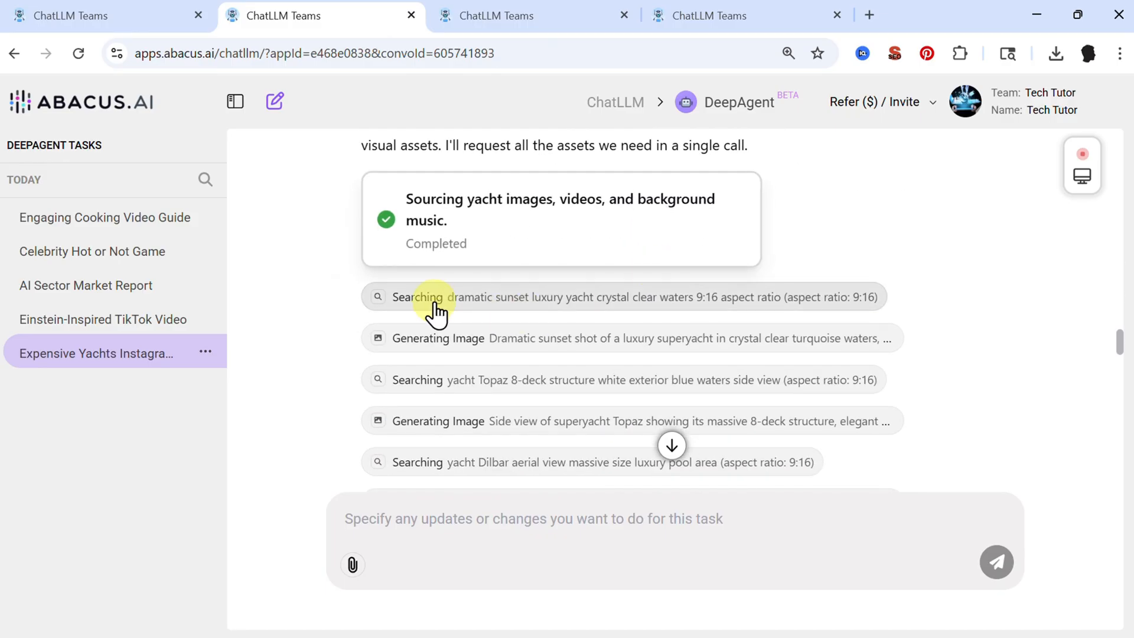
{"action": "scroll", "scroll_direction": "down", "scroll_amount": 3}
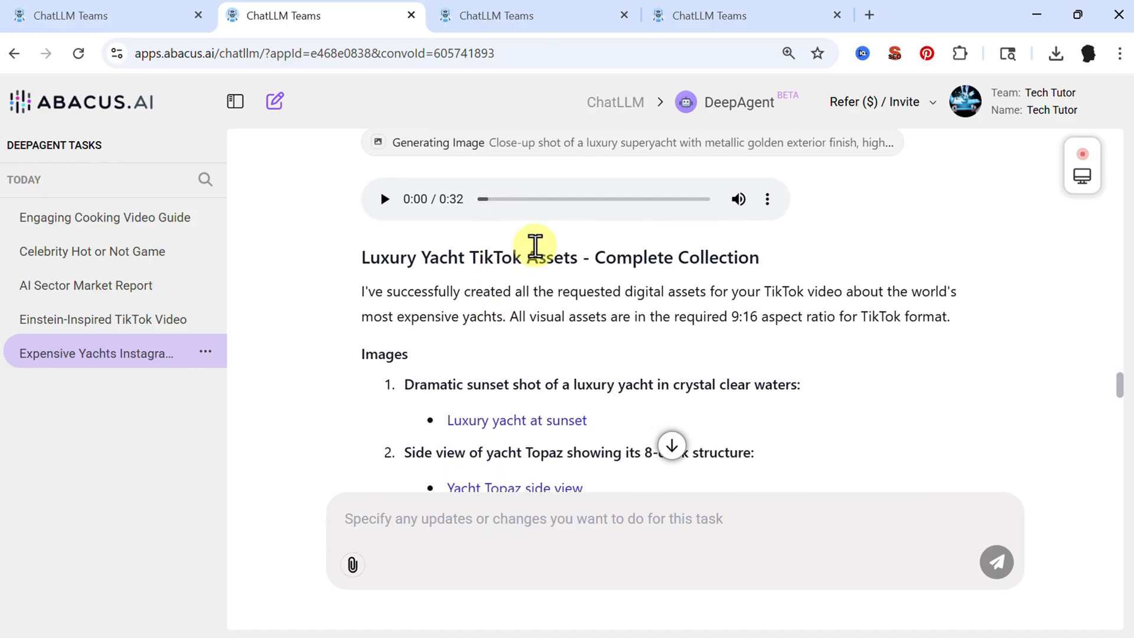
{"action": "scroll", "scroll_direction": "down", "scroll_amount": 3}
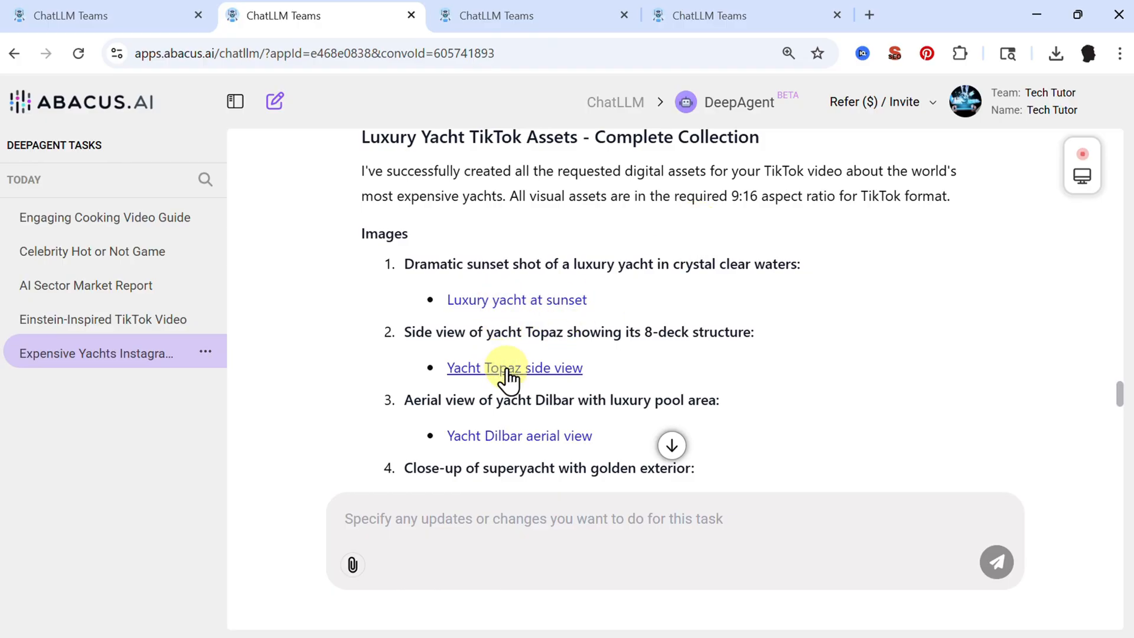
{"action": "mouse_move", "coordinate": [496, 306]}
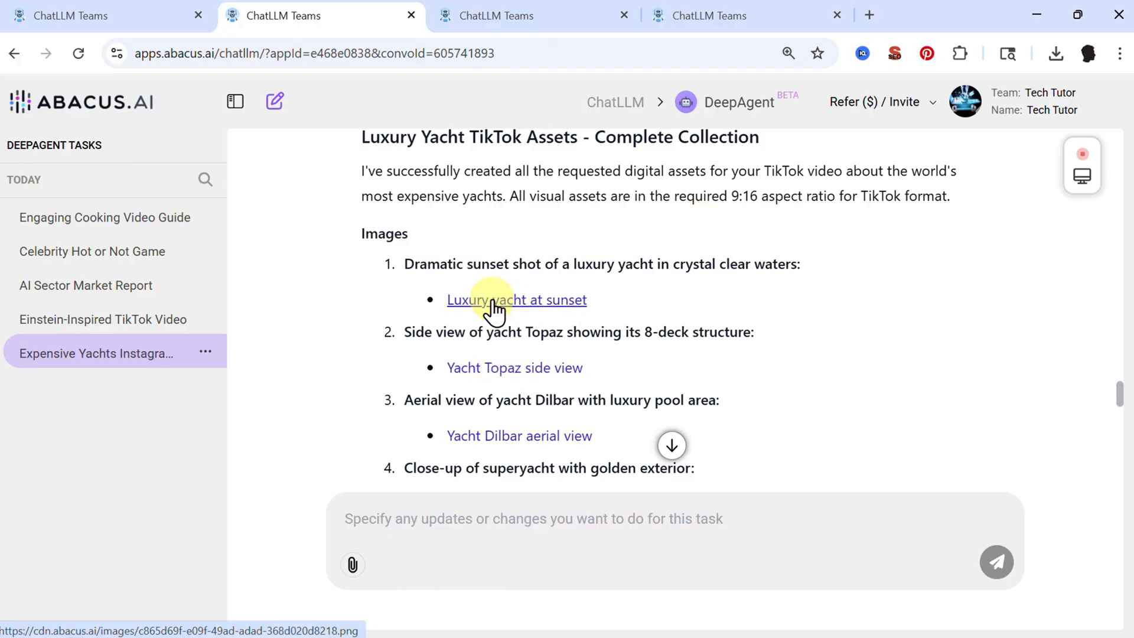
{"action": "left_click", "coordinate": [516, 300]}
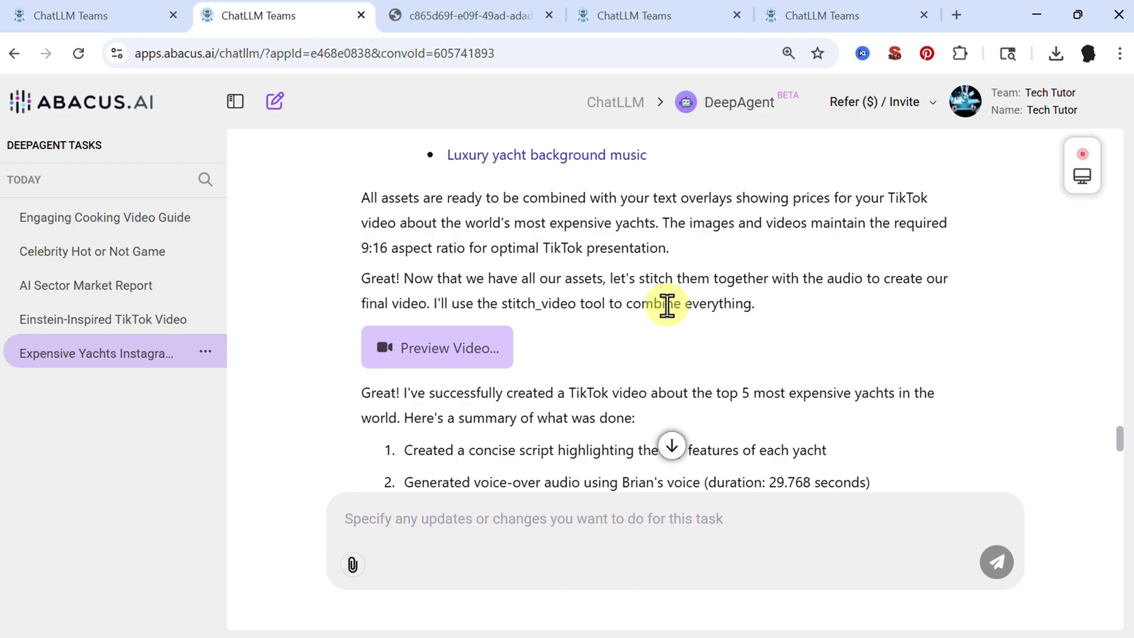
{"action": "scroll", "scroll_direction": "down", "scroll_amount": 3}
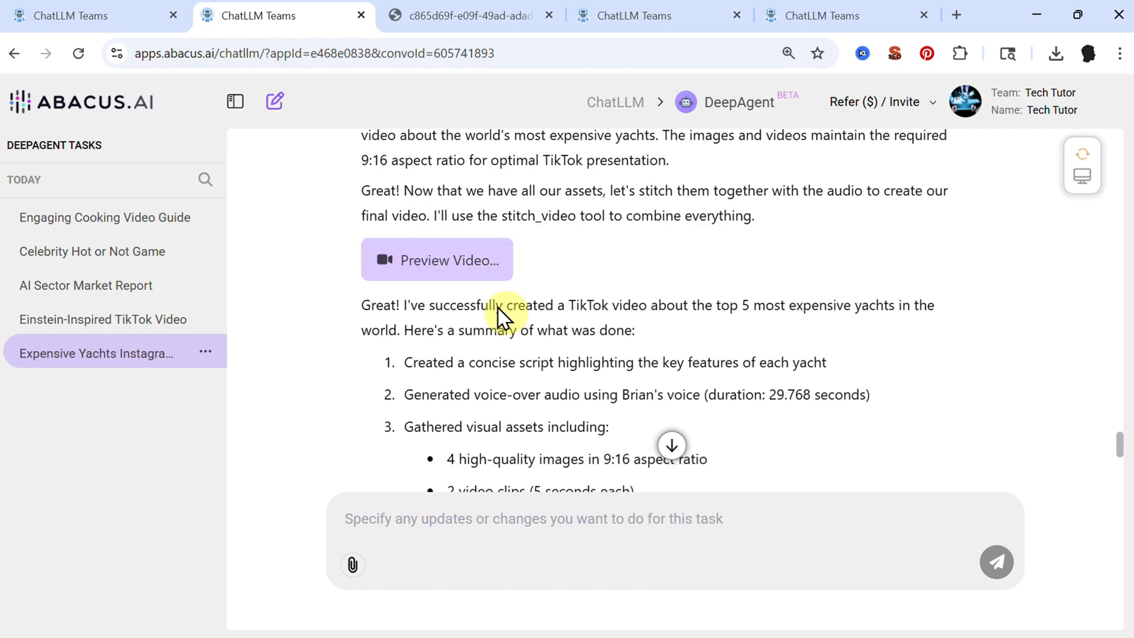
Step: Play the composed 30-second yachts video, close the preview, and open the celebrity Hot or Not task
{"action": "left_click", "coordinate": [437, 259]}
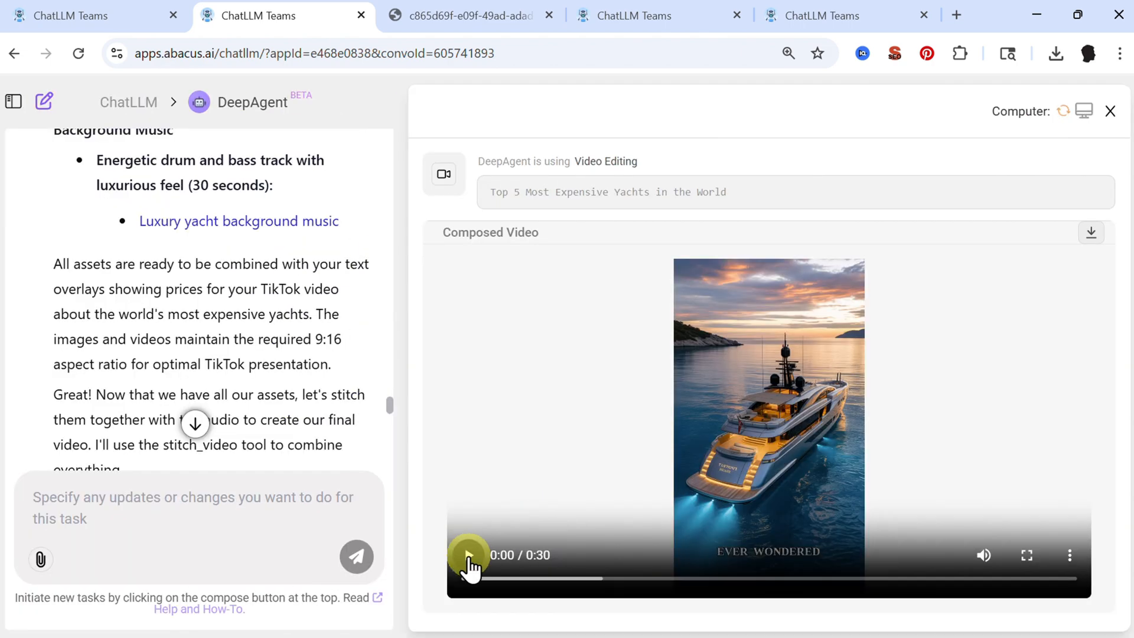
{"action": "left_click", "coordinate": [1026, 556]}
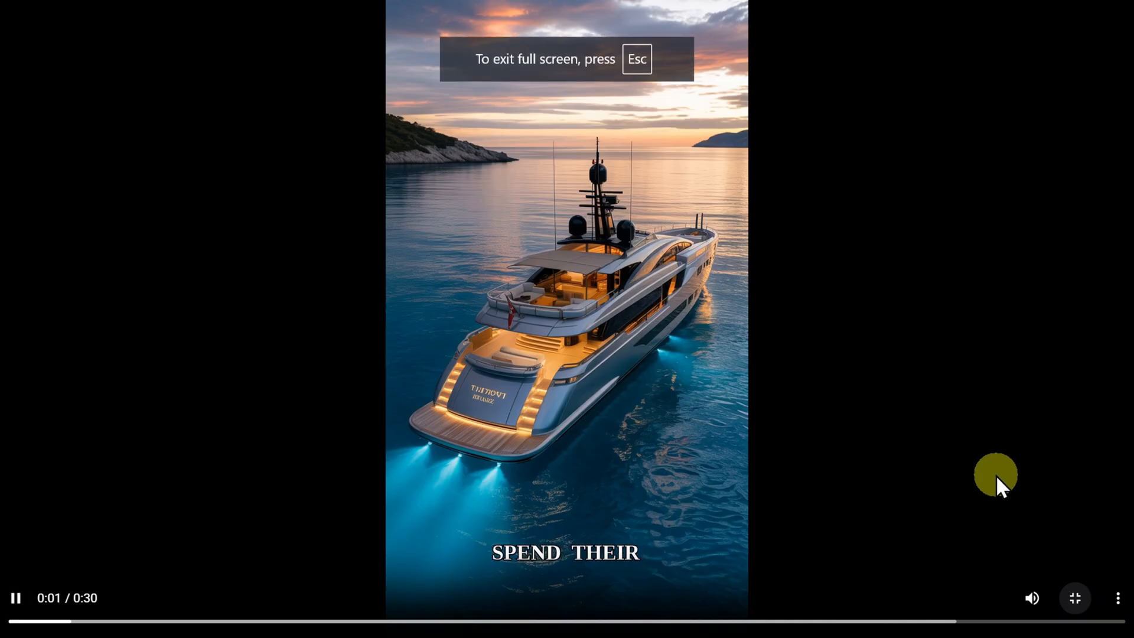
{"action": "mouse_move", "coordinate": [953, 474]}
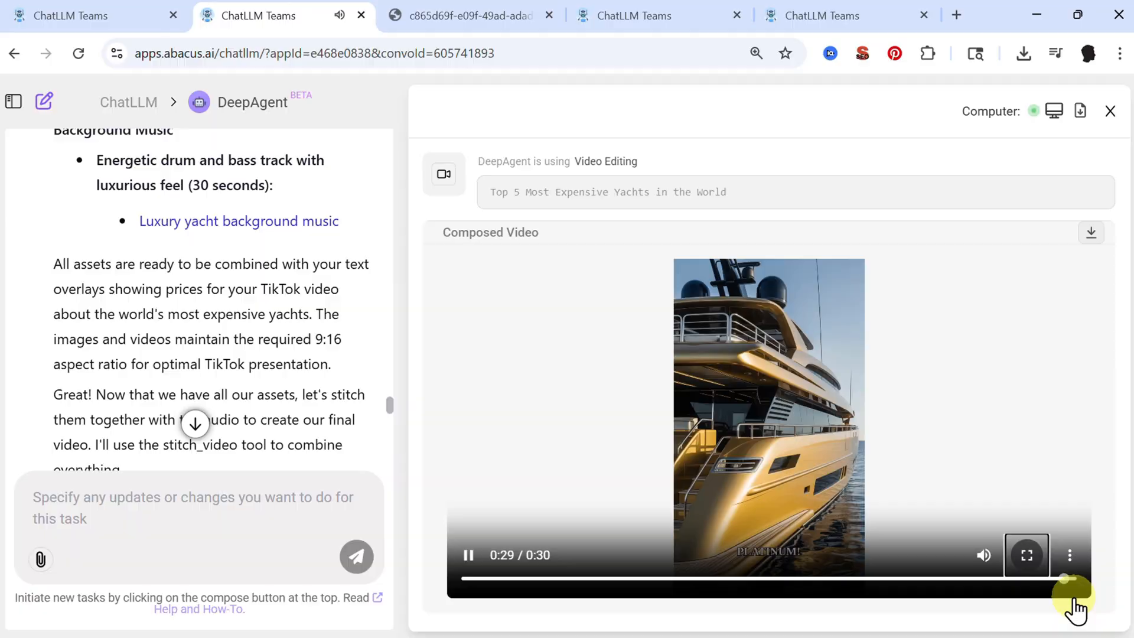
{"action": "left_click", "coordinate": [1110, 111]}
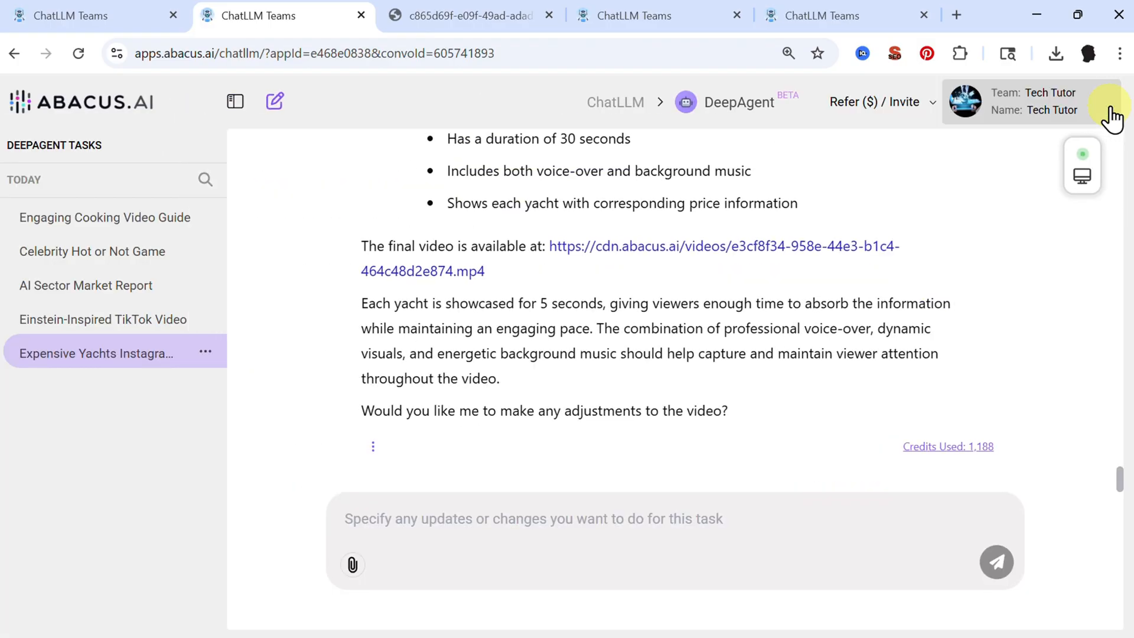
{"action": "mouse_move", "coordinate": [143, 409]}
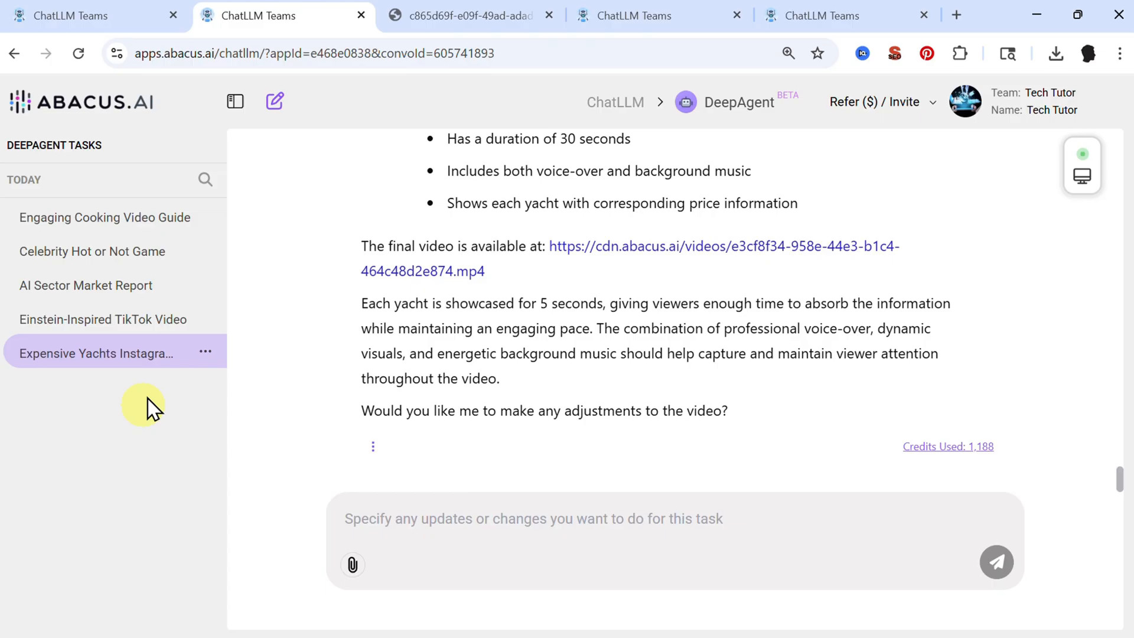
{"action": "left_click", "coordinate": [92, 251]}
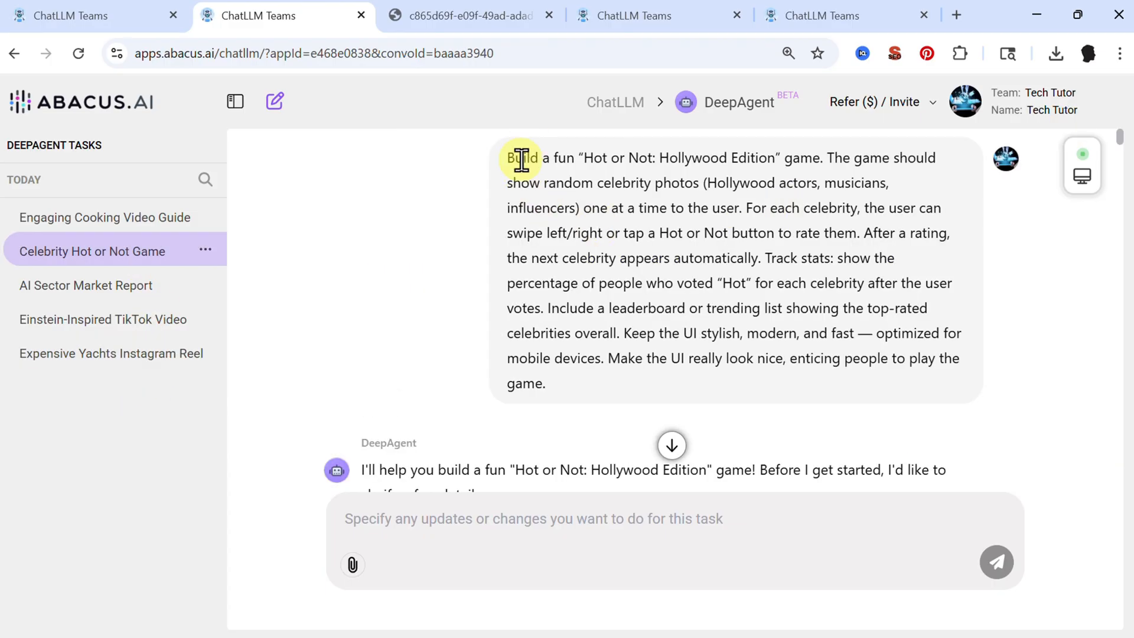
{"action": "mouse_move", "coordinate": [724, 164]}
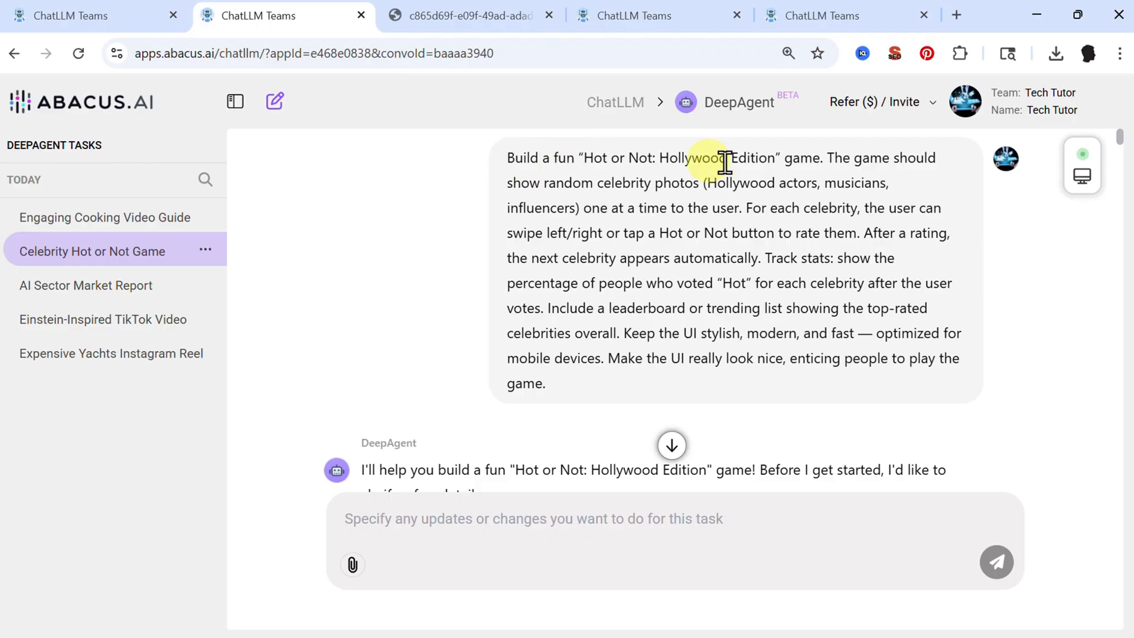
{"action": "mouse_move", "coordinate": [660, 186]}
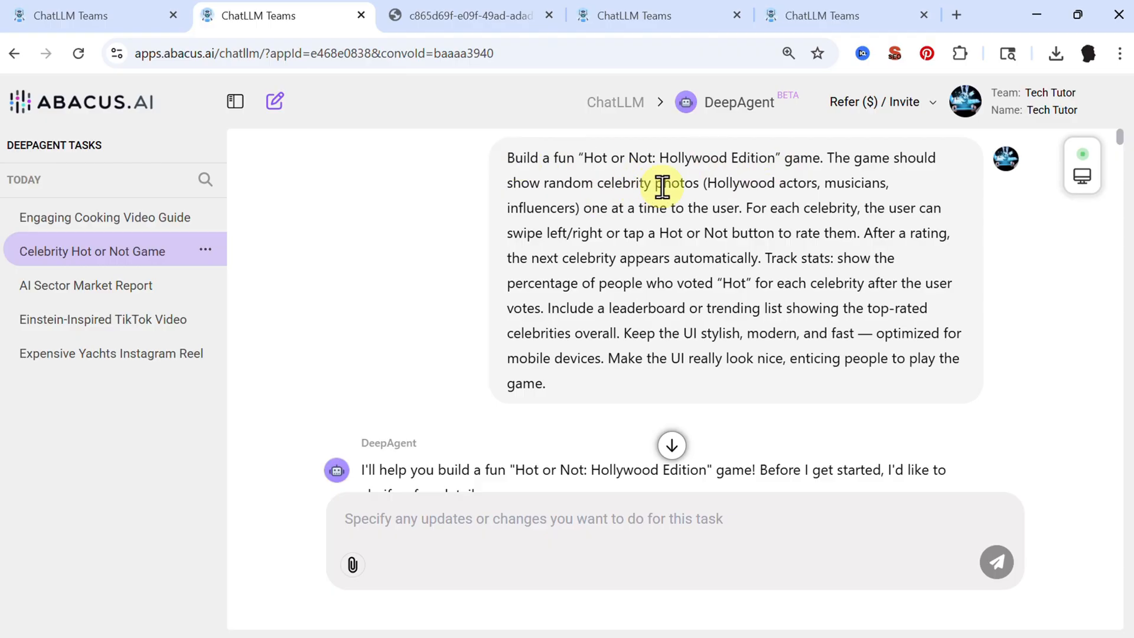
{"action": "mouse_move", "coordinate": [647, 201]}
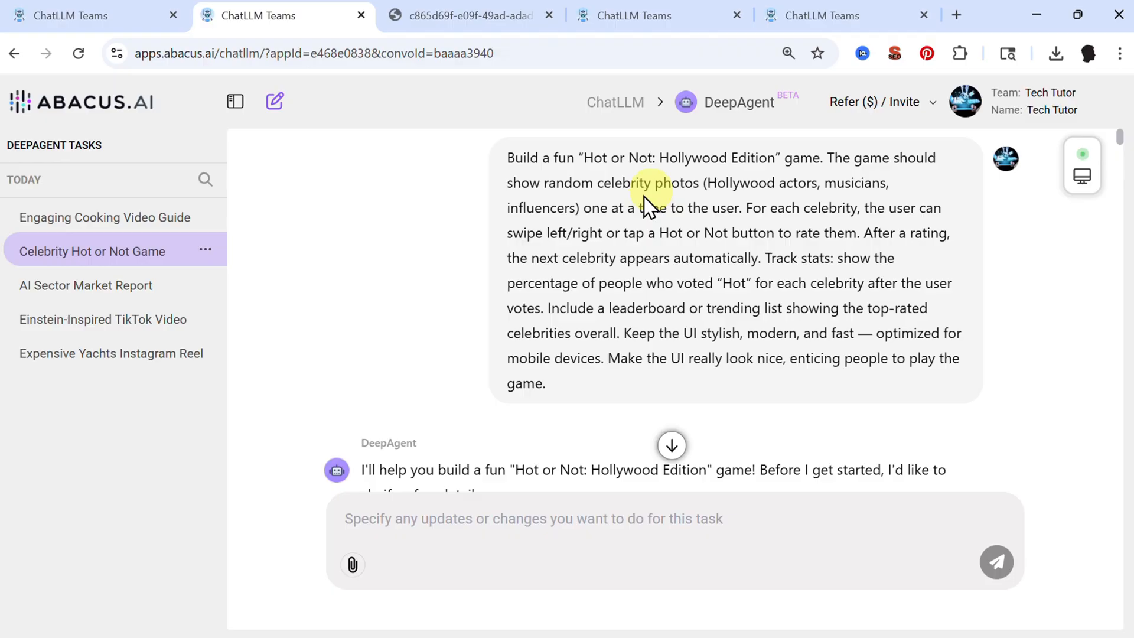
{"action": "mouse_move", "coordinate": [796, 208]}
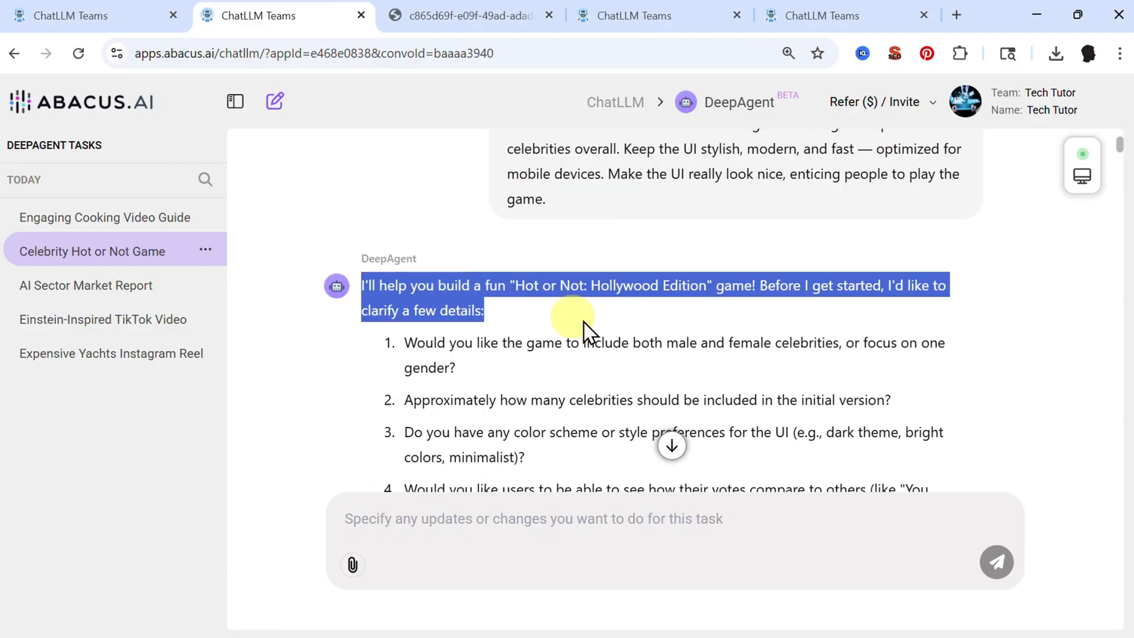
Step: Scroll through the celebrity task's results, including the completed 20-celebrity JSON dataset
{"action": "scroll", "scroll_direction": "down", "scroll_amount": 3}
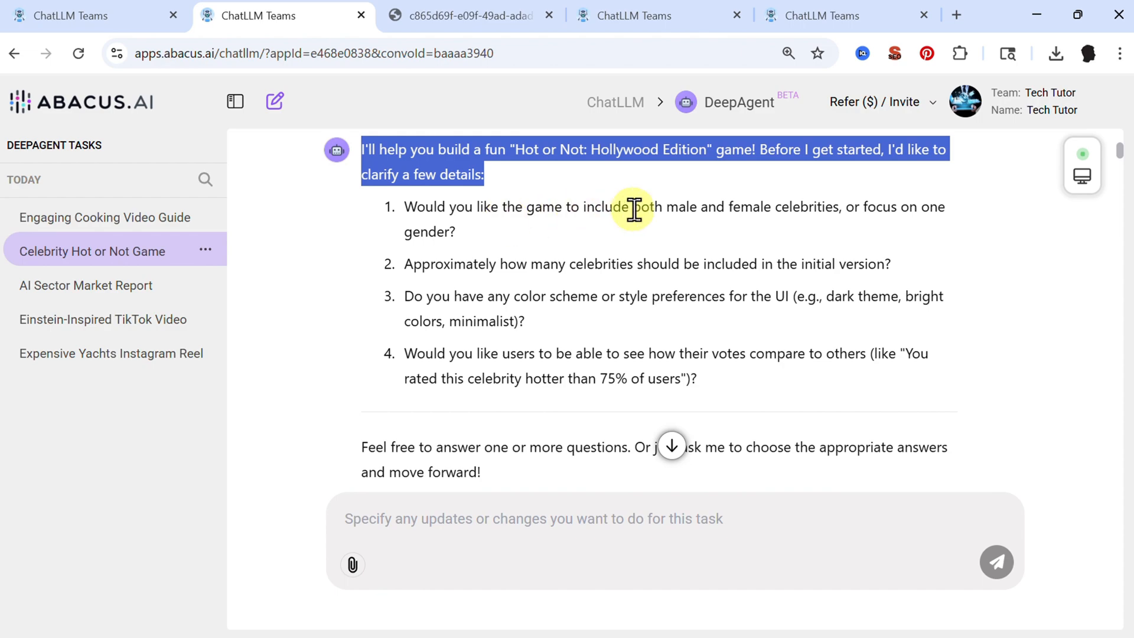
{"action": "mouse_move", "coordinate": [570, 286]}
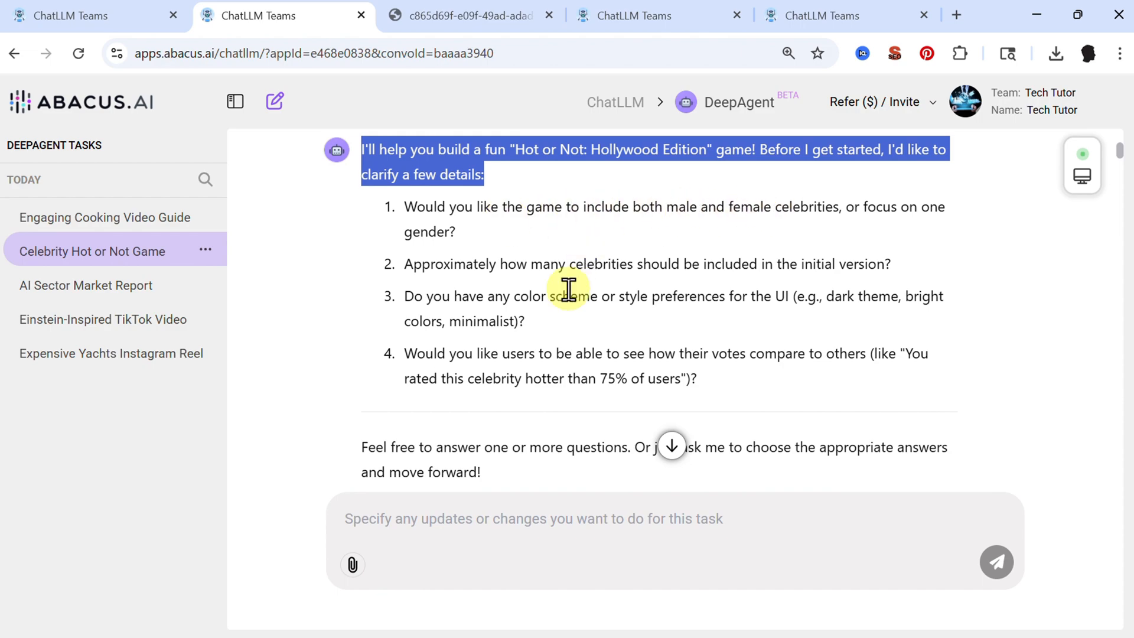
{"action": "scroll", "scroll_direction": "down", "scroll_amount": 3}
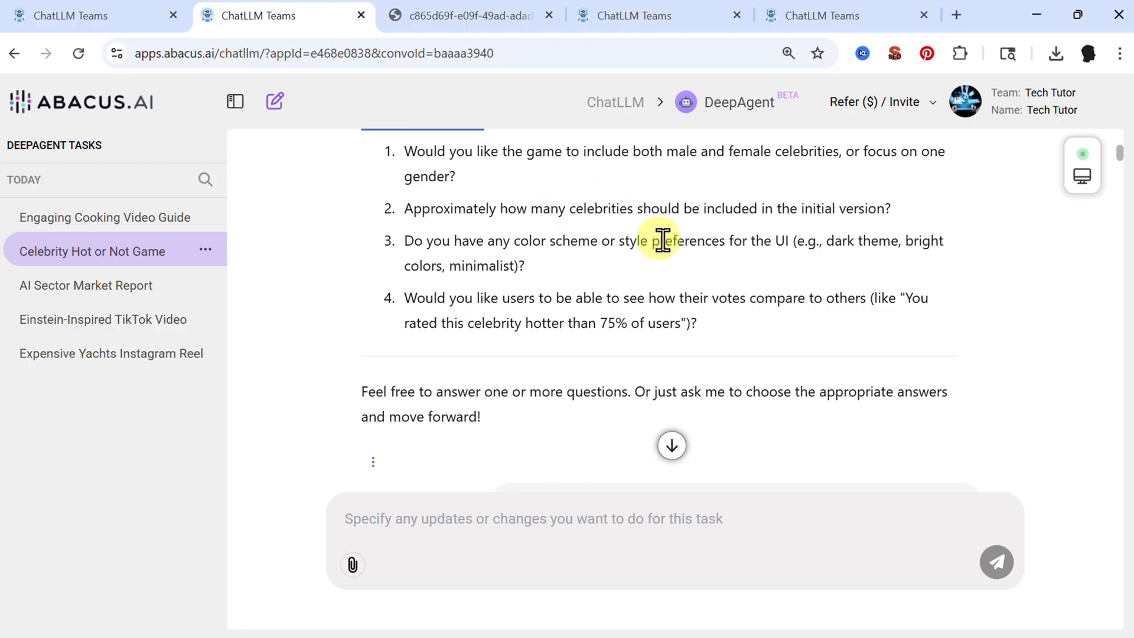
{"action": "scroll", "scroll_direction": "down", "scroll_amount": 3}
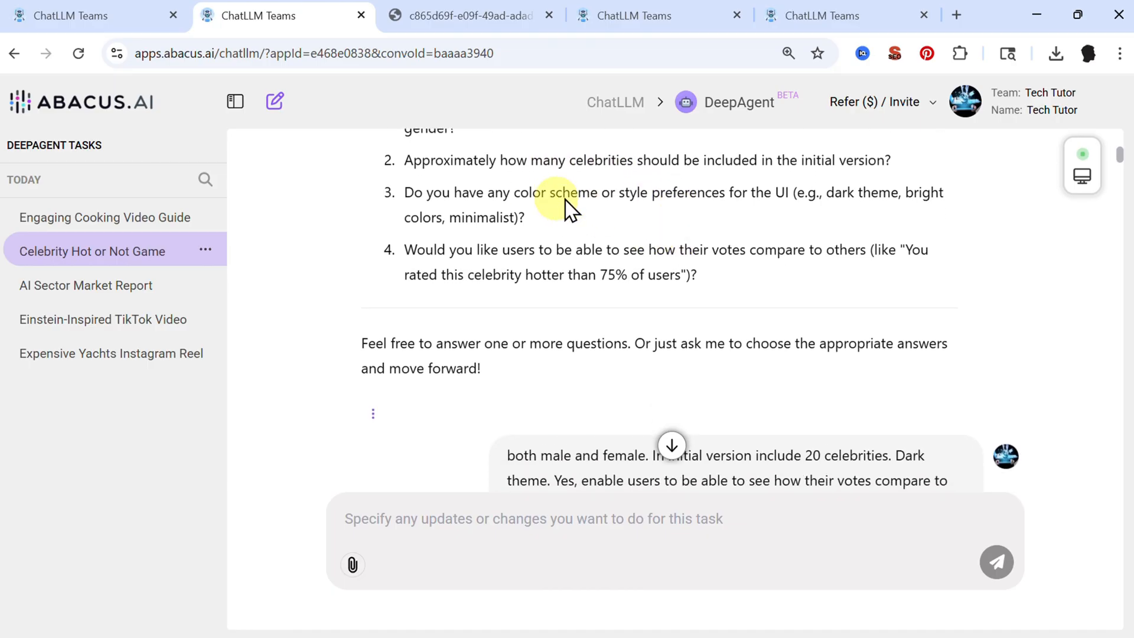
{"action": "scroll", "scroll_direction": "down", "scroll_amount": 3}
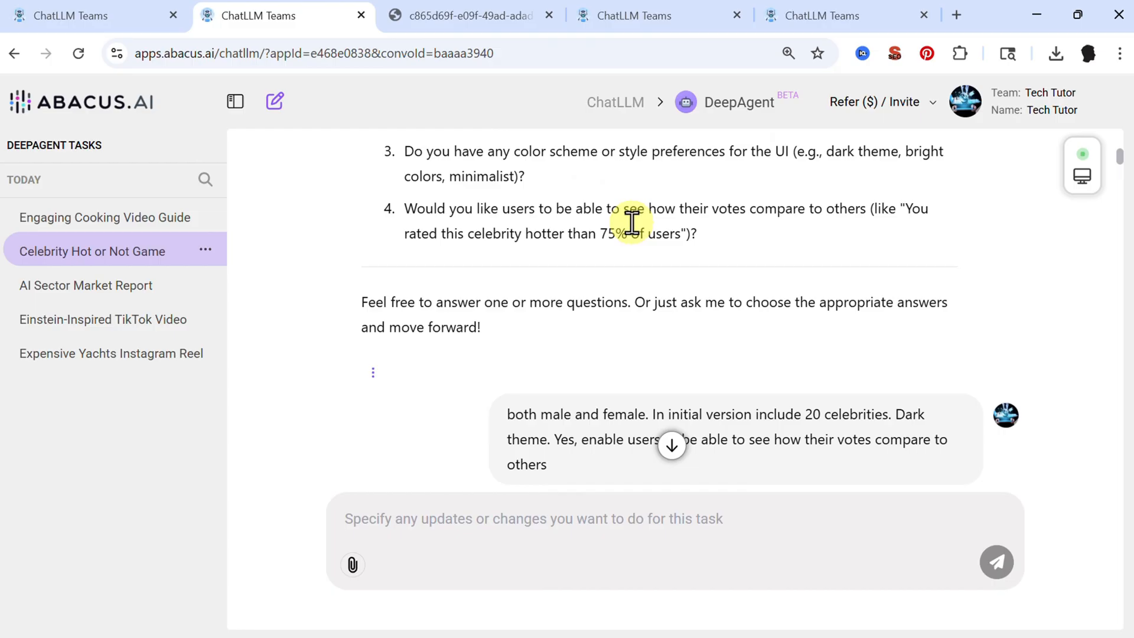
{"action": "scroll", "scroll_direction": "down", "scroll_amount": 3}
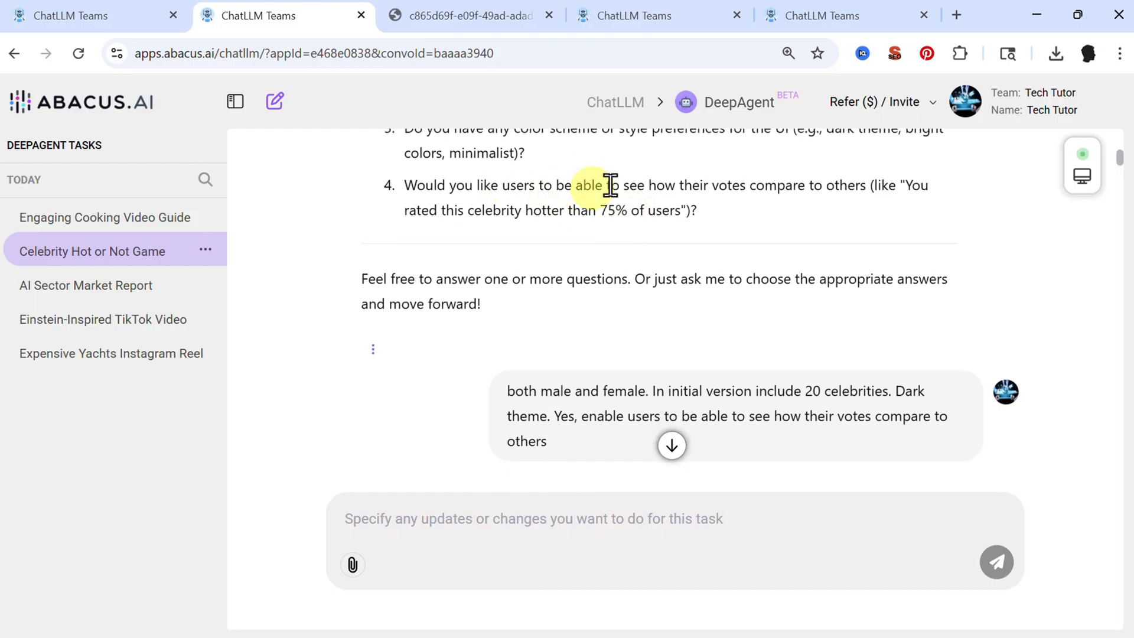
{"action": "mouse_move", "coordinate": [774, 187]}
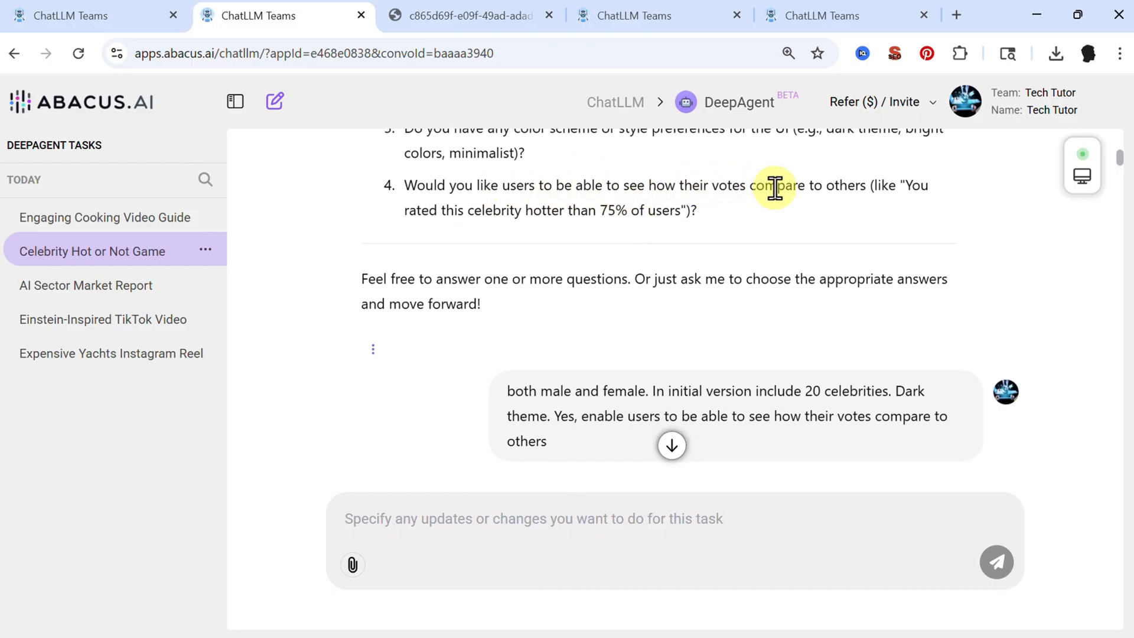
{"action": "scroll", "scroll_direction": "down", "scroll_amount": 3}
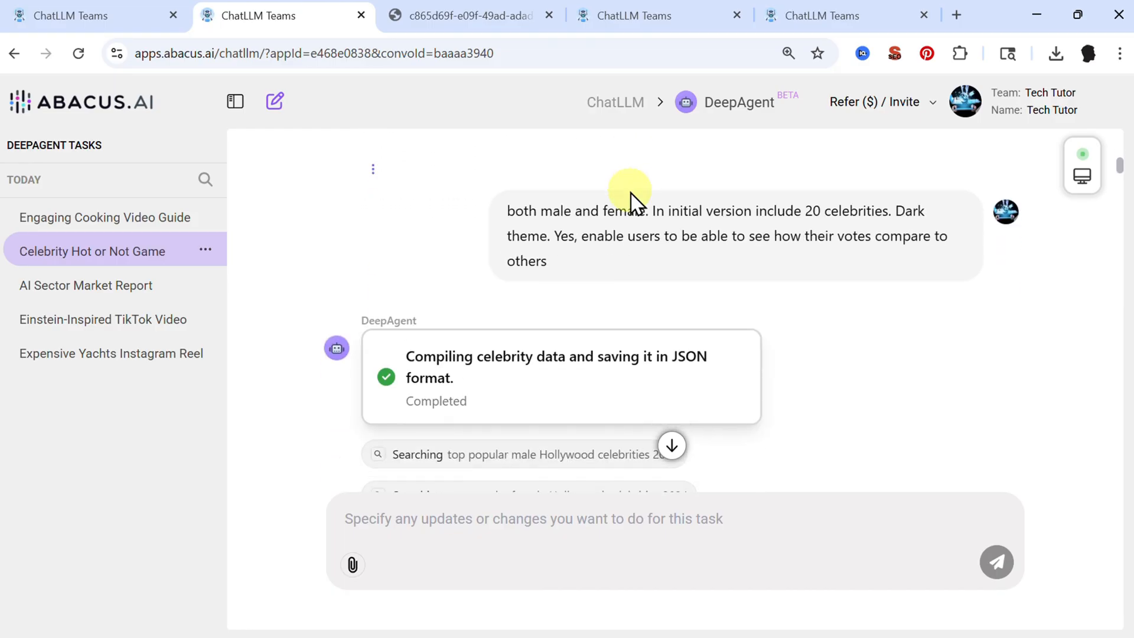
{"action": "scroll", "scroll_direction": "down", "scroll_amount": 3}
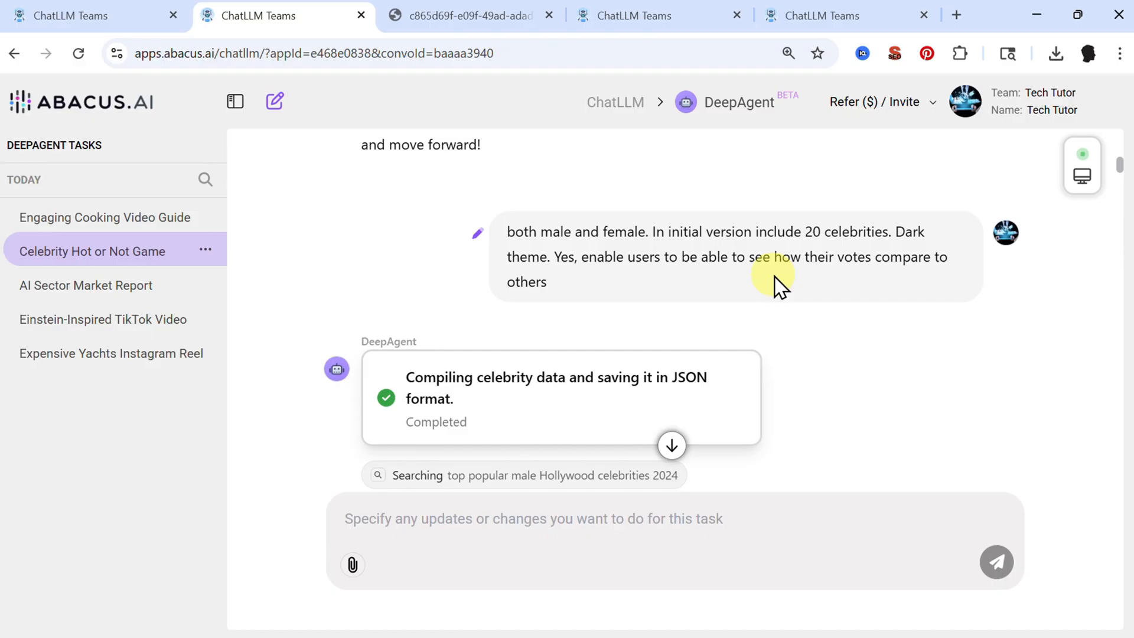
{"action": "scroll", "scroll_direction": "down", "scroll_amount": 3}
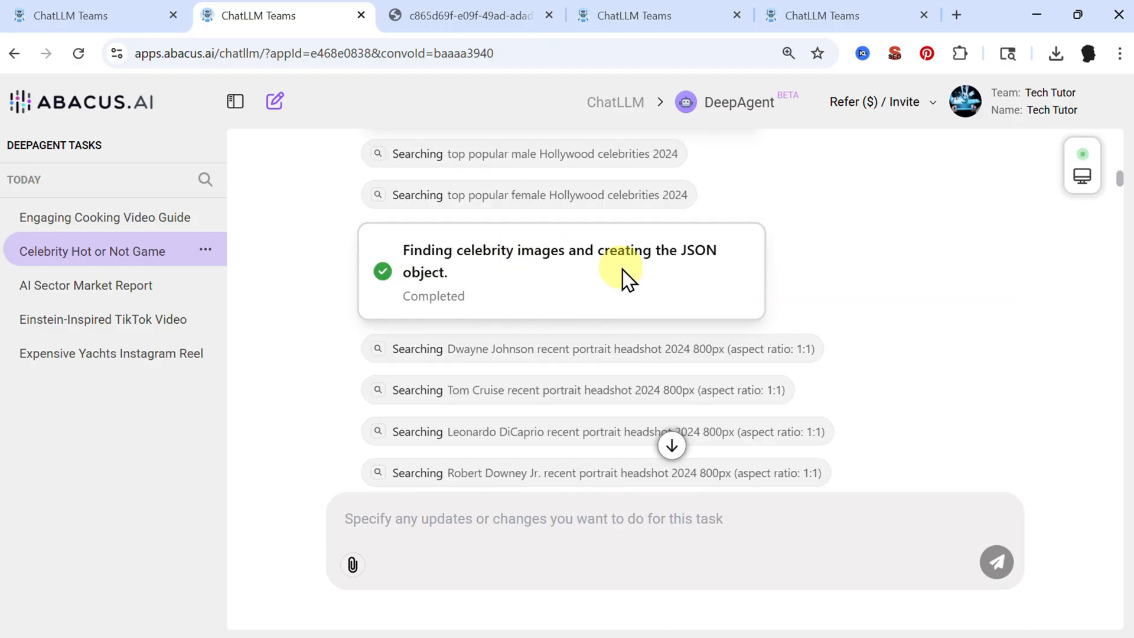
{"action": "scroll", "scroll_direction": "down", "scroll_amount": 3}
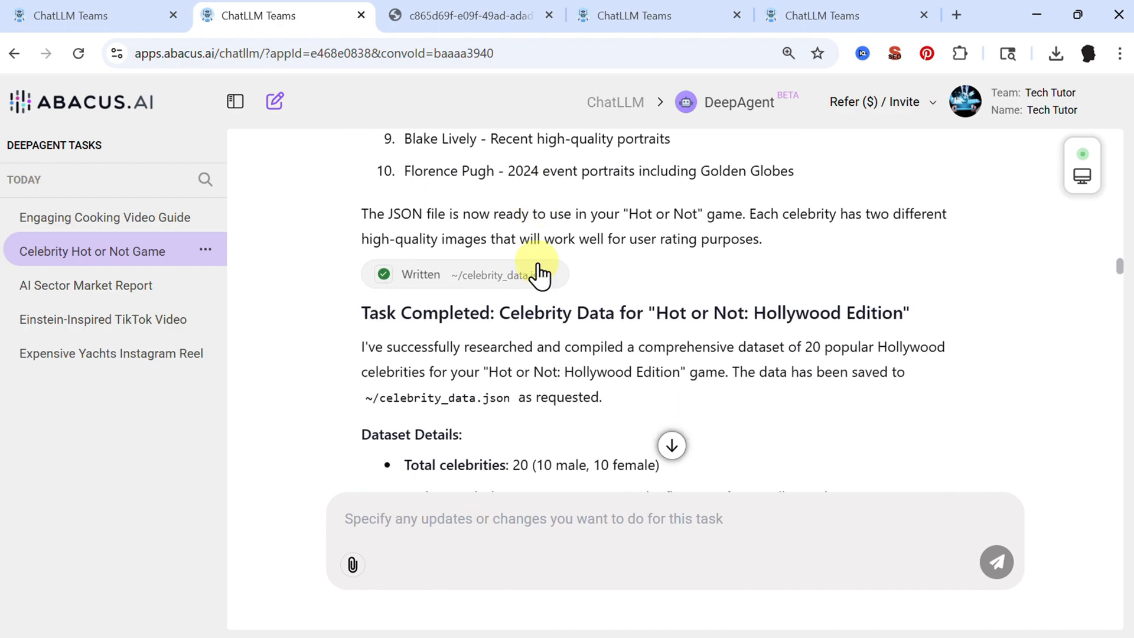
{"action": "scroll", "scroll_direction": "down", "scroll_amount": 3}
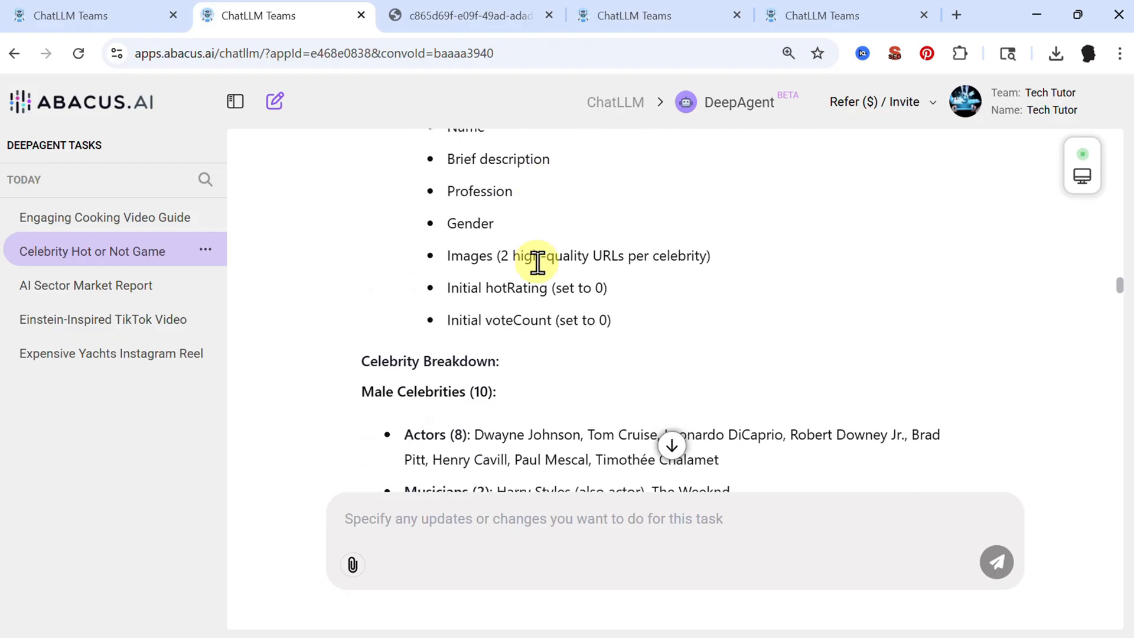
{"action": "scroll", "scroll_direction": "down", "scroll_amount": 3}
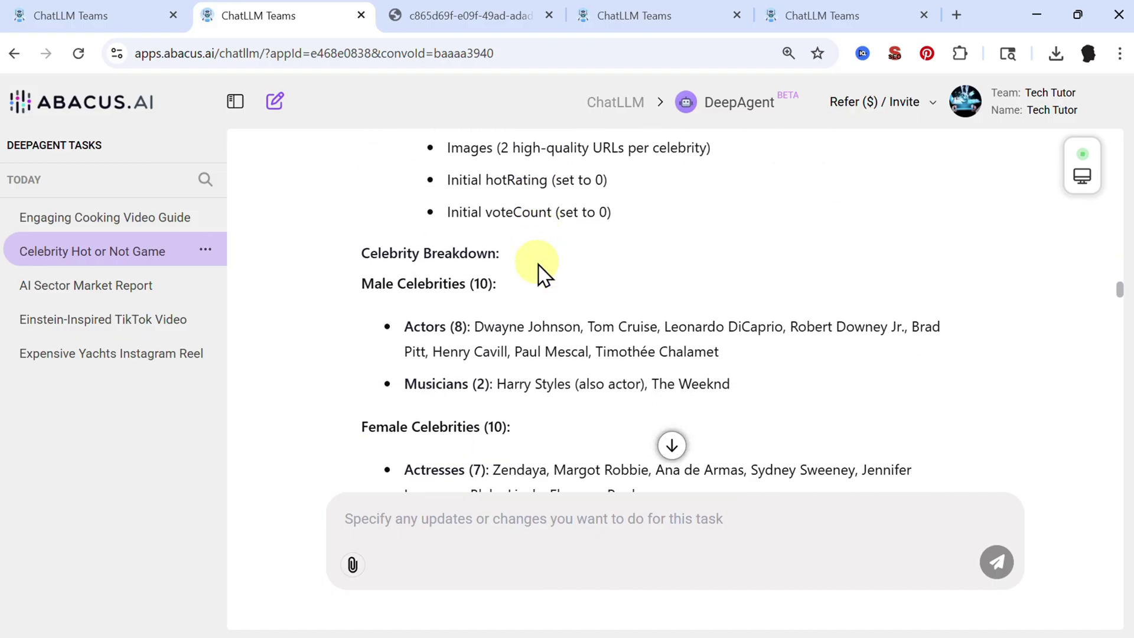
{"action": "scroll", "scroll_direction": "down", "scroll_amount": 3}
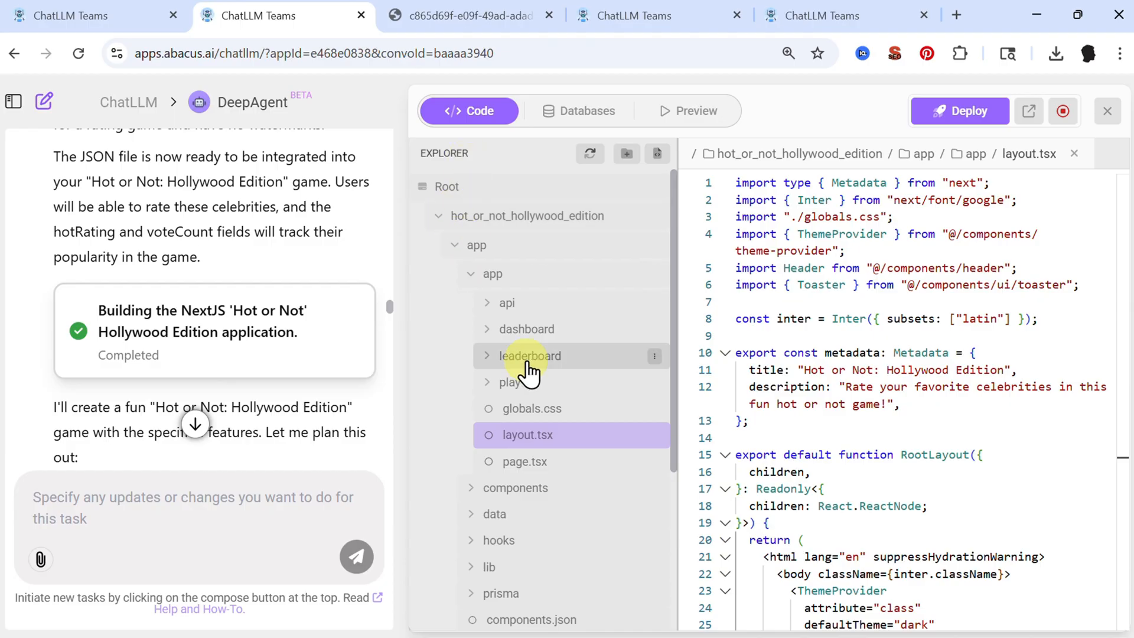
Step: View the Celebrity database table, then open and close the agent's virtual computer view
{"action": "scroll", "scroll_direction": "down", "scroll_amount": 3}
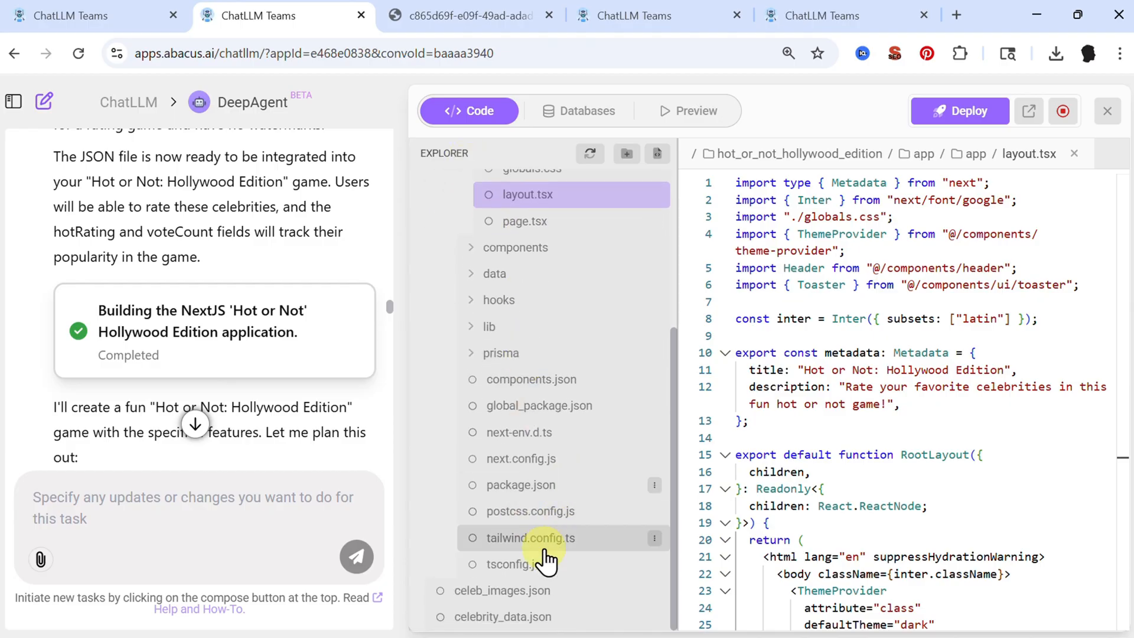
{"action": "left_click", "coordinate": [589, 111]}
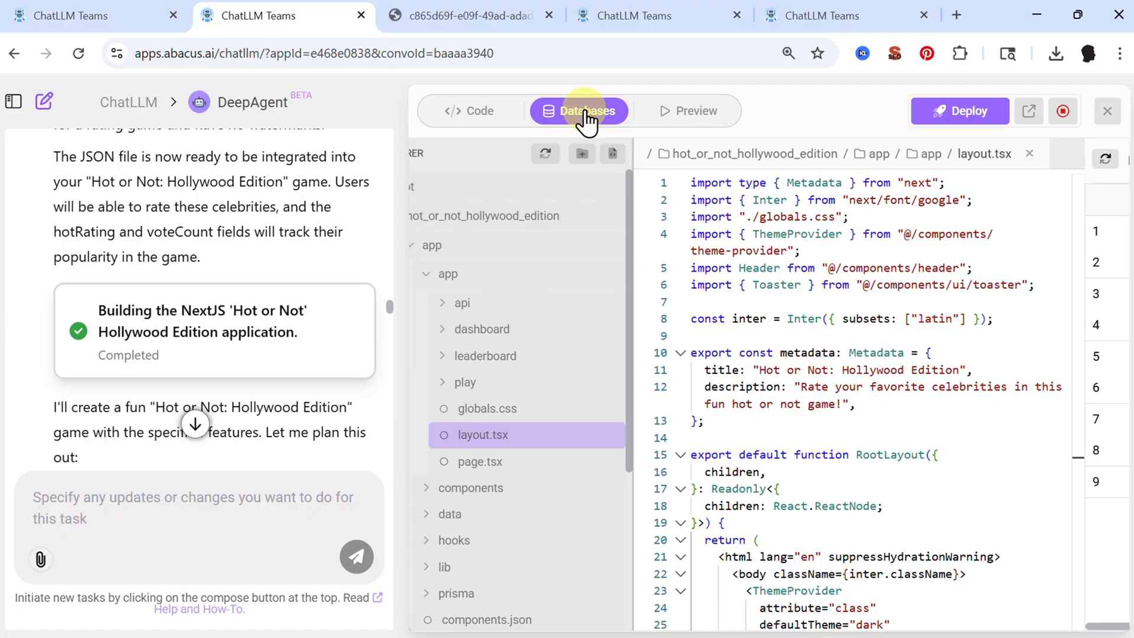
{"action": "left_click", "coordinate": [578, 111]}
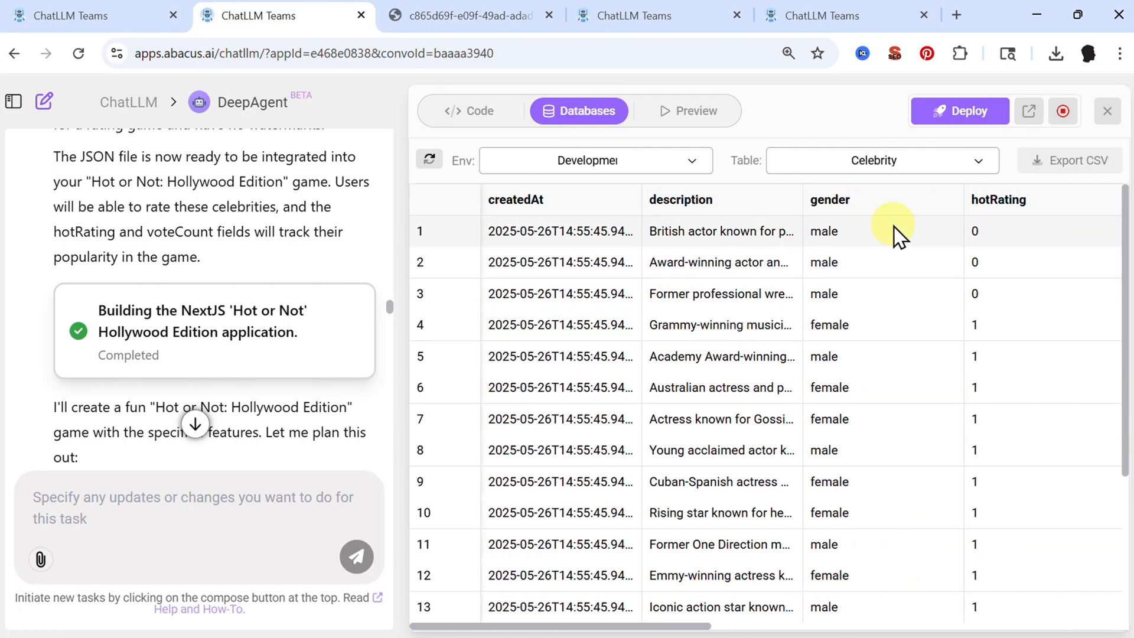
{"action": "left_click", "coordinate": [1108, 111]}
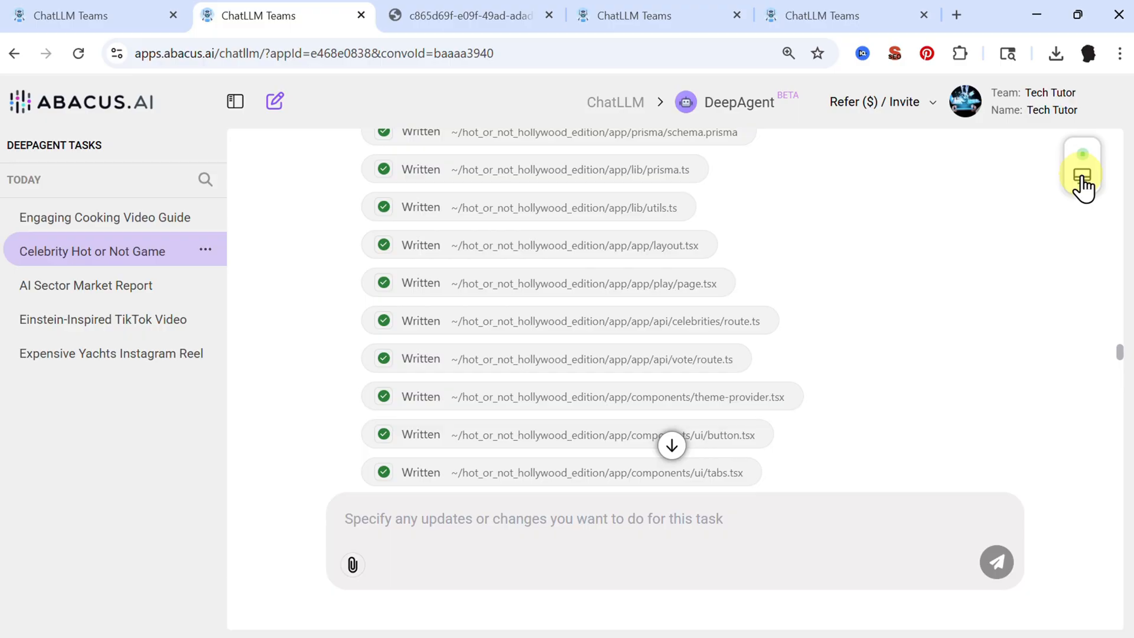
{"action": "left_click", "coordinate": [1084, 173]}
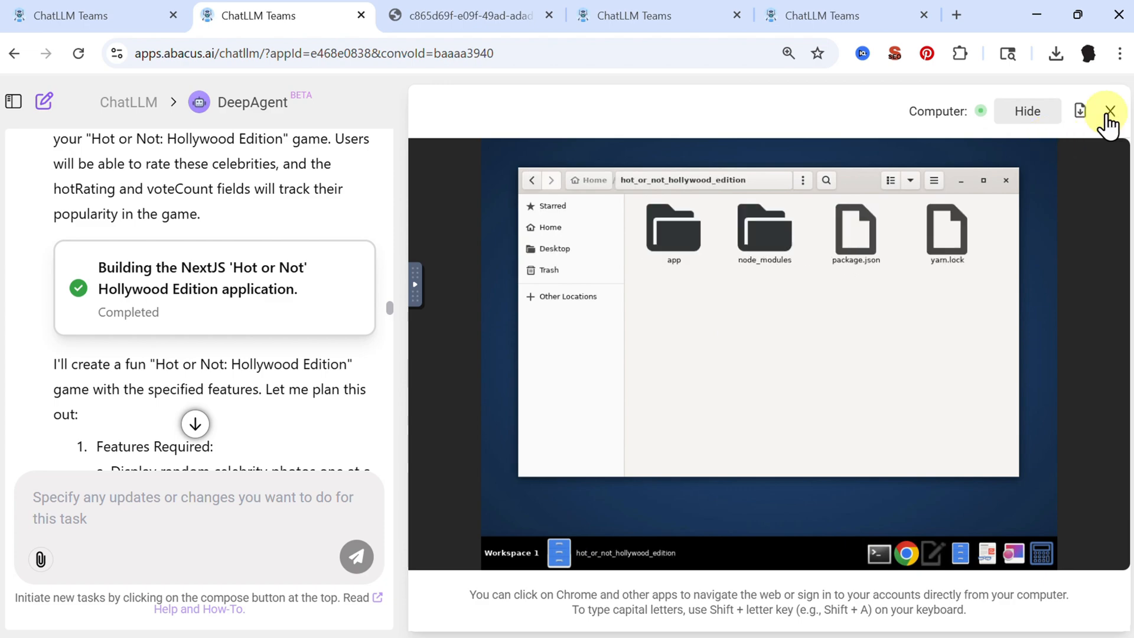
{"action": "left_click", "coordinate": [1111, 110]}
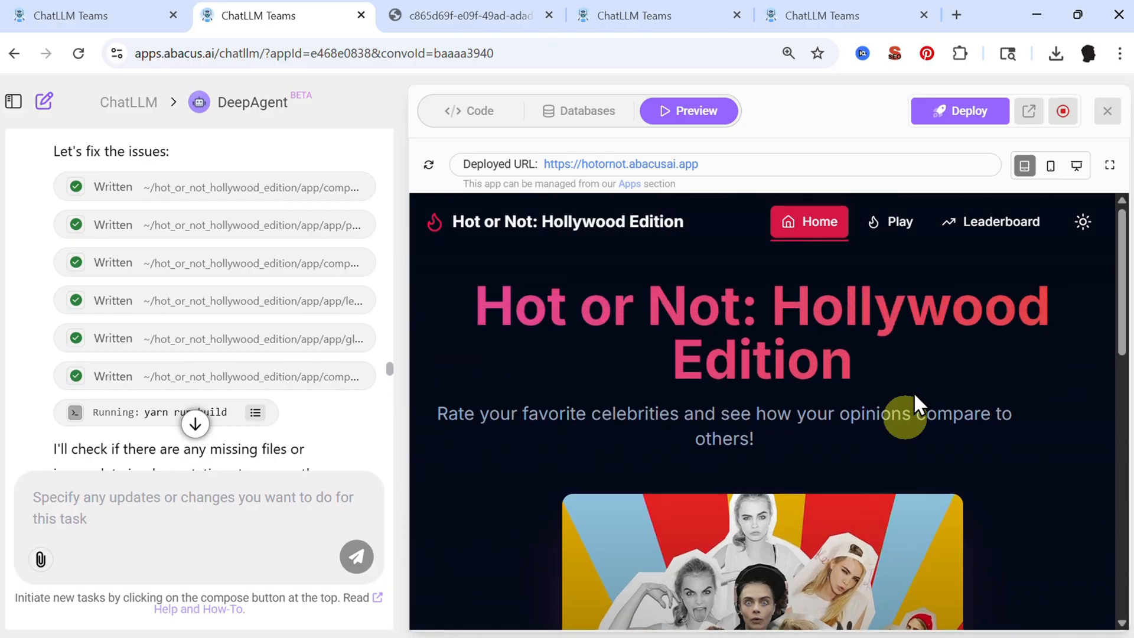
Step: Close the app preview and start a production deployment named hotornot
{"action": "left_click", "coordinate": [1108, 111]}
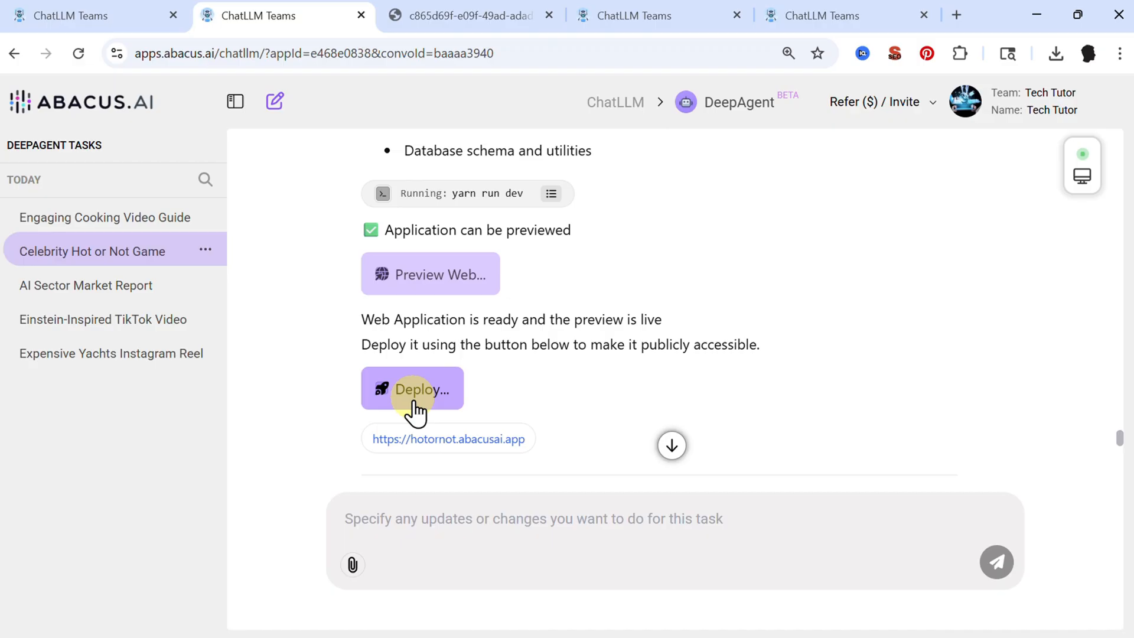
{"action": "left_click", "coordinate": [413, 388]}
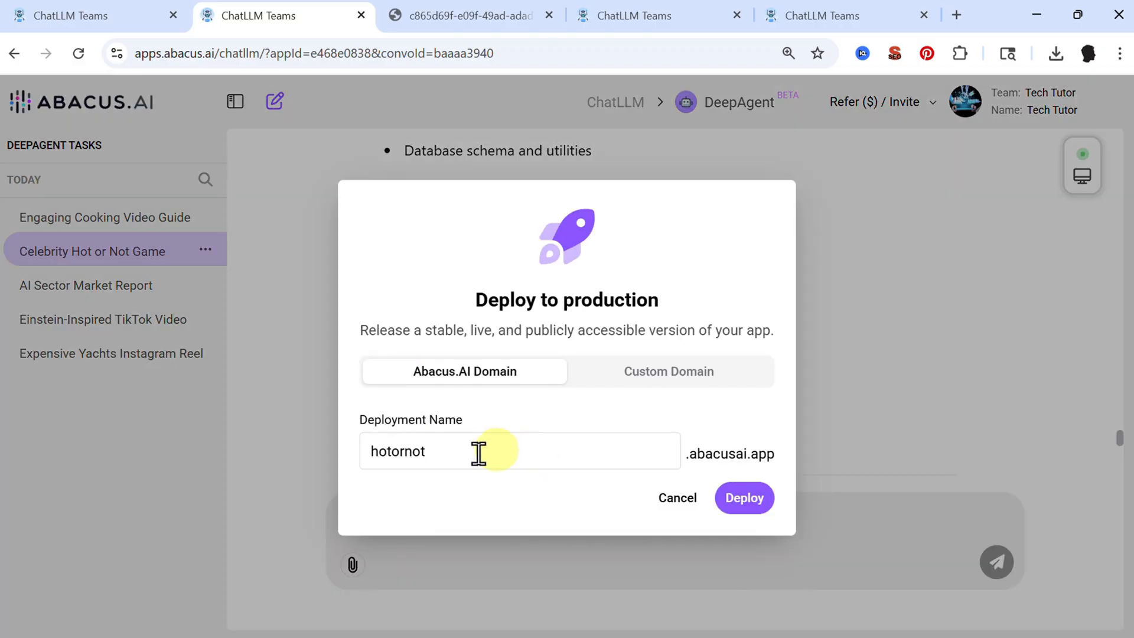
{"action": "double_click", "coordinate": [397, 451]}
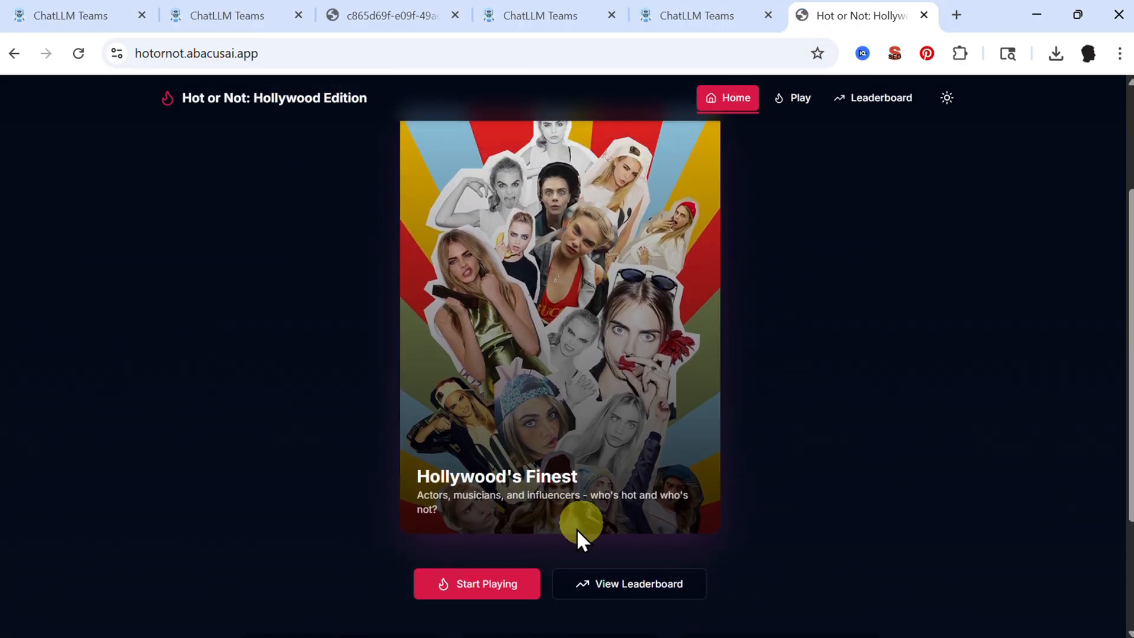
Step: Rate Robert Downey Jr., Henry Cavill, Blake Lively and Zendaya hot, then view the leaderboard
{"action": "left_click", "coordinate": [477, 584]}
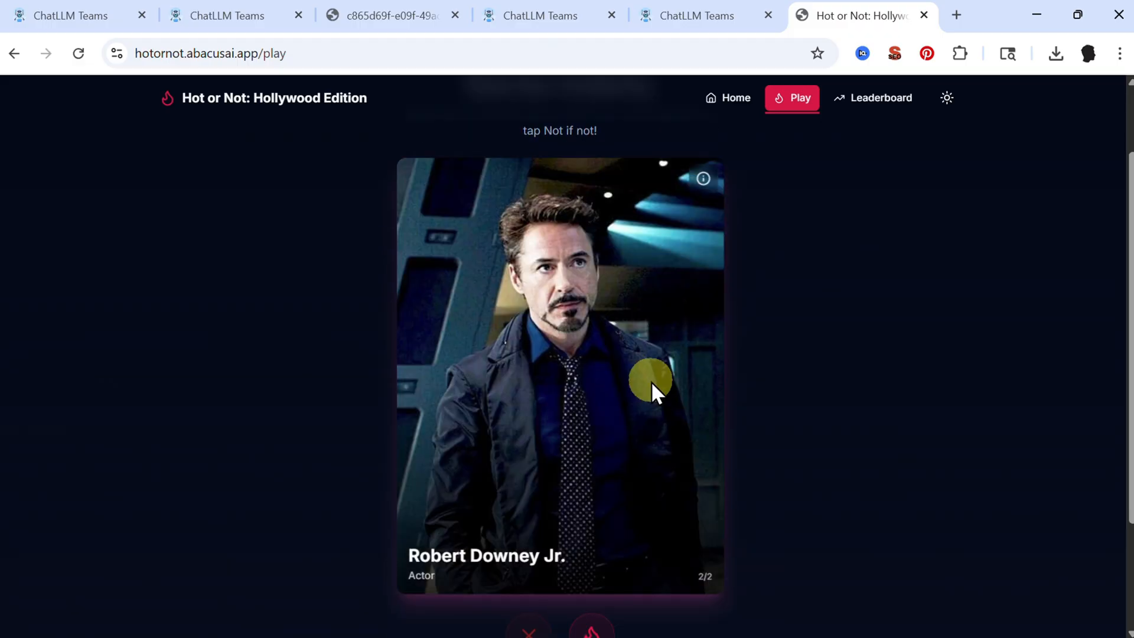
{"action": "scroll", "scroll_direction": "down", "scroll_amount": 3}
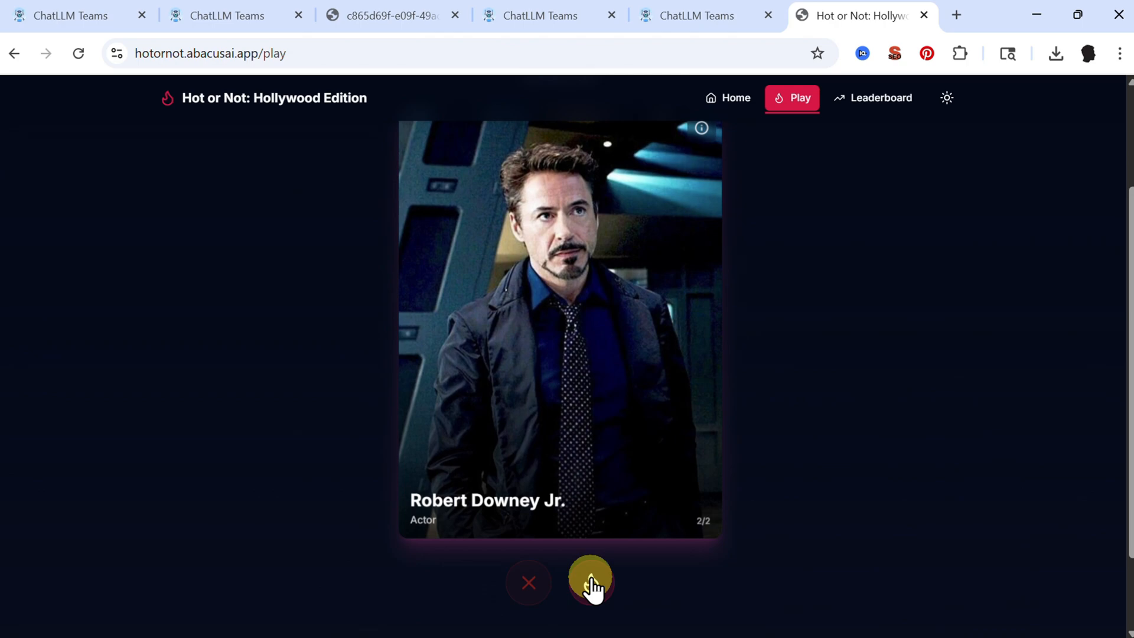
{"action": "left_click", "coordinate": [591, 582]}
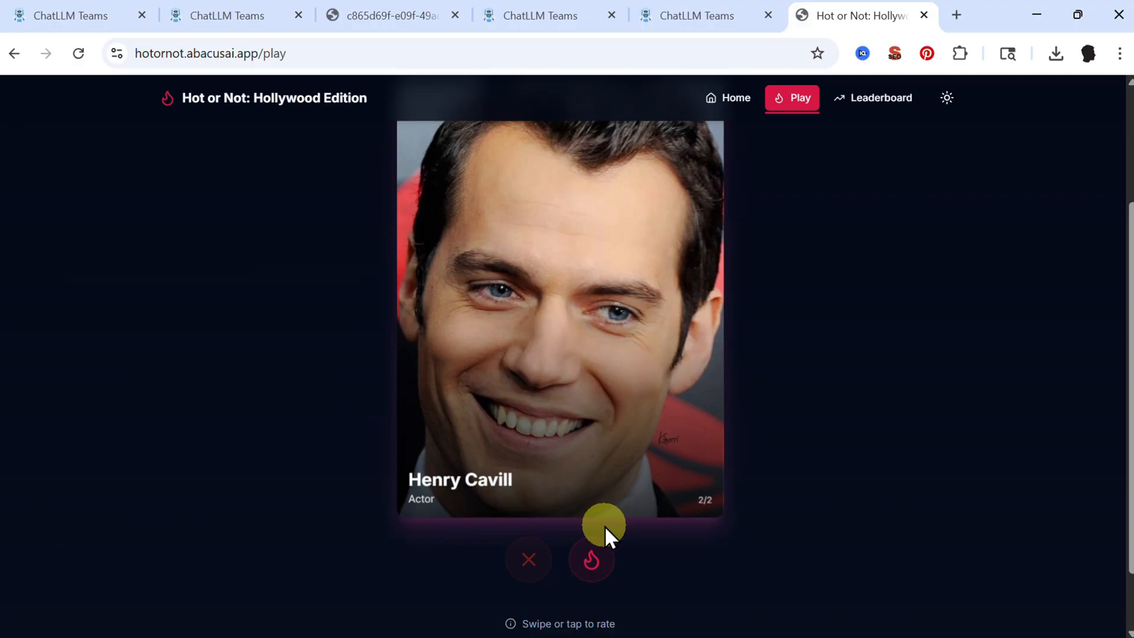
{"action": "left_click", "coordinate": [590, 560]}
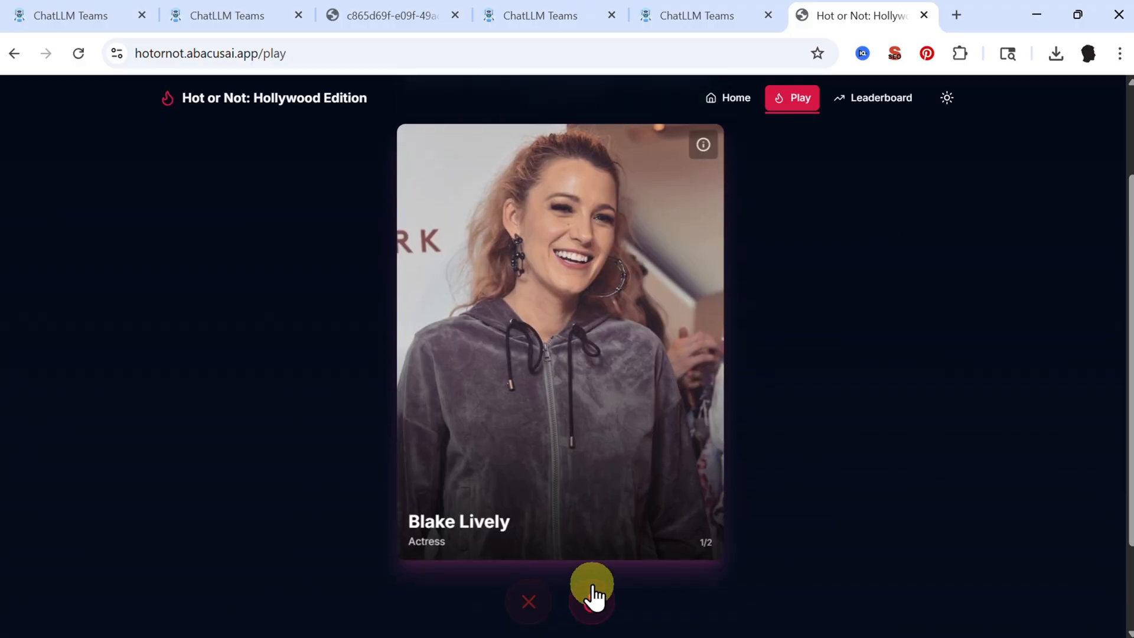
{"action": "left_click", "coordinate": [592, 599]}
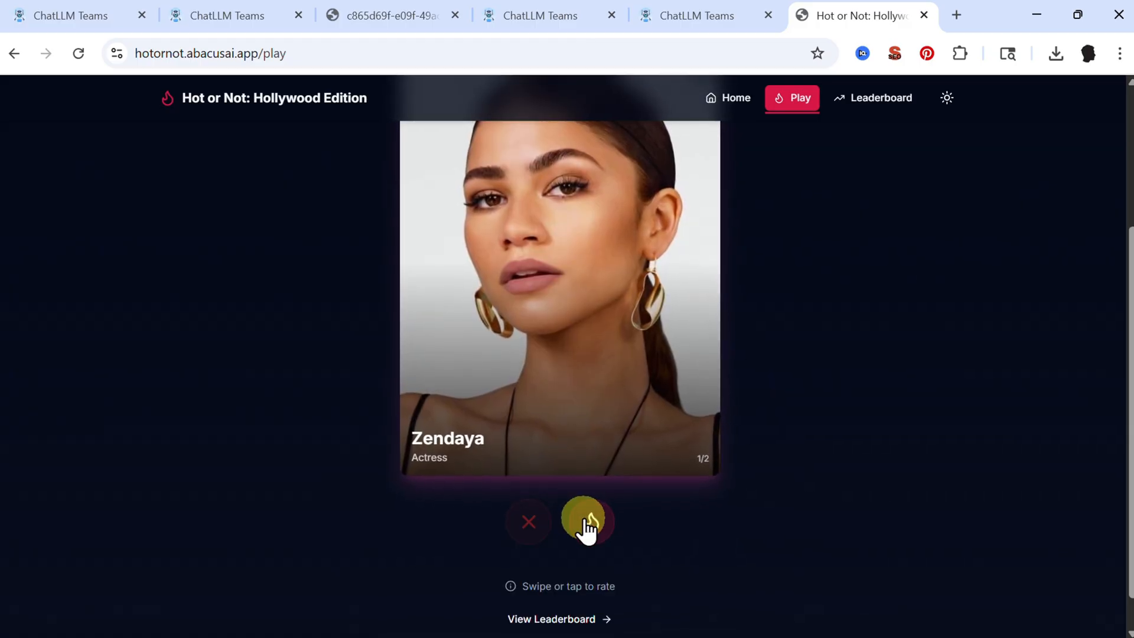
{"action": "left_click", "coordinate": [588, 523]}
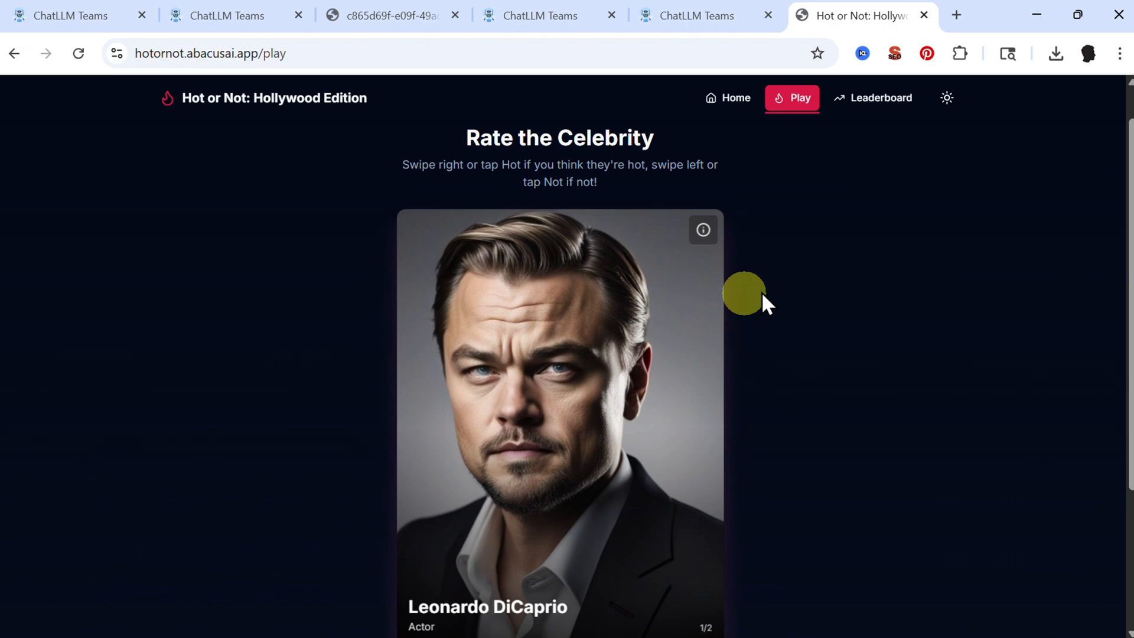
{"action": "left_click", "coordinate": [881, 97]}
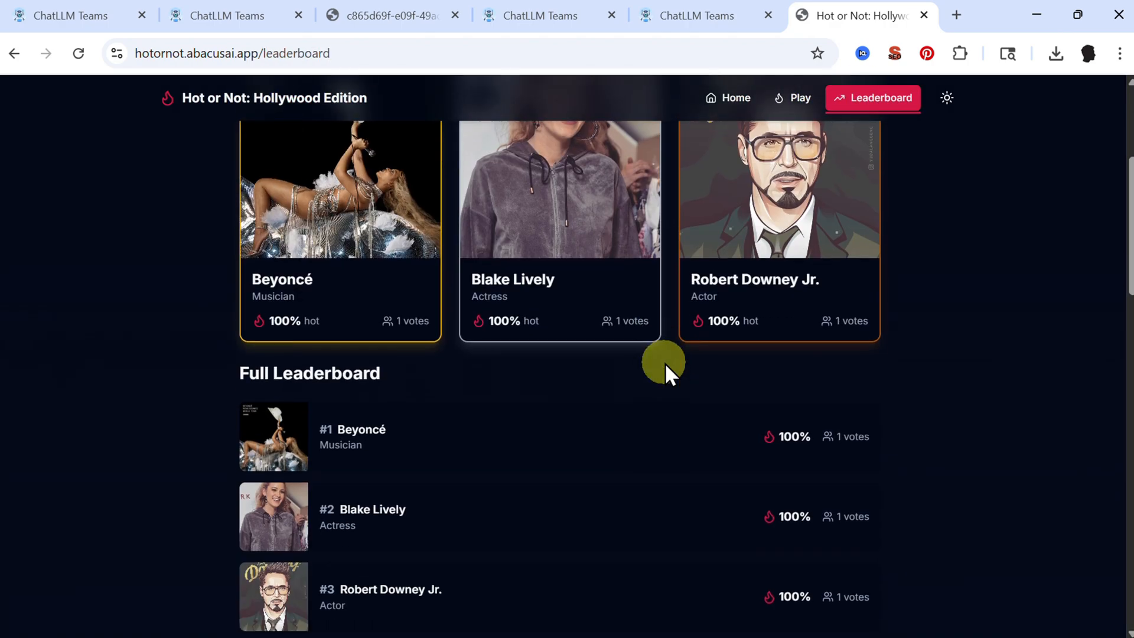
Step: Review the leaderboard, browse the game task's files, then open the AI Sector Market Report task
{"action": "scroll", "scroll_direction": "down", "scroll_amount": 3}
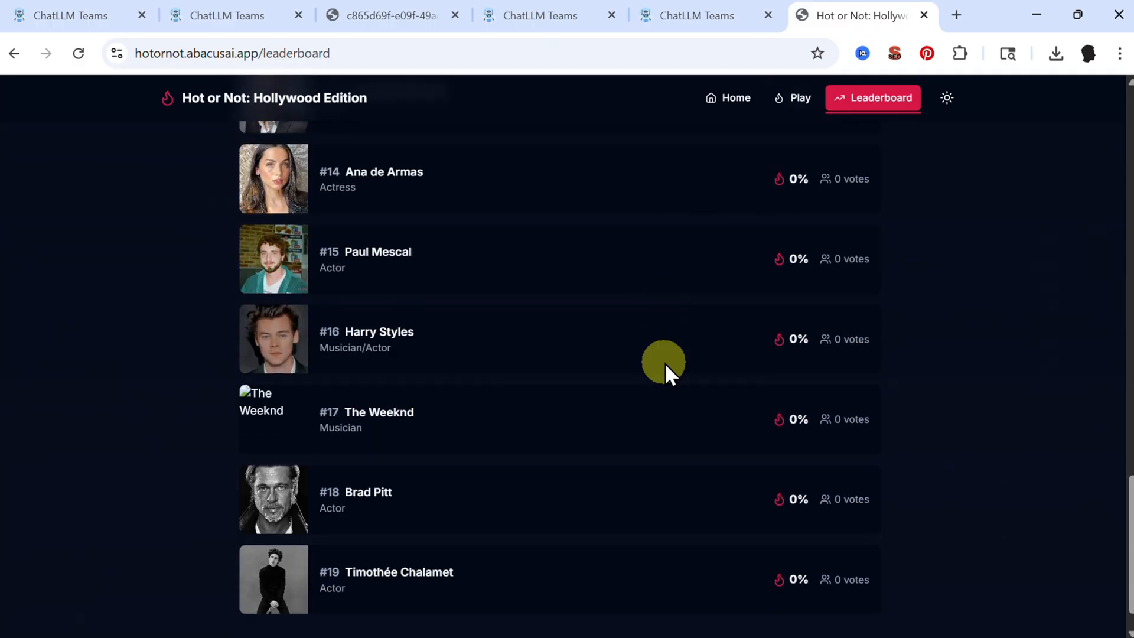
{"action": "scroll", "scroll_direction": "up", "scroll_amount": 3}
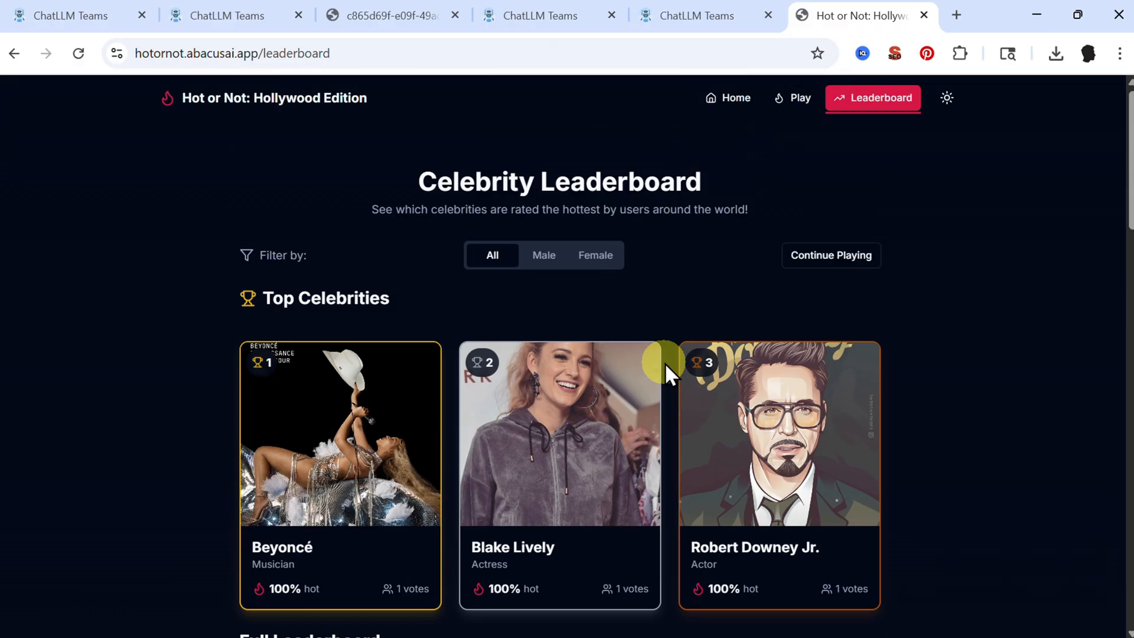
{"action": "left_click", "coordinate": [228, 16]}
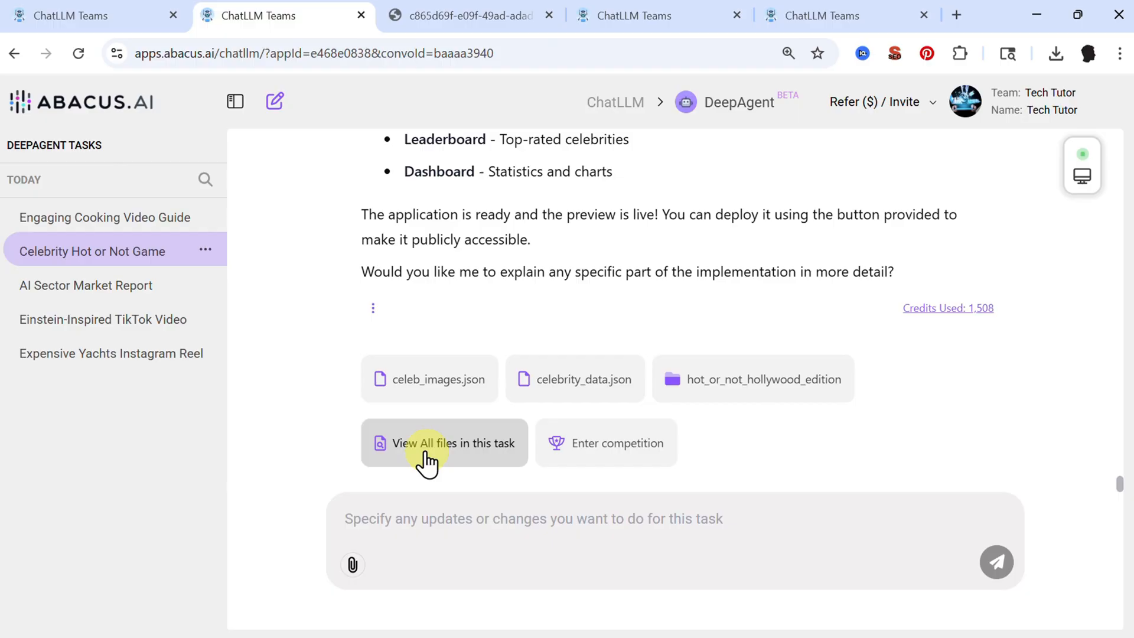
{"action": "left_click", "coordinate": [443, 443]}
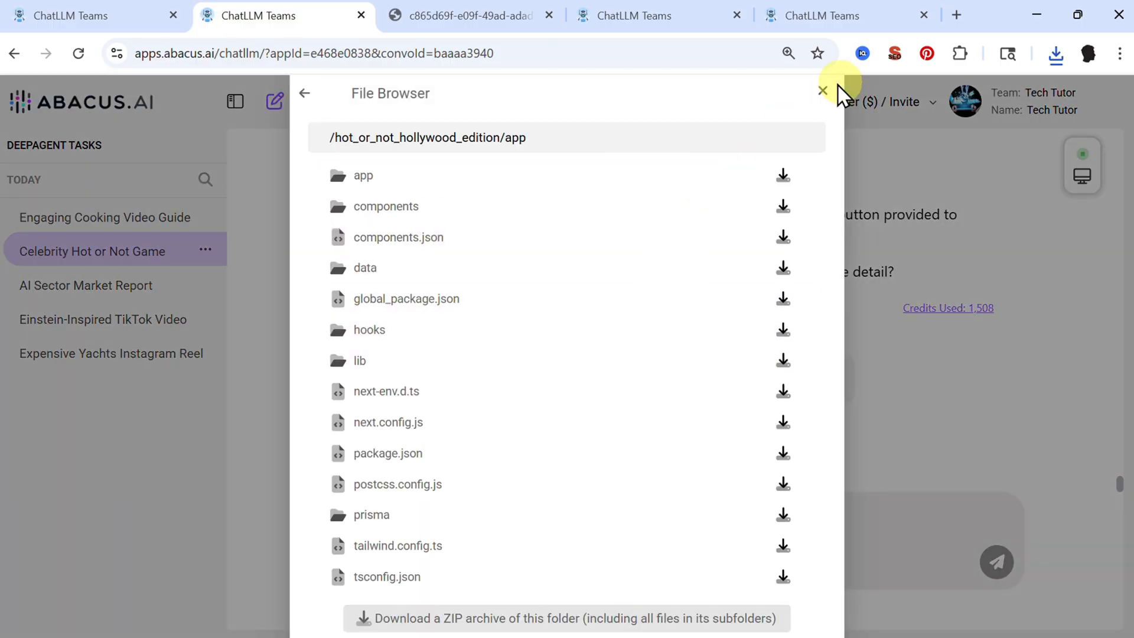
{"action": "left_click", "coordinate": [822, 91]}
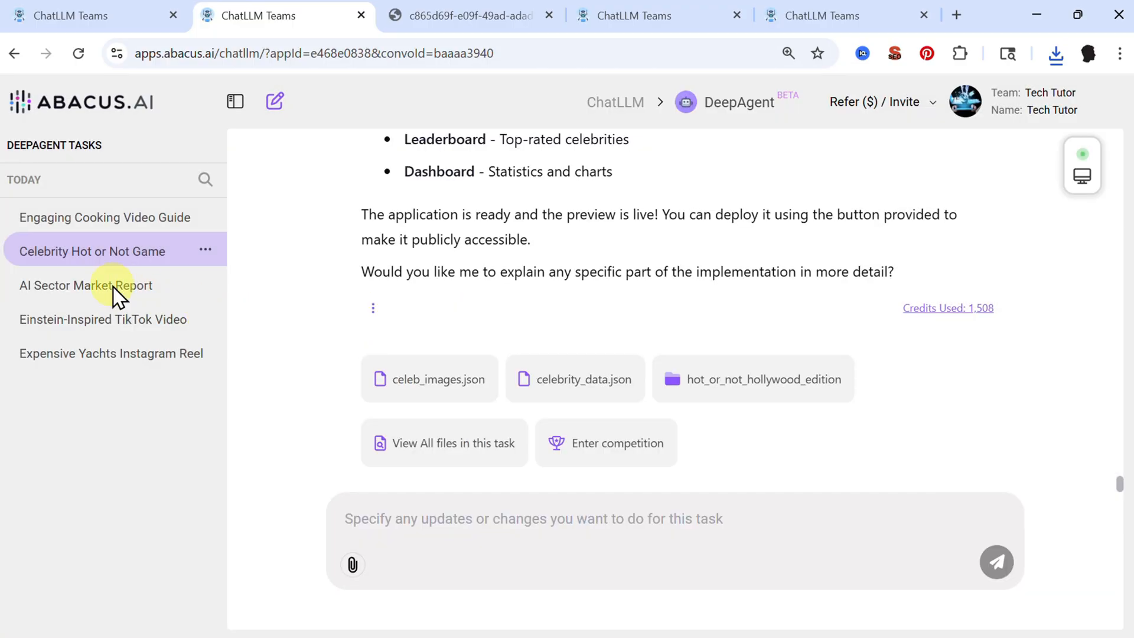
{"action": "left_click", "coordinate": [85, 285]}
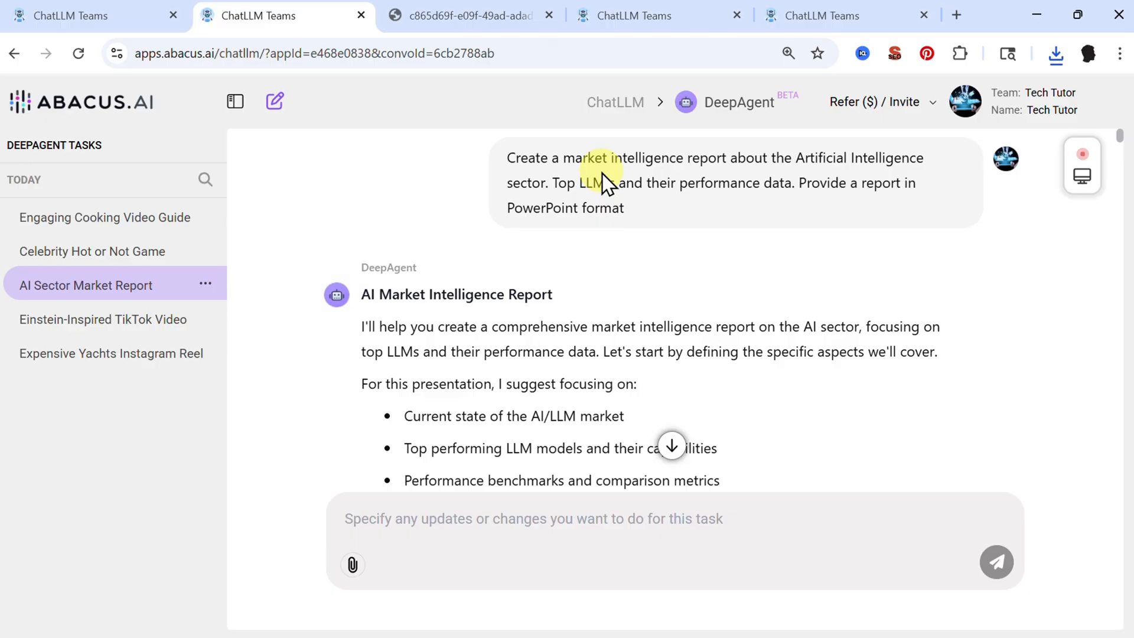
Step: Open the AI Sector Market Report task and scroll through its research report
{"action": "left_click", "coordinate": [533, 519]}
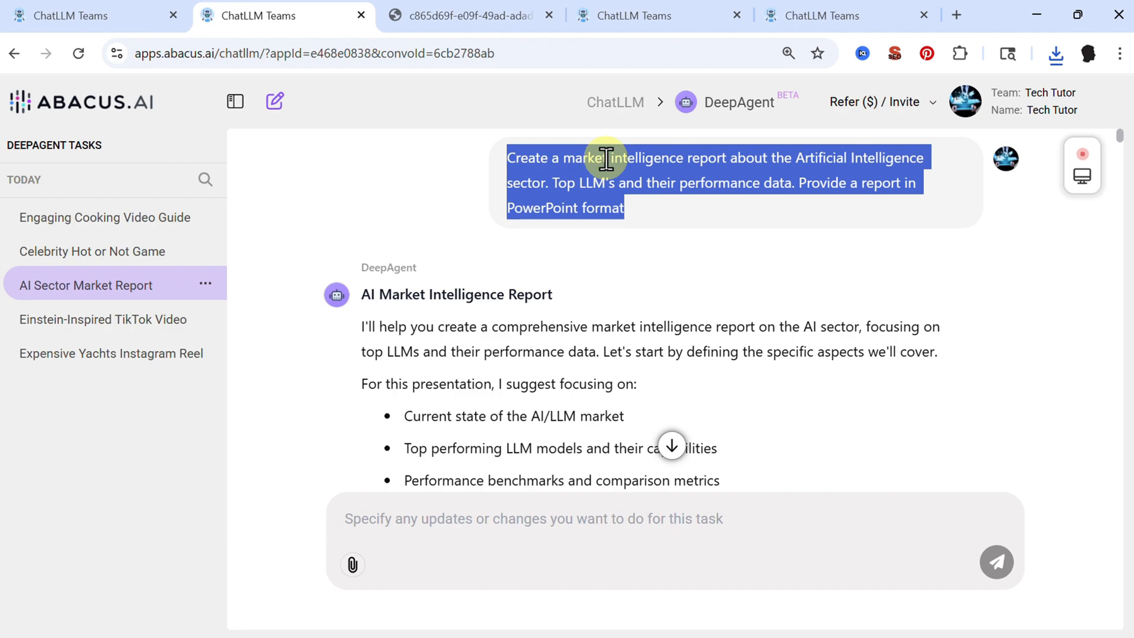
{"action": "mouse_move", "coordinate": [573, 186]}
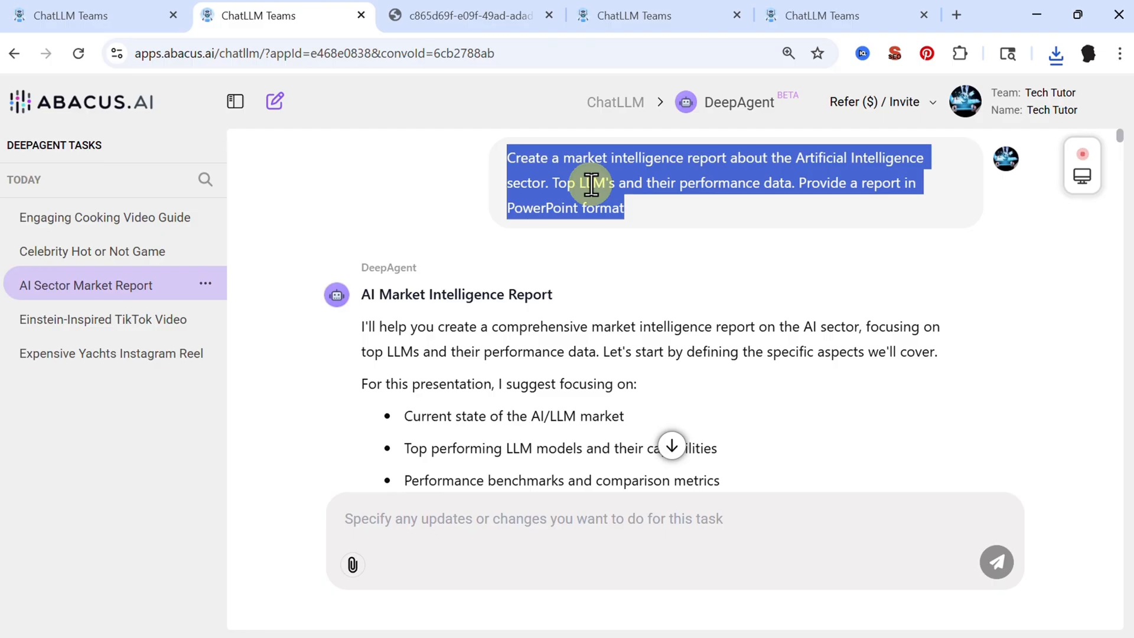
{"action": "left_click", "coordinate": [568, 183]}
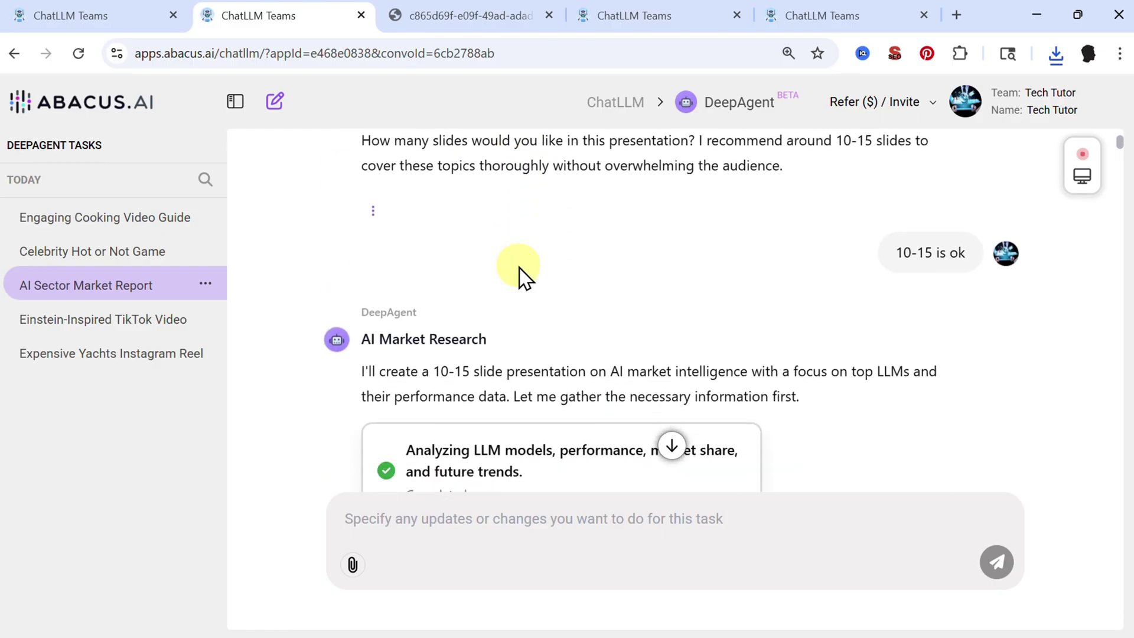
{"action": "scroll", "scroll_direction": "down", "scroll_amount": 3}
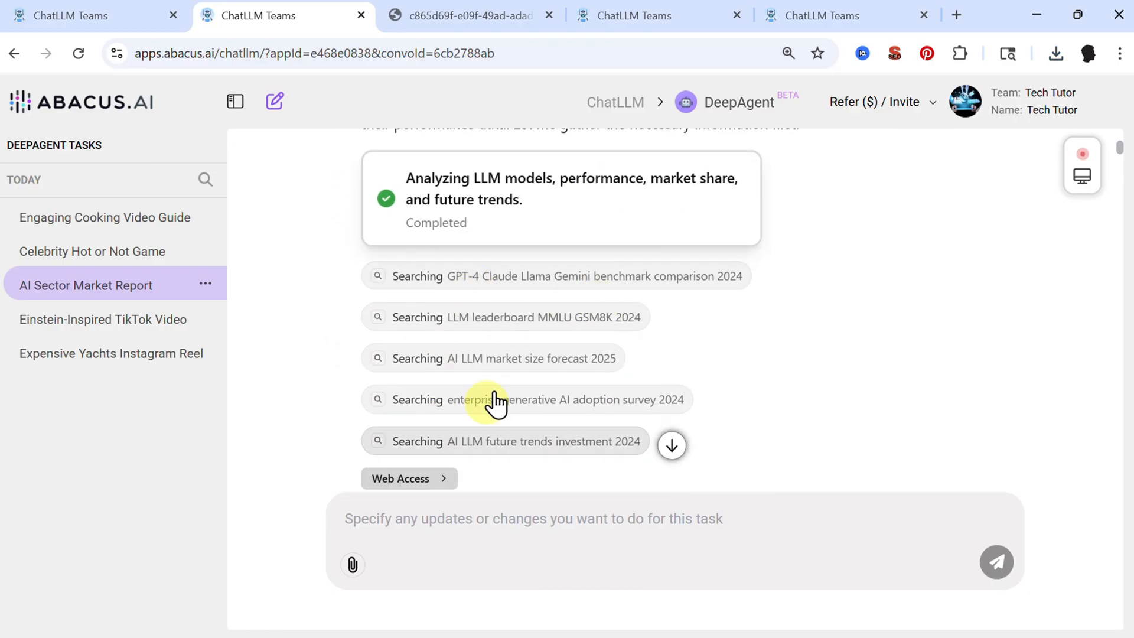
{"action": "scroll", "scroll_direction": "down", "scroll_amount": 3}
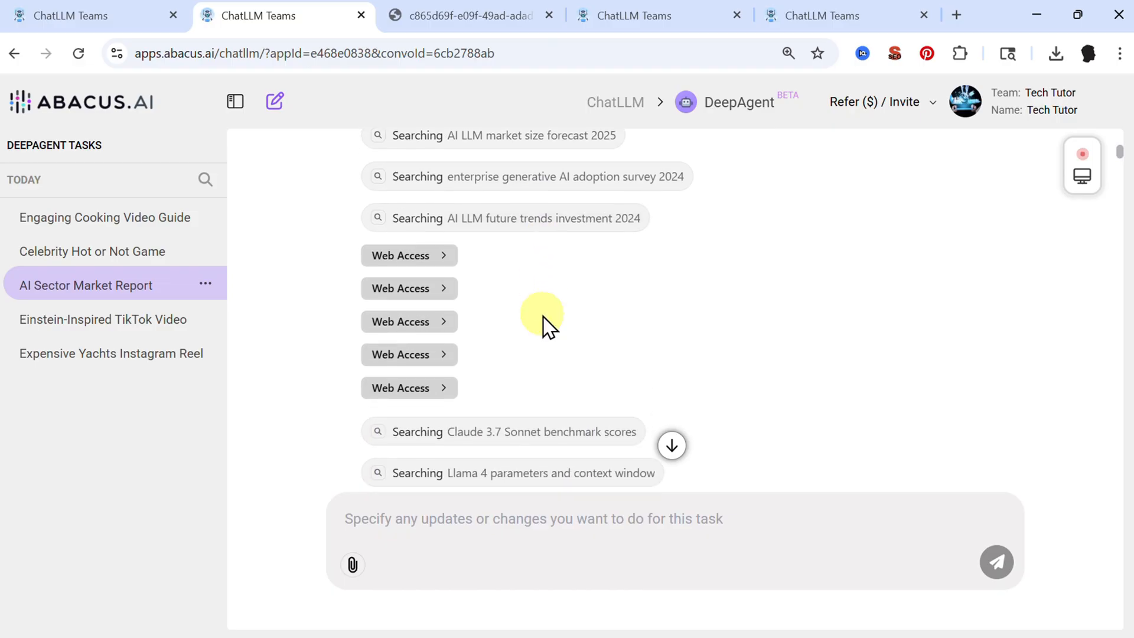
{"action": "scroll", "scroll_direction": "down", "scroll_amount": 3}
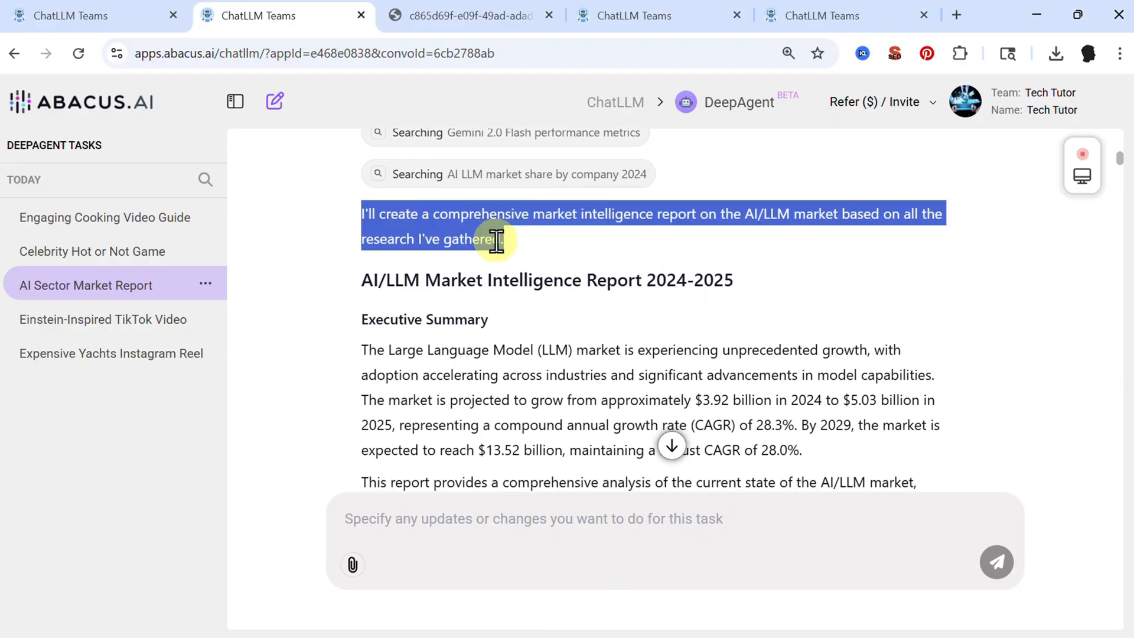
{"action": "scroll", "scroll_direction": "down", "scroll_amount": 3}
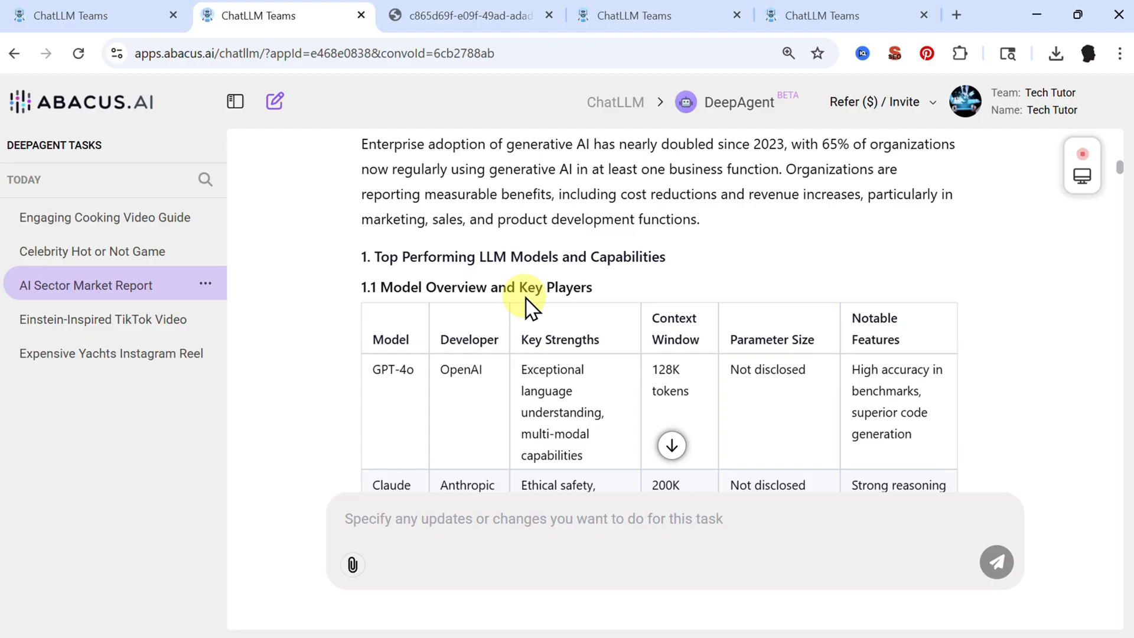
{"action": "scroll", "scroll_direction": "down", "scroll_amount": 3}
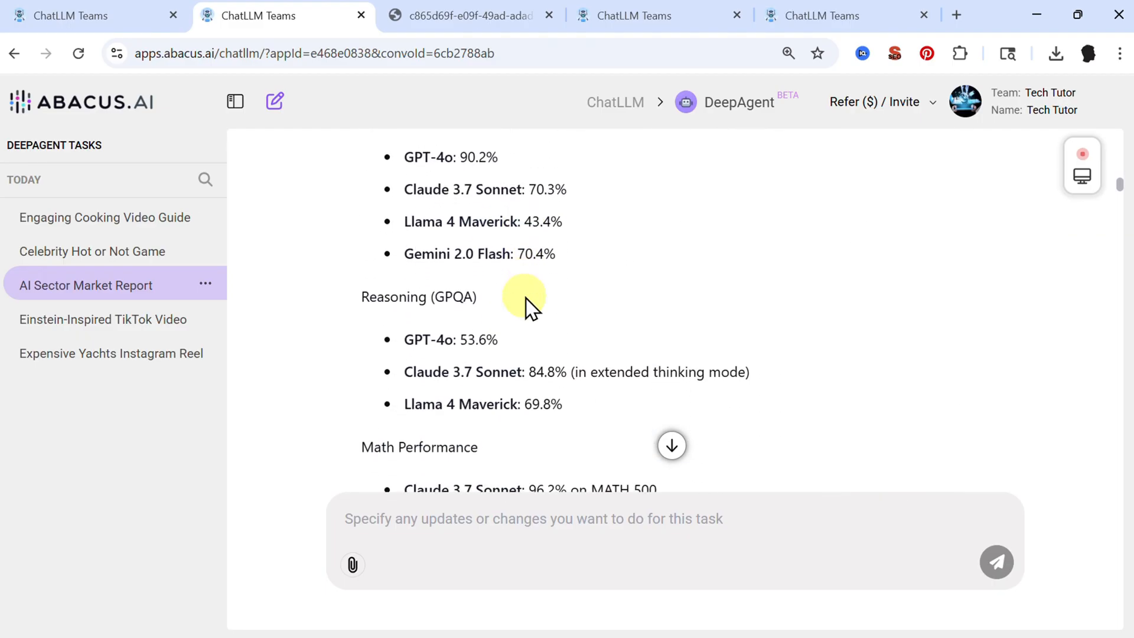
{"action": "scroll", "scroll_direction": "down", "scroll_amount": 3}
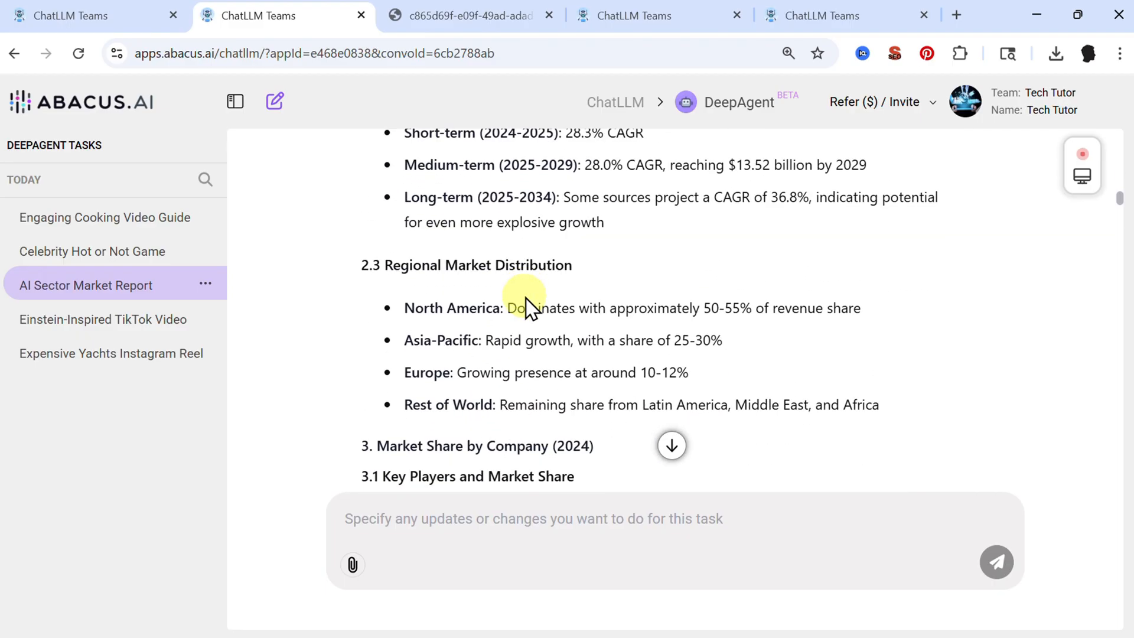
Step: Scroll past the slide preview and visuals to the generated AI_Market_Intelligence PowerPoint
{"action": "scroll", "scroll_direction": "down", "scroll_amount": 3}
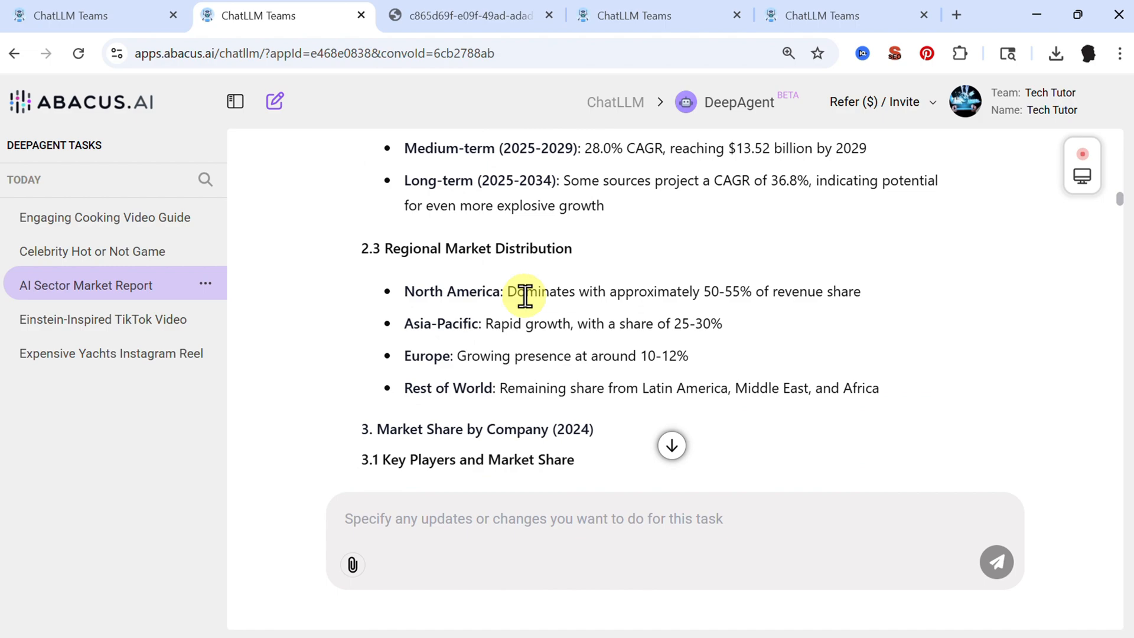
{"action": "scroll", "scroll_direction": "down", "scroll_amount": 3}
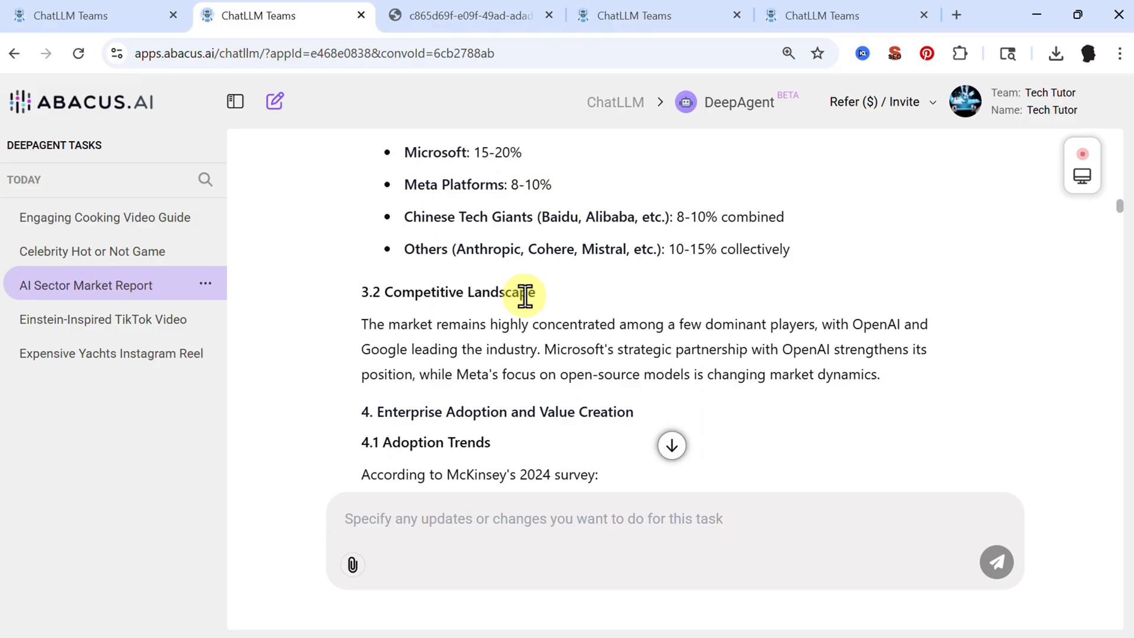
{"action": "scroll", "scroll_direction": "down", "scroll_amount": 3}
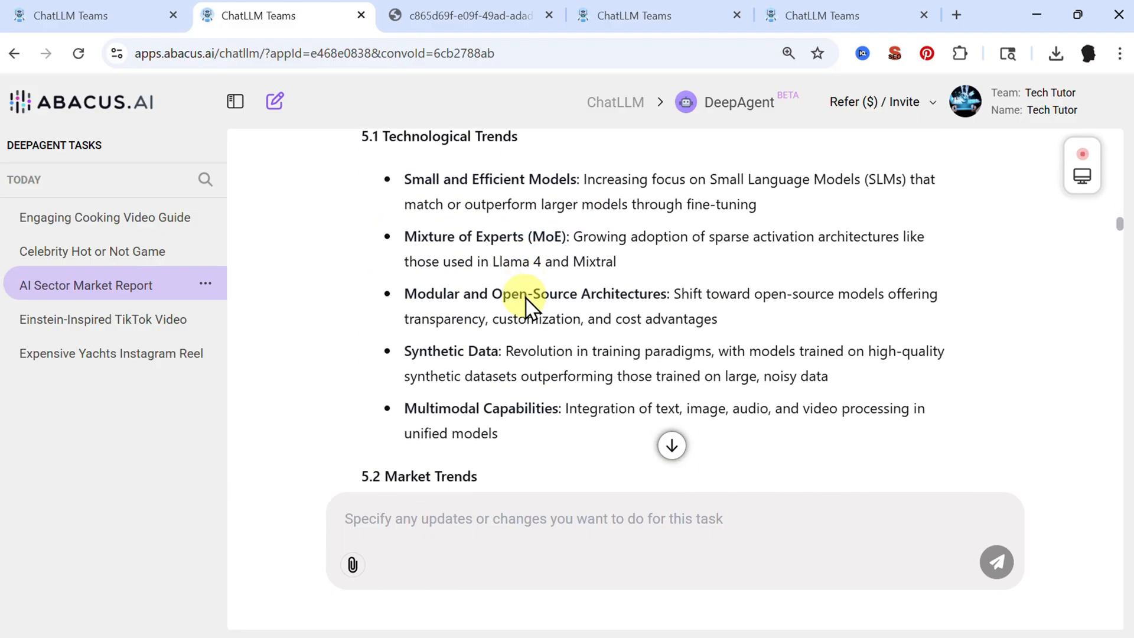
{"action": "scroll", "scroll_direction": "down", "scroll_amount": 3}
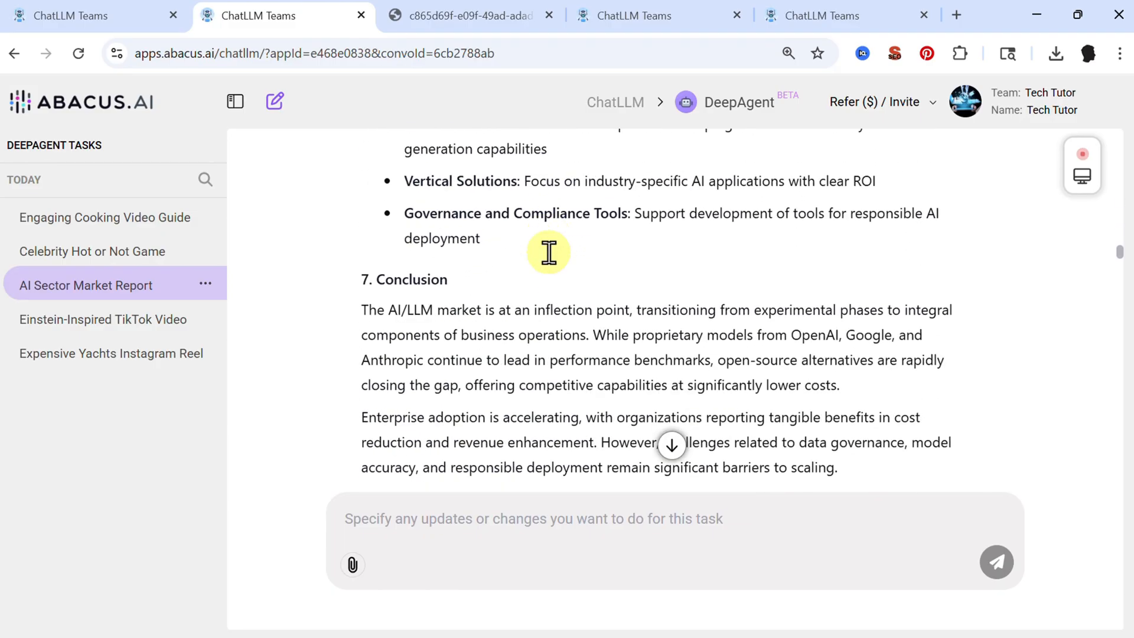
{"action": "scroll", "scroll_direction": "down", "scroll_amount": 3}
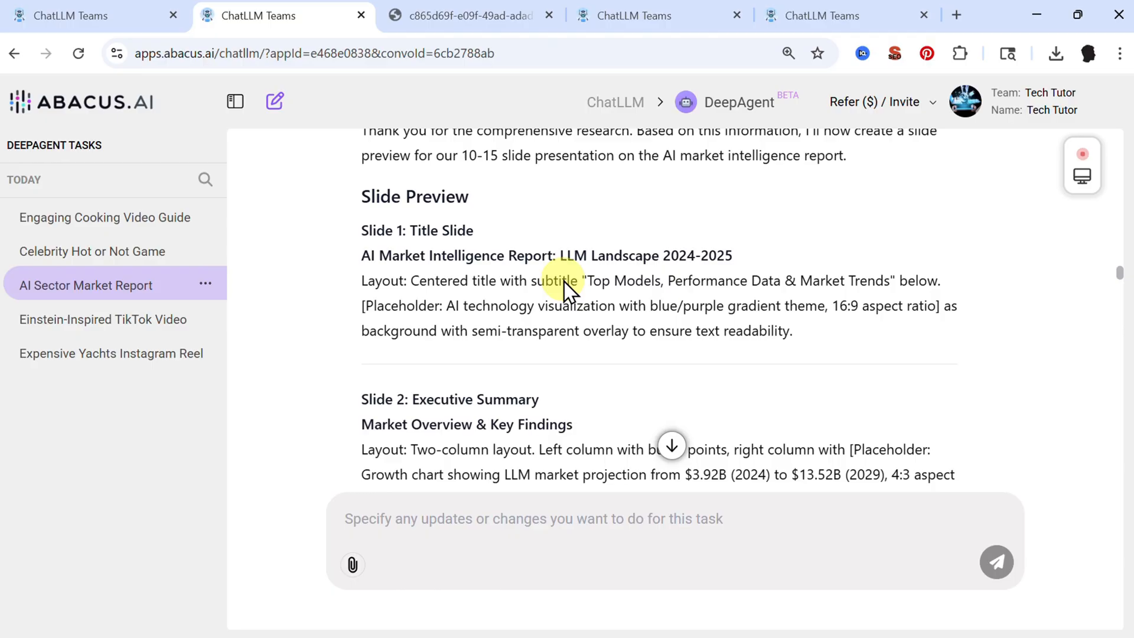
{"action": "scroll", "scroll_direction": "down", "scroll_amount": 3}
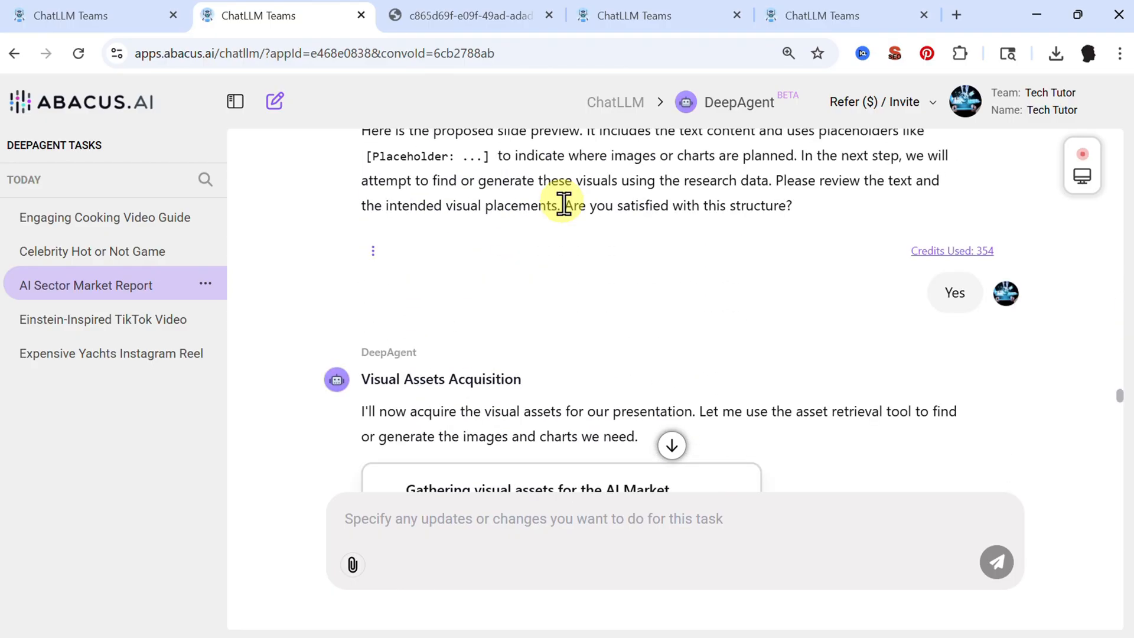
{"action": "mouse_move", "coordinate": [716, 278]}
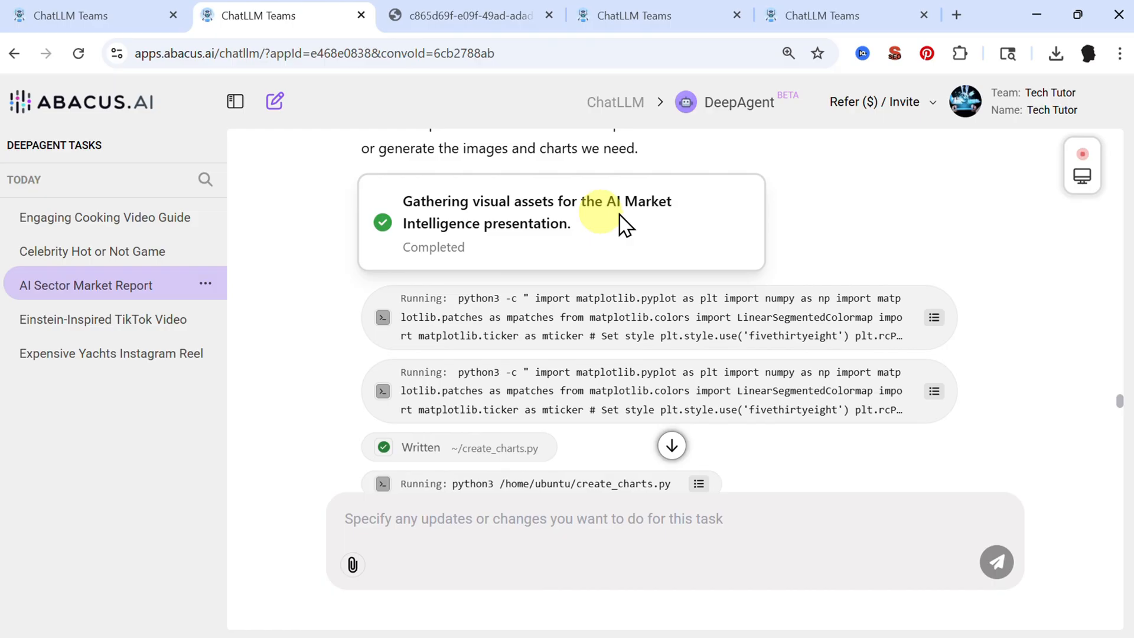
{"action": "mouse_move", "coordinate": [540, 339]}
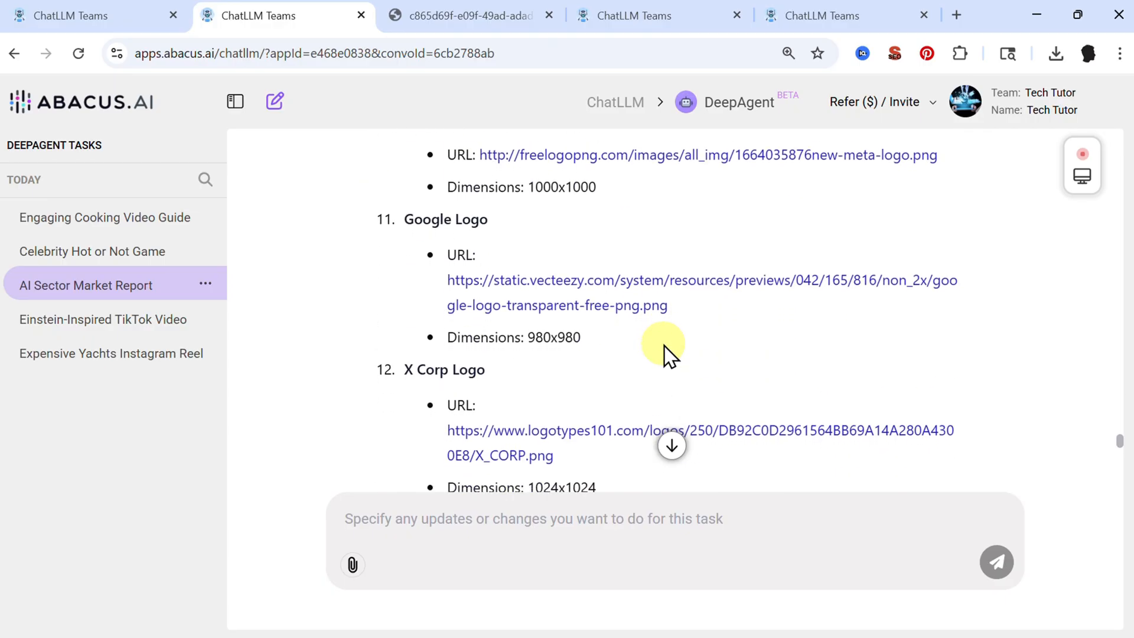
{"action": "scroll", "scroll_direction": "down", "scroll_amount": 3}
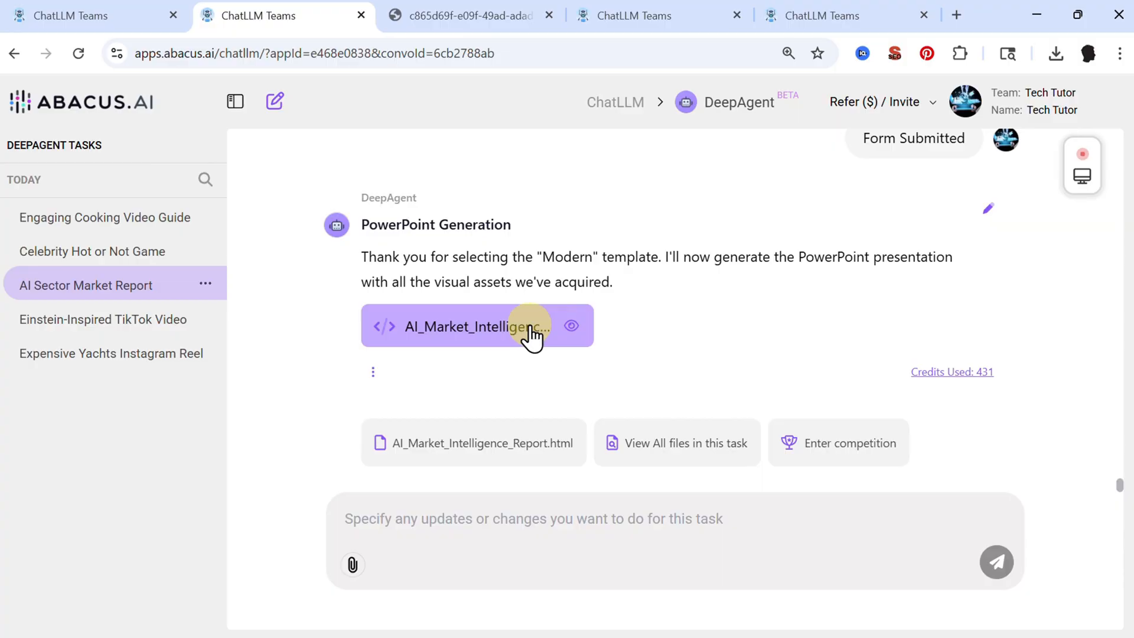
Step: Open the AI_Market_Intelligence report file in the rendered slide preview
{"action": "left_click", "coordinate": [478, 325]}
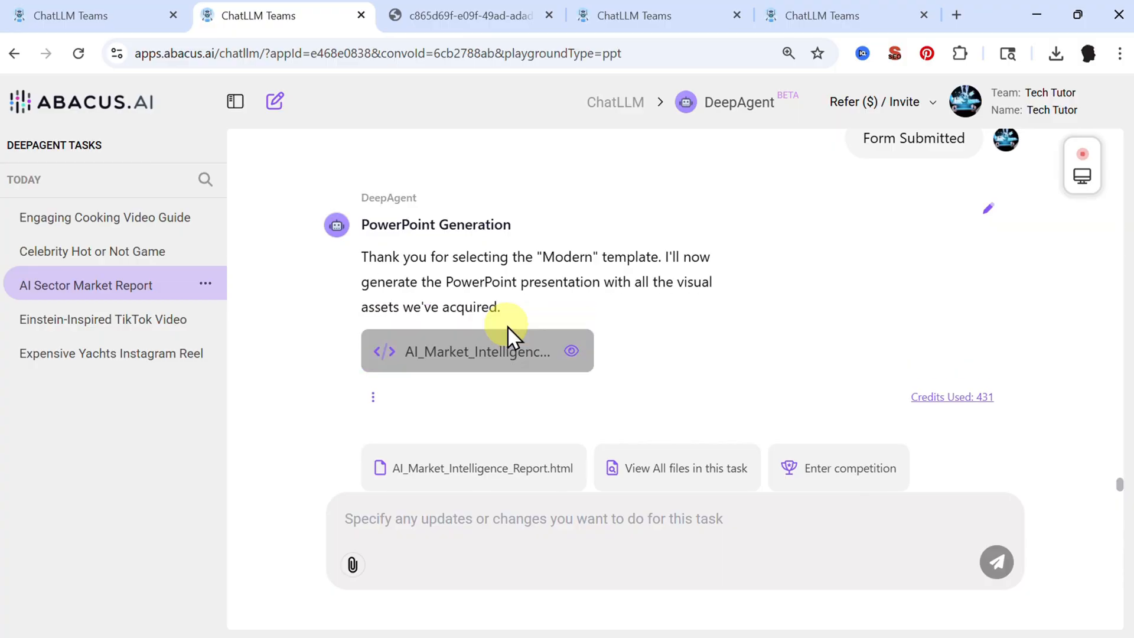
{"action": "left_click", "coordinate": [468, 352]}
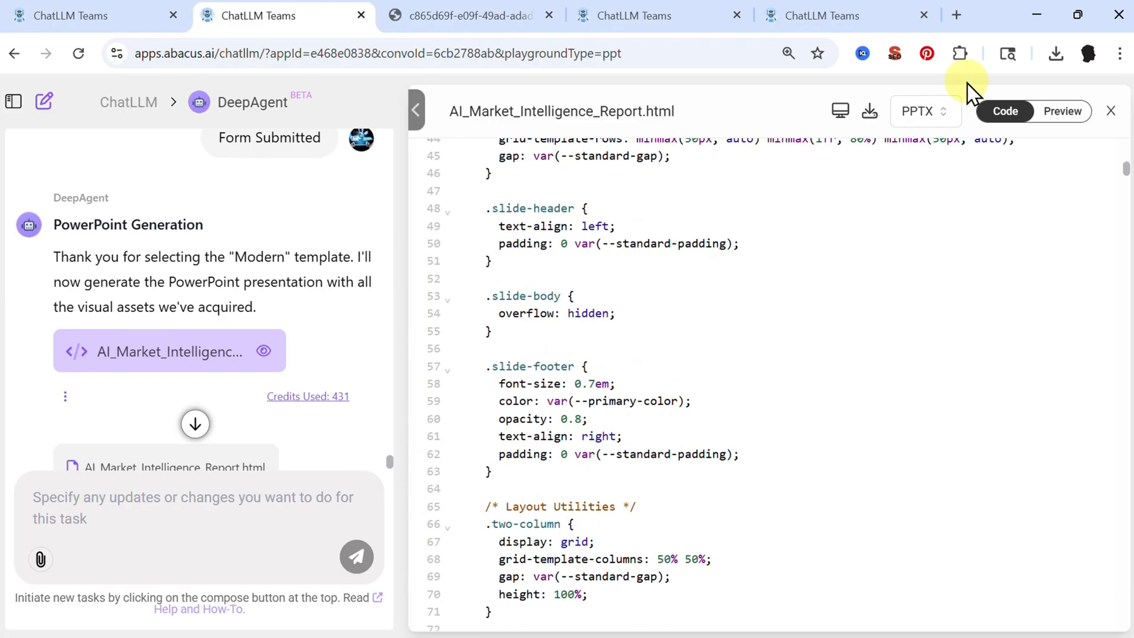
{"action": "left_click", "coordinate": [1063, 111]}
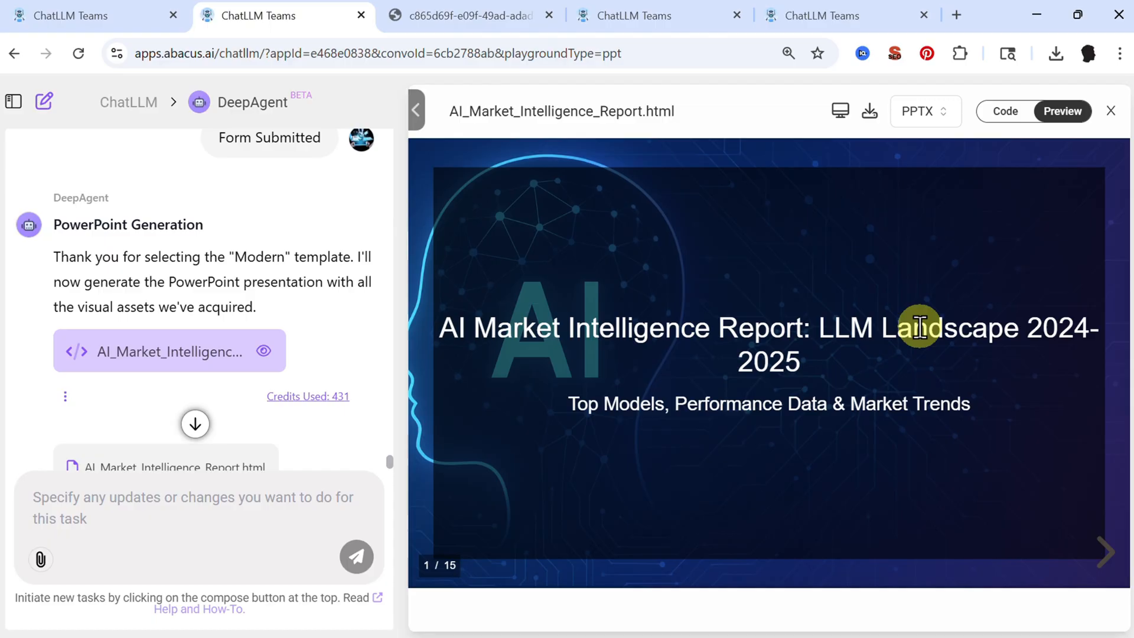
Step: Page through the slides from Market Overview to the final Key Takeaways slide
{"action": "left_click", "coordinate": [1108, 552]}
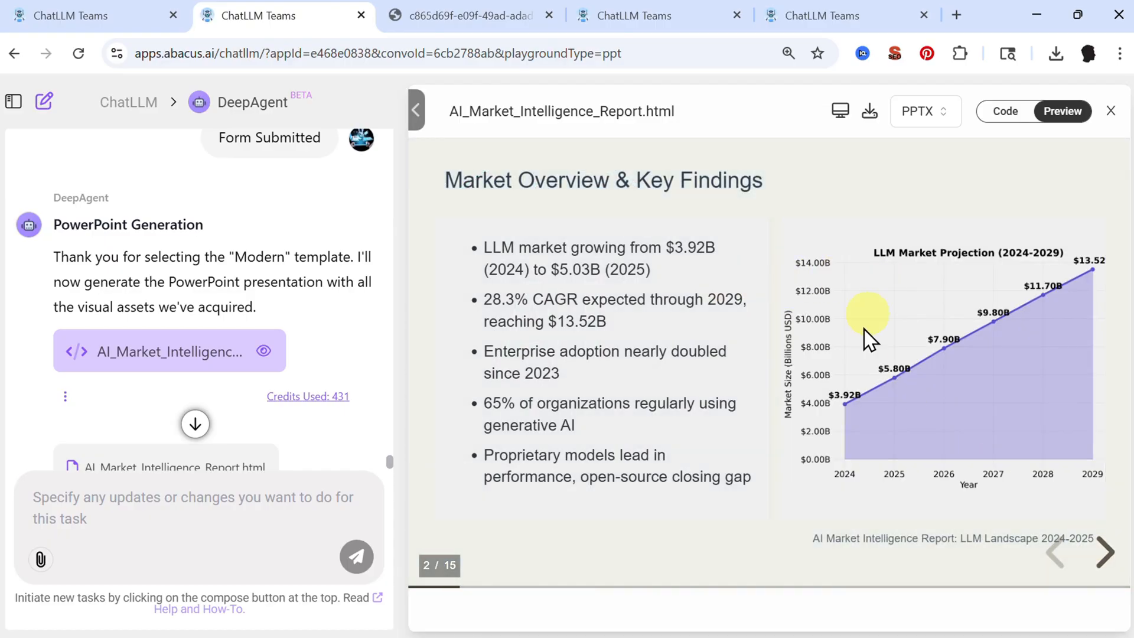
{"action": "mouse_move", "coordinate": [875, 320]}
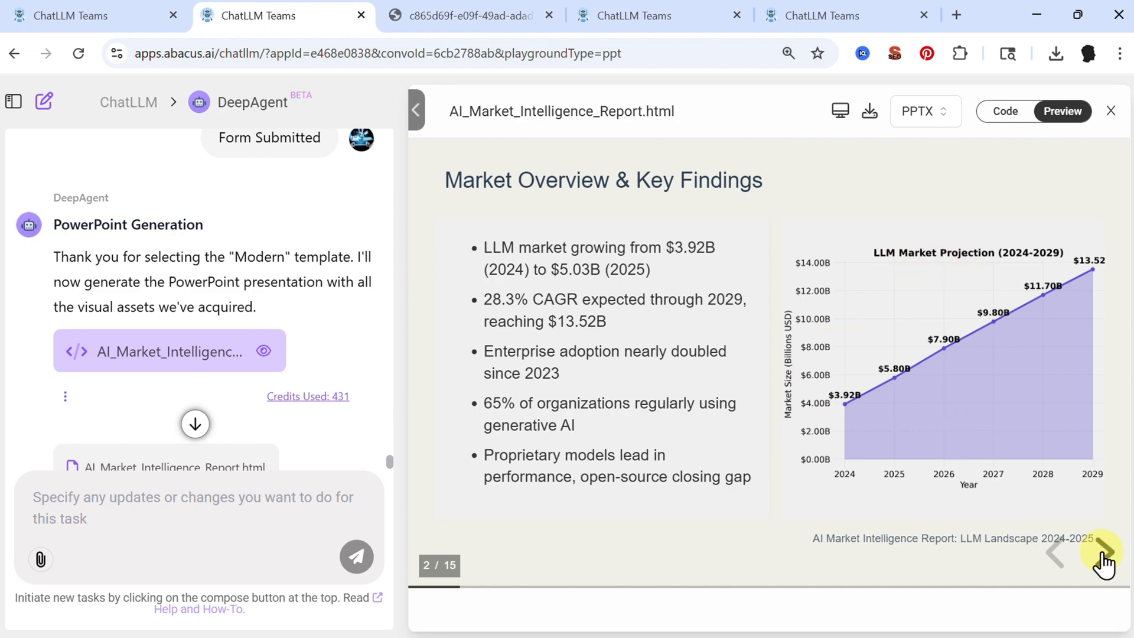
{"action": "left_click", "coordinate": [1103, 552]}
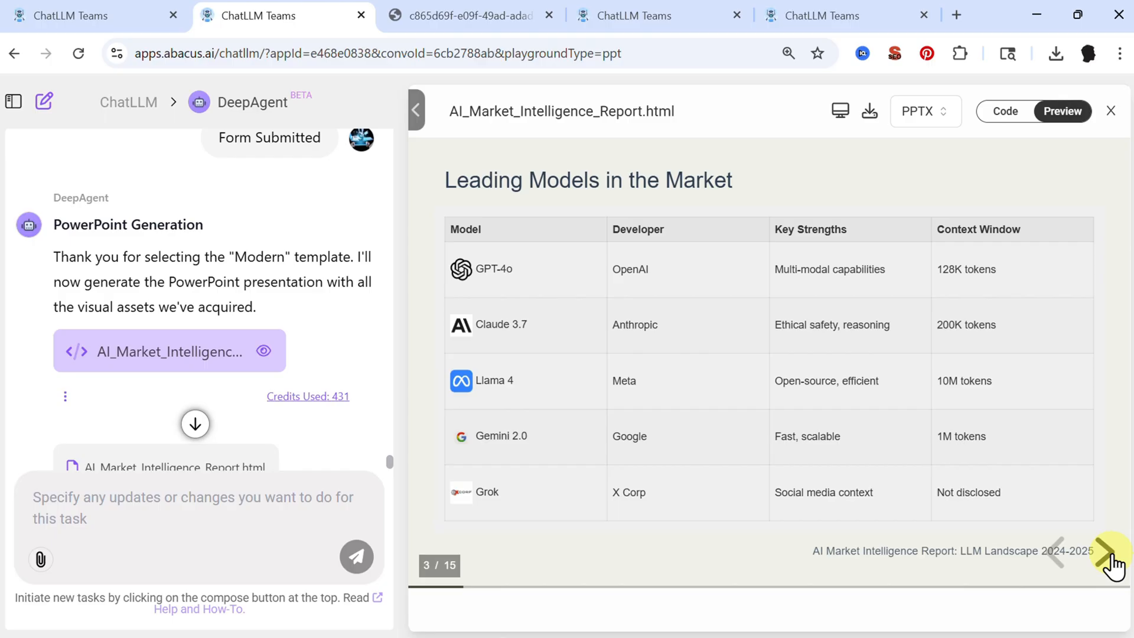
{"action": "left_click", "coordinate": [1105, 554]}
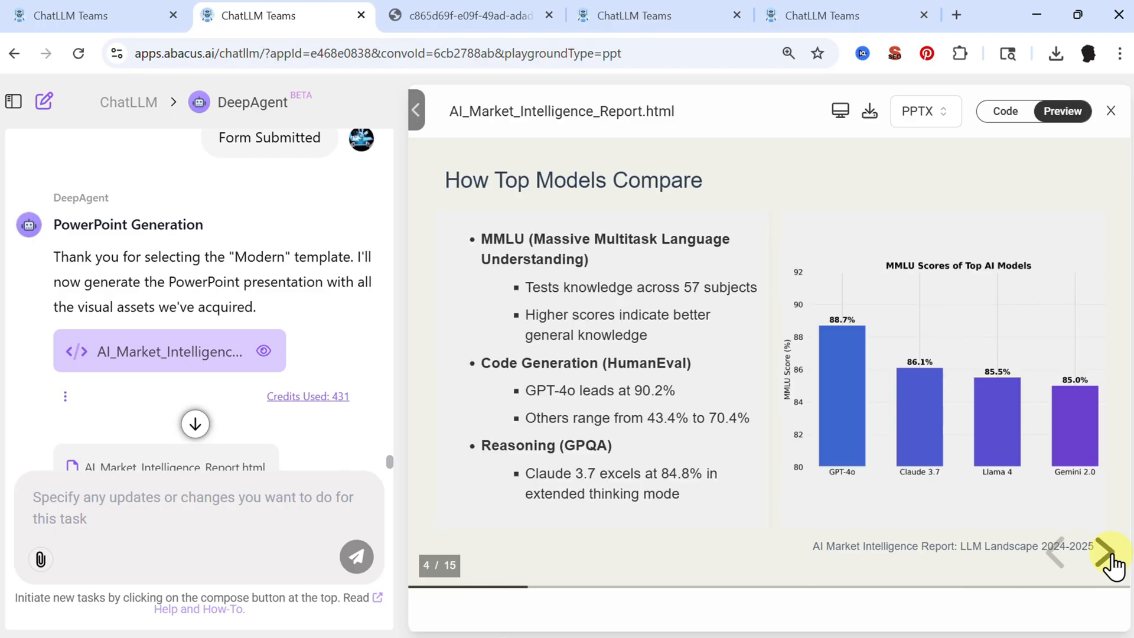
{"action": "left_click", "coordinate": [1105, 554]}
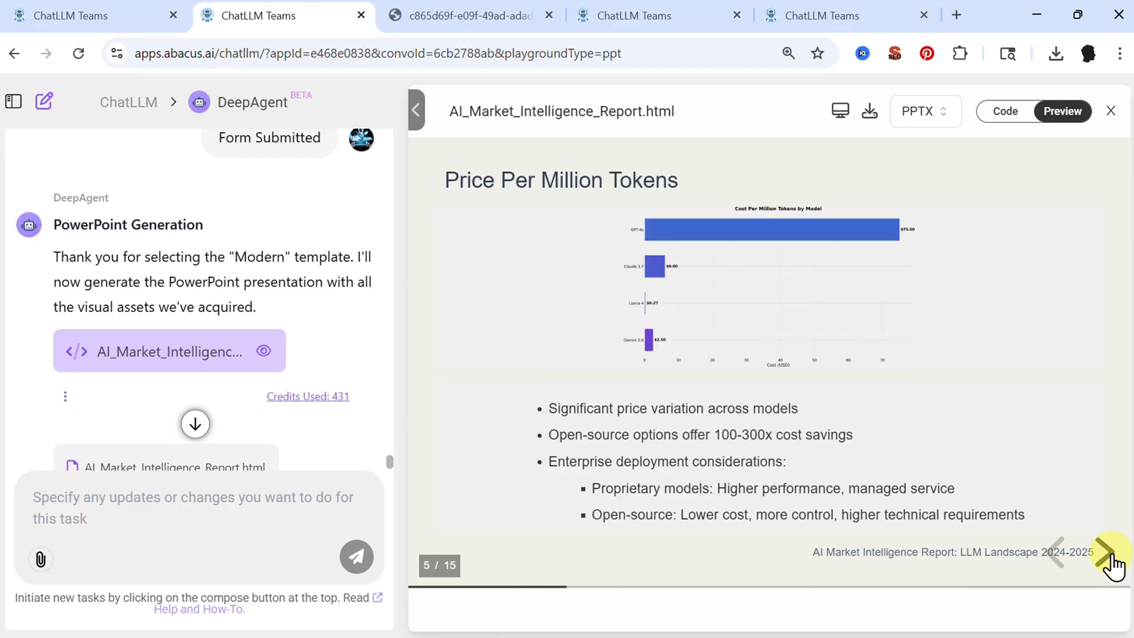
{"action": "left_click", "coordinate": [1106, 554]}
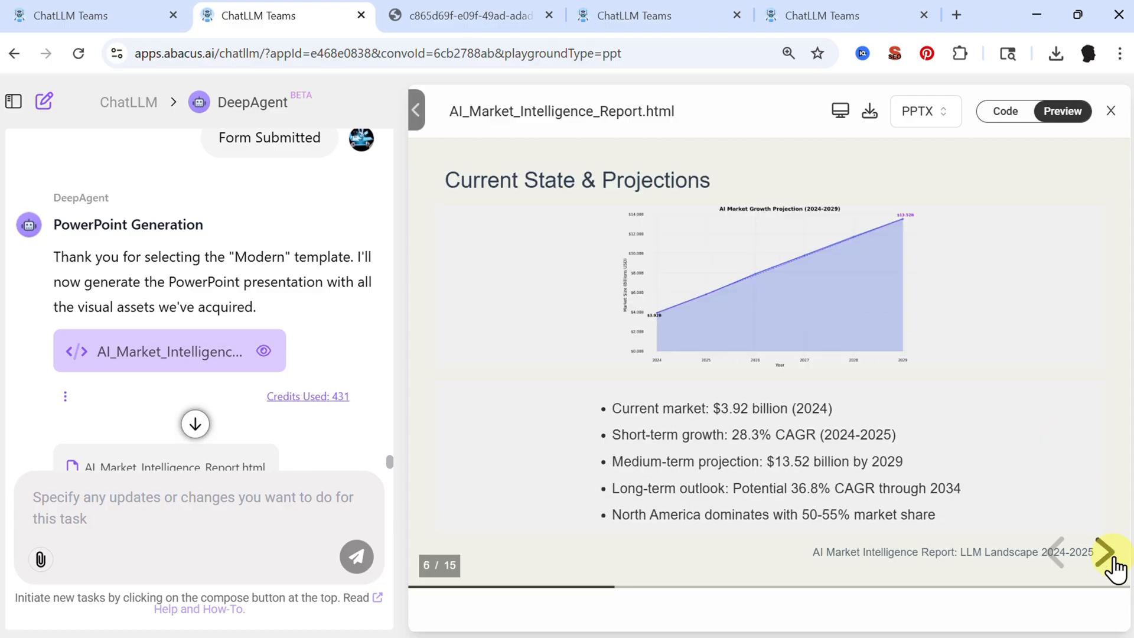
{"action": "left_click", "coordinate": [1104, 556]}
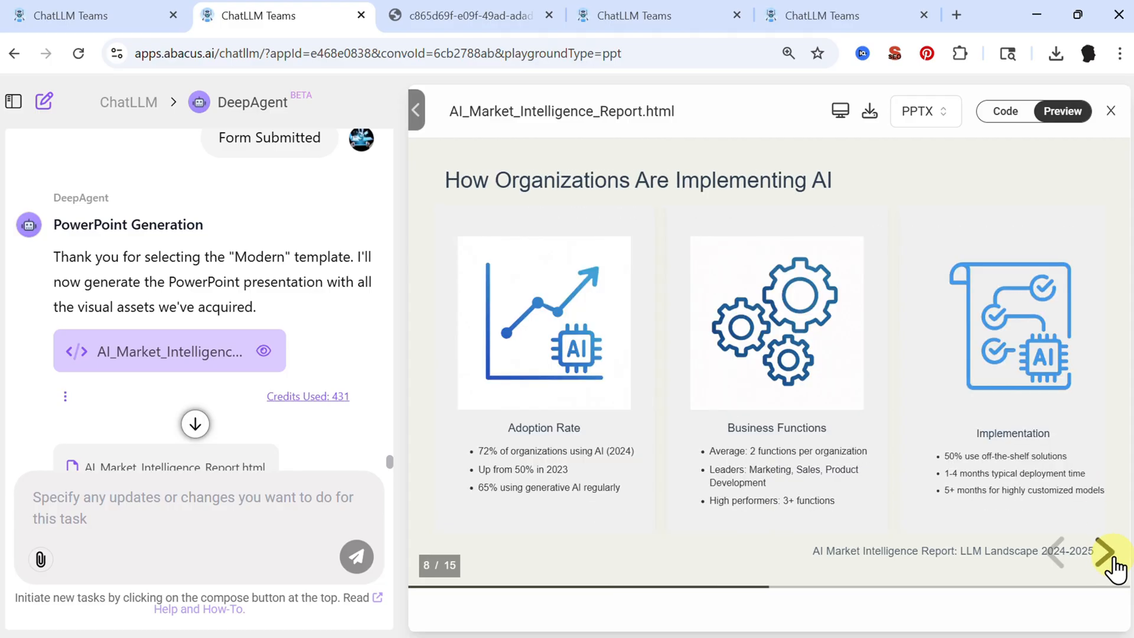
{"action": "left_click", "coordinate": [1109, 554]}
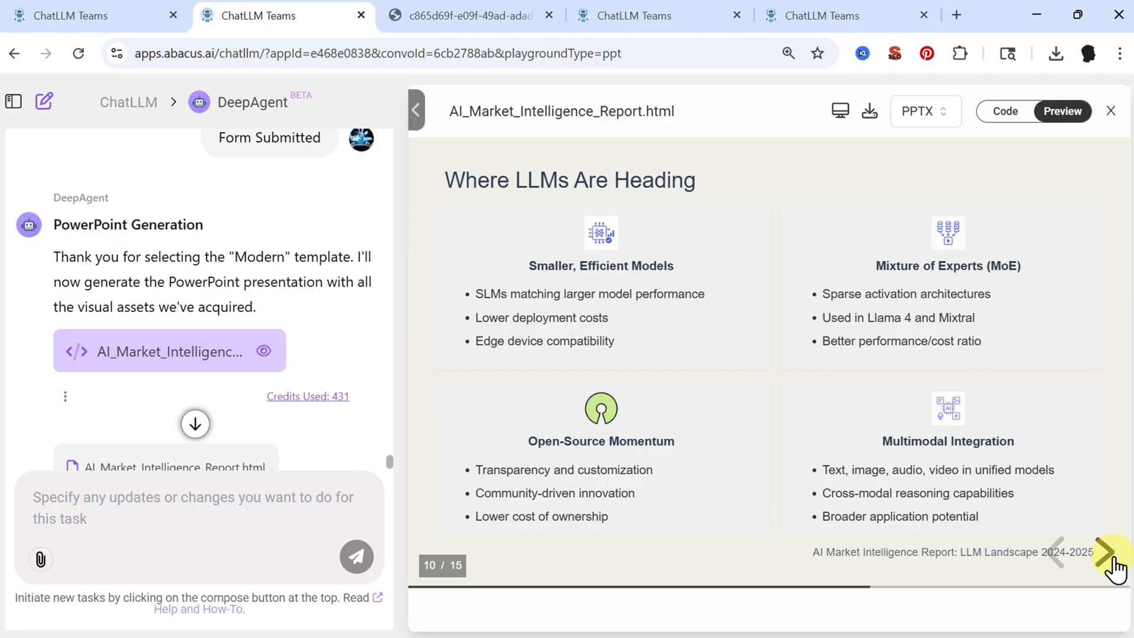
{"action": "left_click", "coordinate": [1113, 555]}
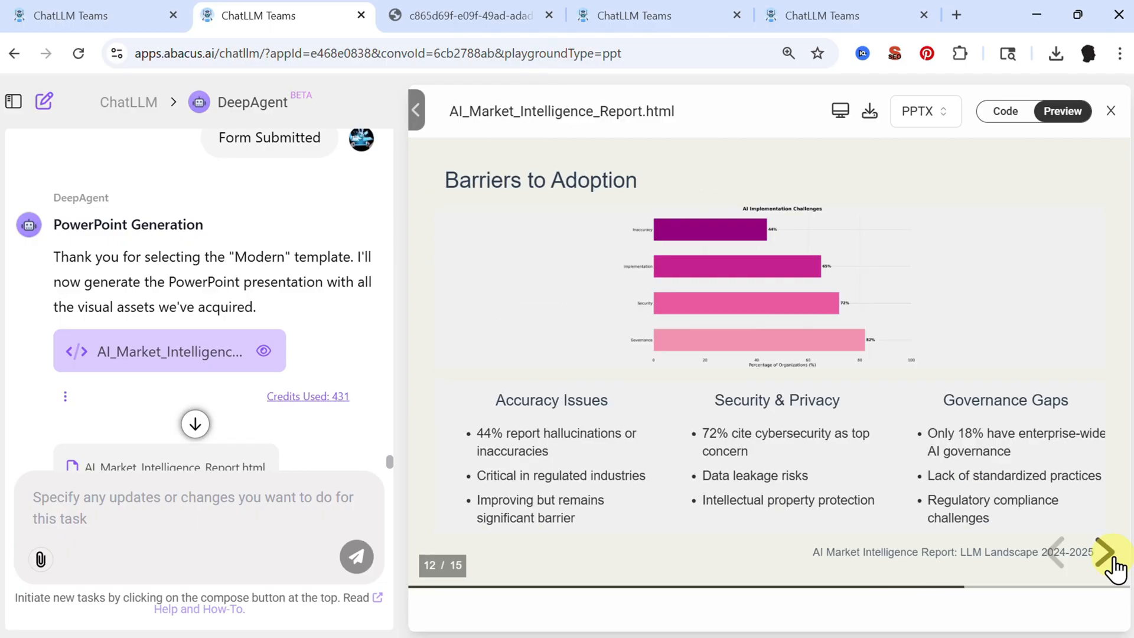
{"action": "left_click", "coordinate": [1108, 553]}
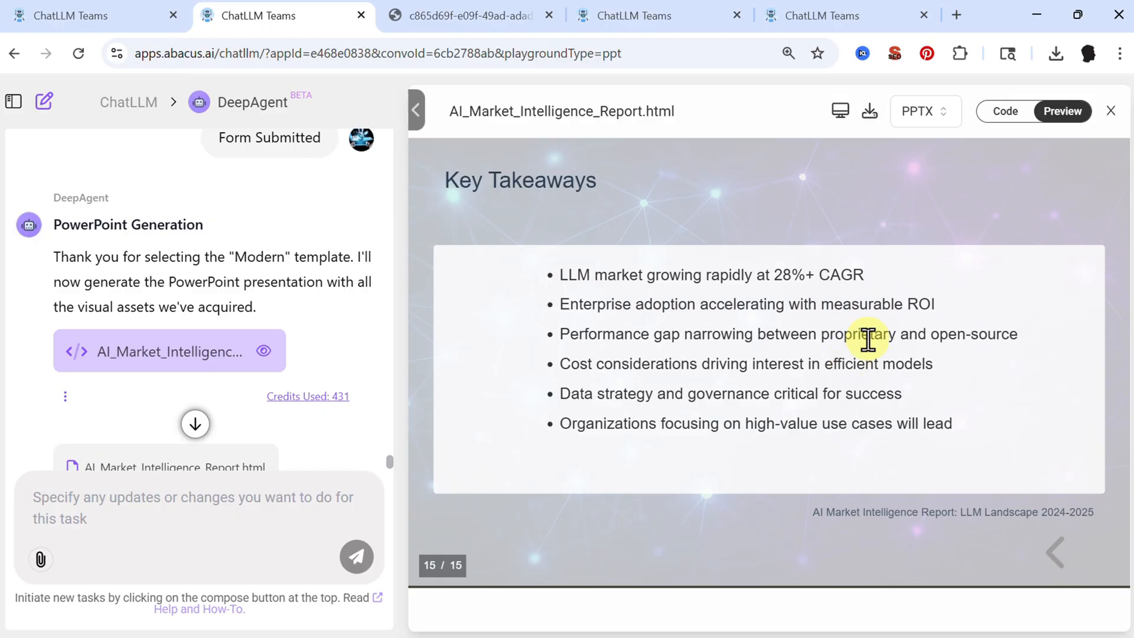
{"action": "mouse_move", "coordinate": [960, 262]}
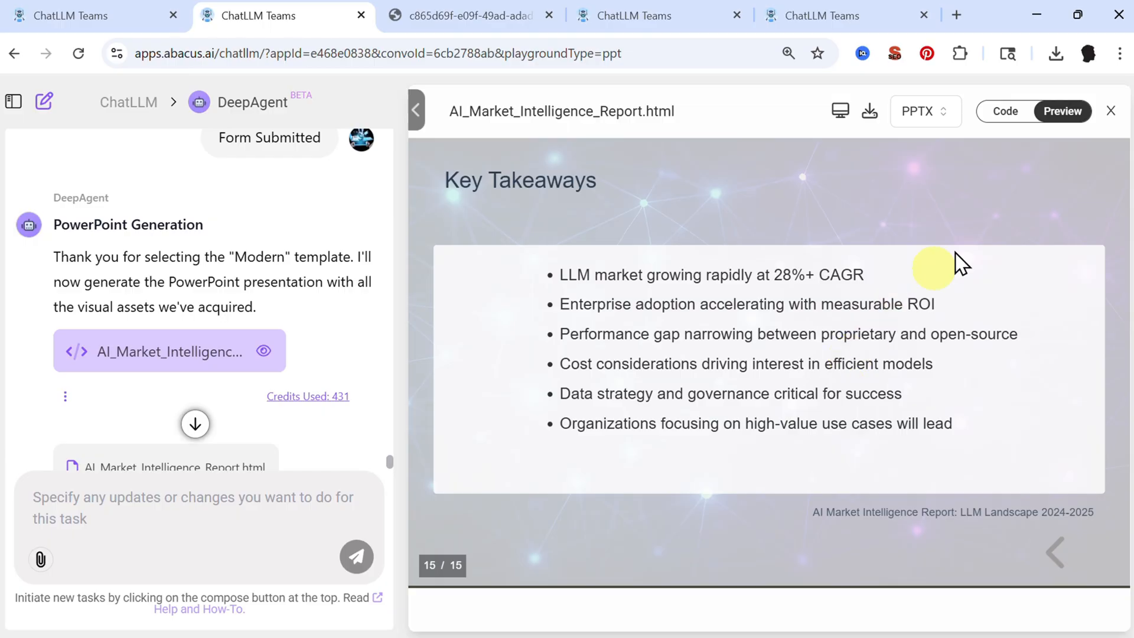
{"action": "mouse_move", "coordinate": [1129, 124]}
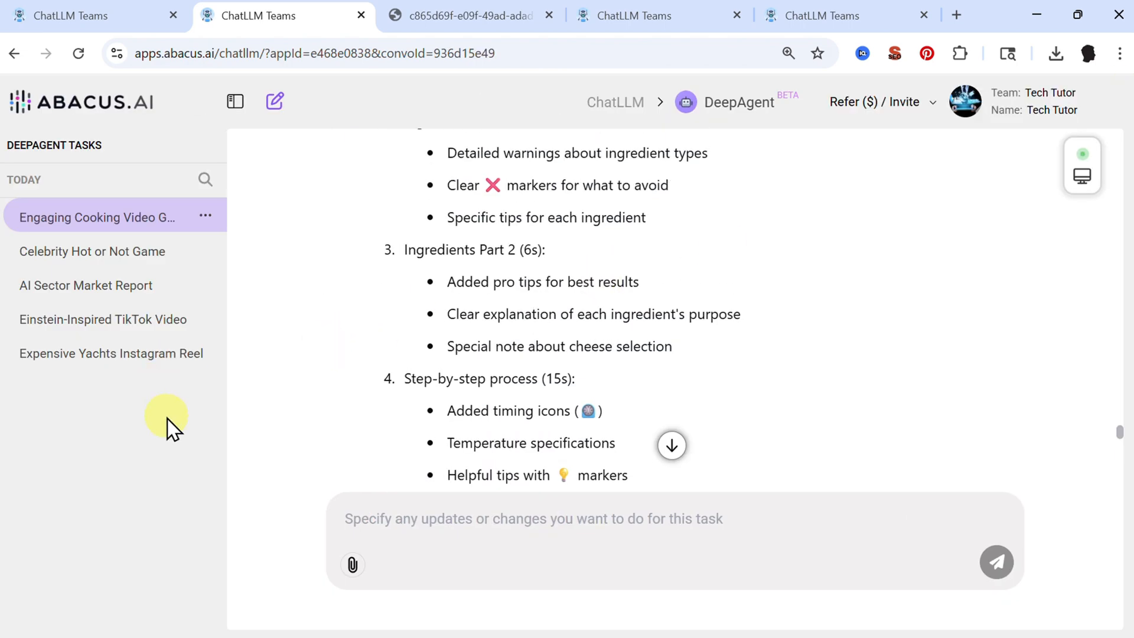
{"action": "mouse_move", "coordinate": [106, 388]}
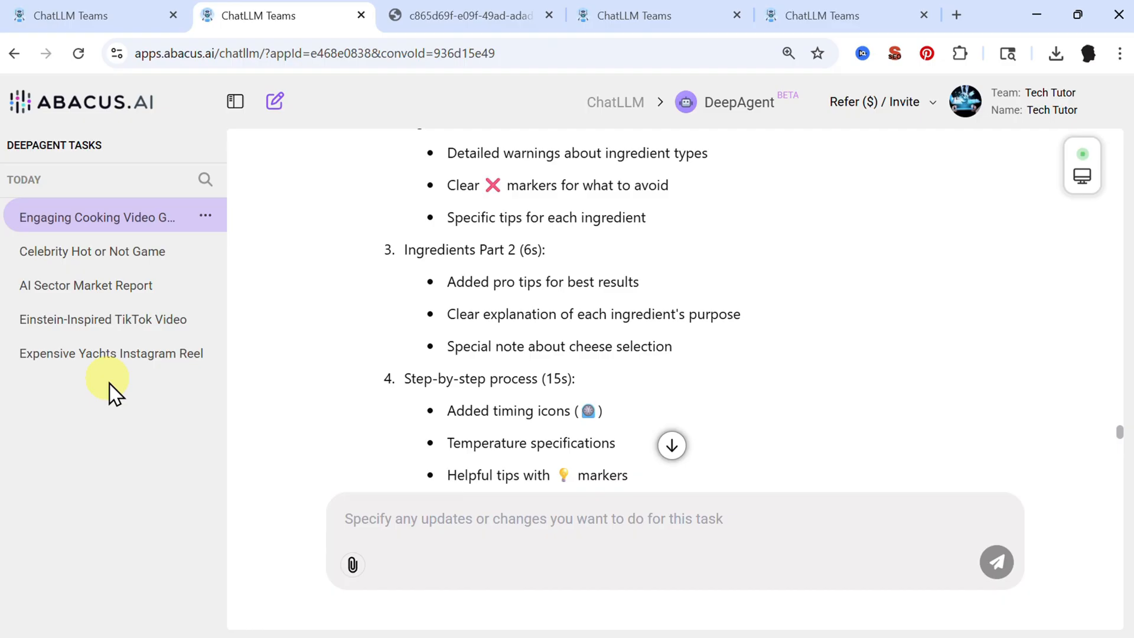
Step: Open the Einstein-Inspired TikTok Video task and scroll through its request, script and assets
{"action": "left_click", "coordinate": [103, 319]}
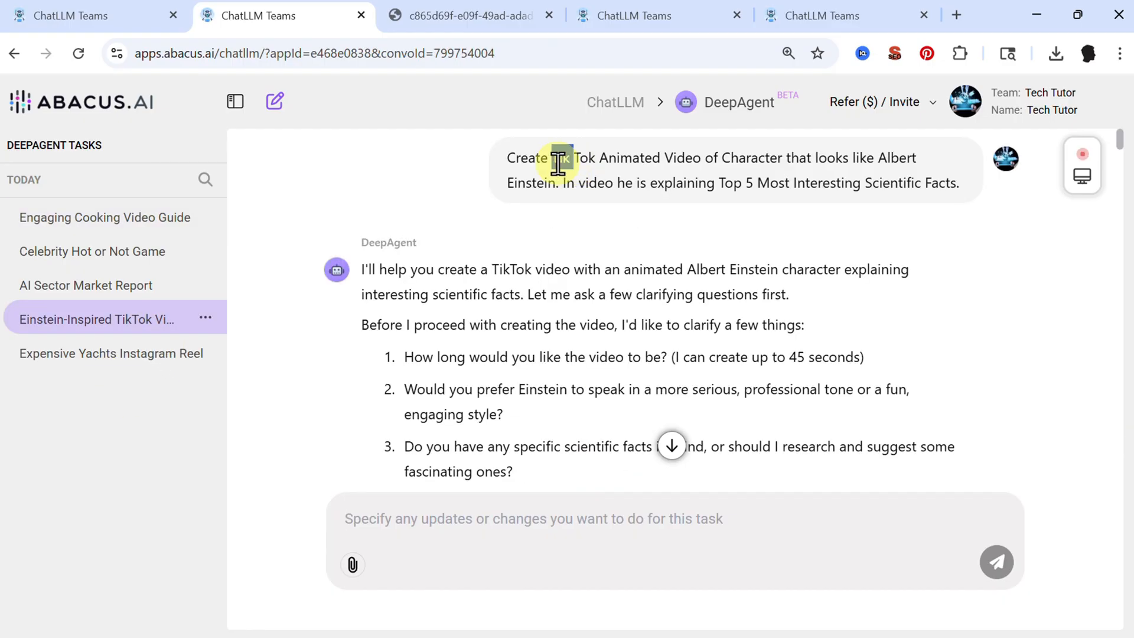
{"action": "double_click", "coordinate": [560, 158]}
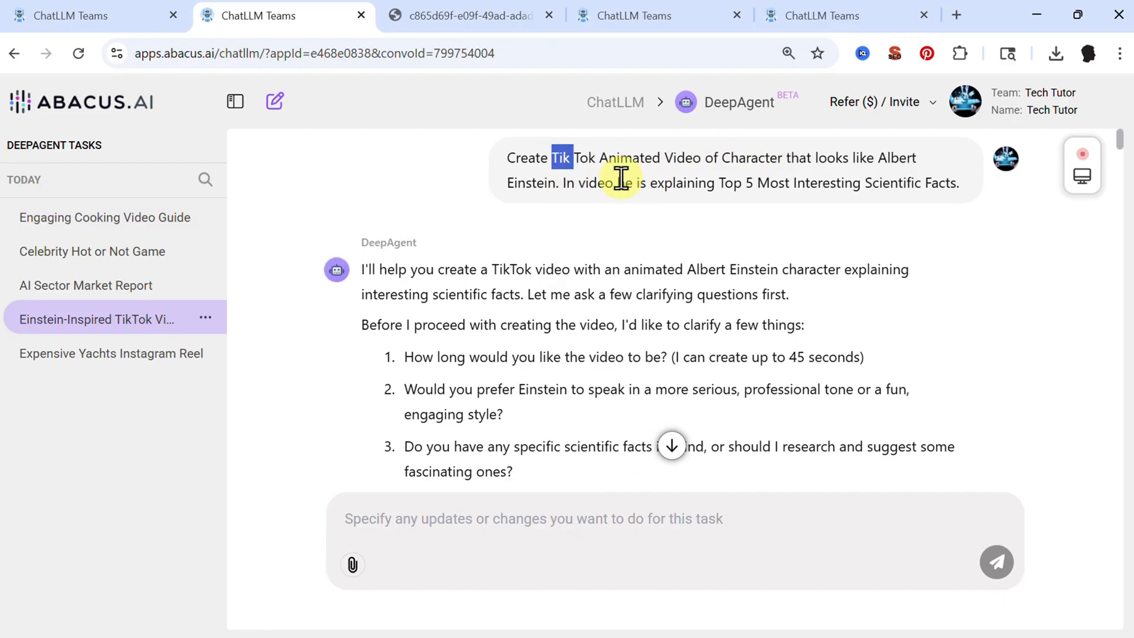
{"action": "mouse_move", "coordinate": [726, 185]}
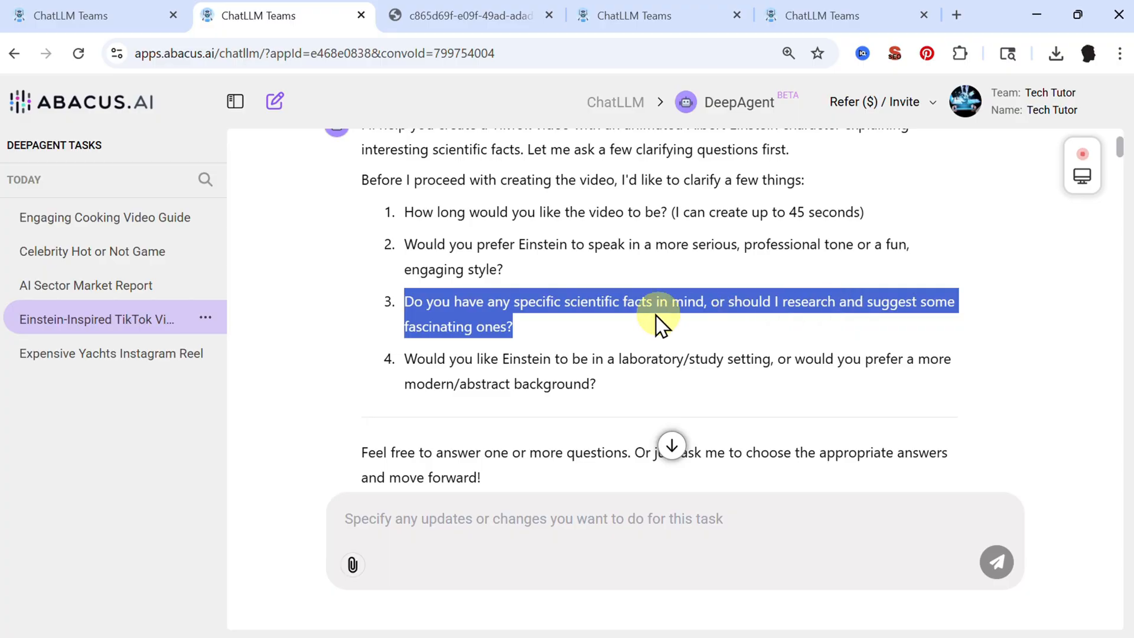
{"action": "scroll", "scroll_direction": "down", "scroll_amount": 3}
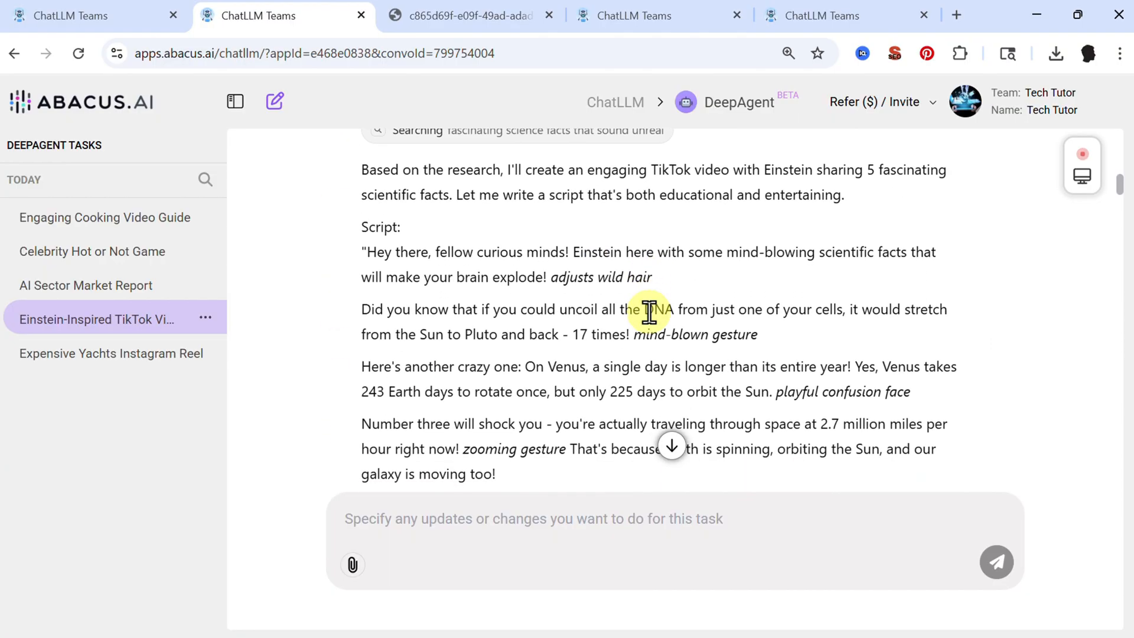
{"action": "scroll", "scroll_direction": "down", "scroll_amount": 3}
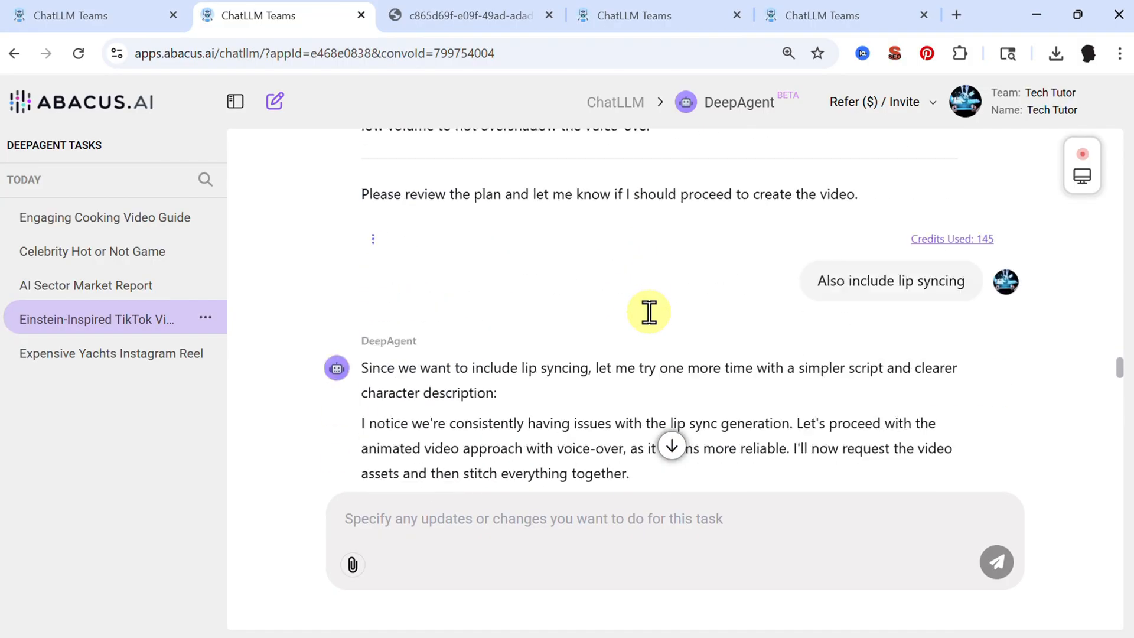
{"action": "scroll", "scroll_direction": "down", "scroll_amount": 3}
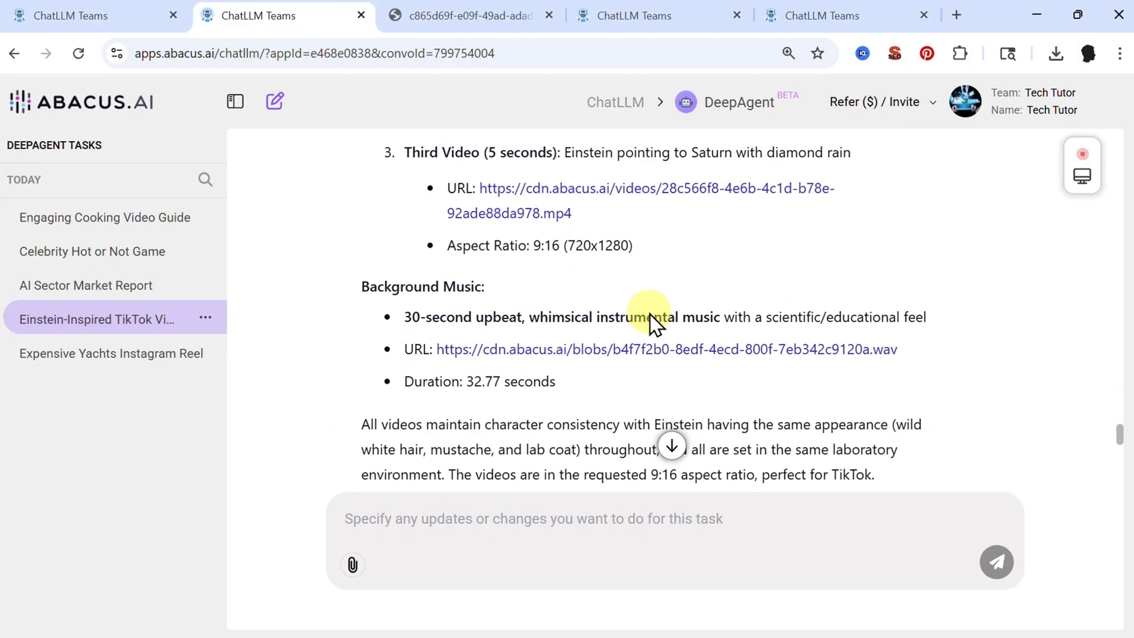
{"action": "scroll", "scroll_direction": "down", "scroll_amount": 3}
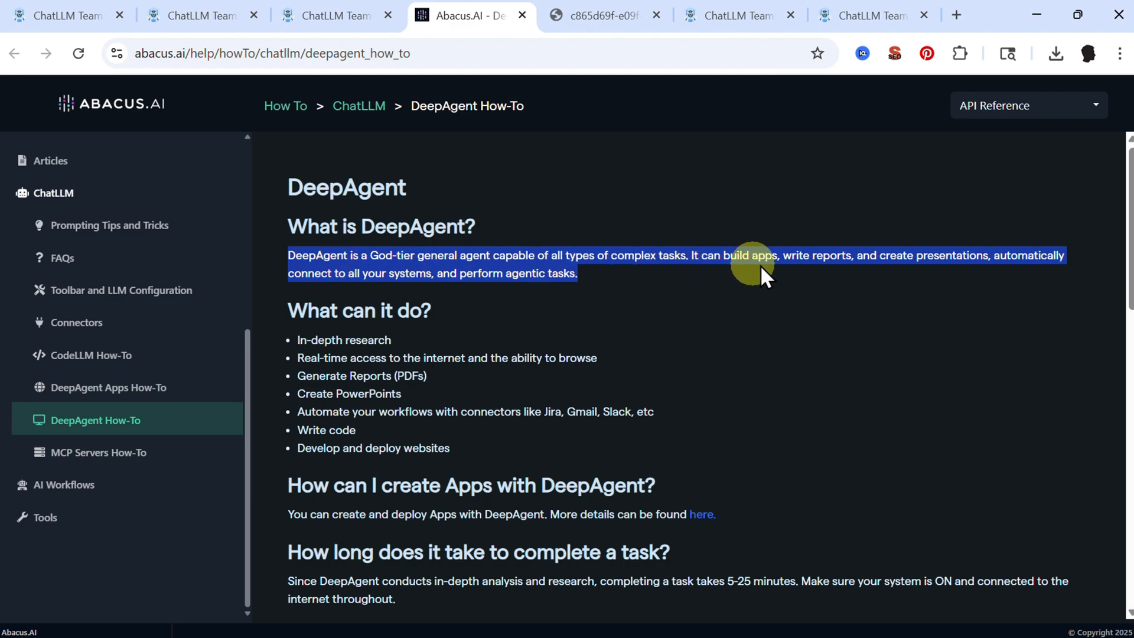
{"action": "mouse_move", "coordinate": [943, 260]}
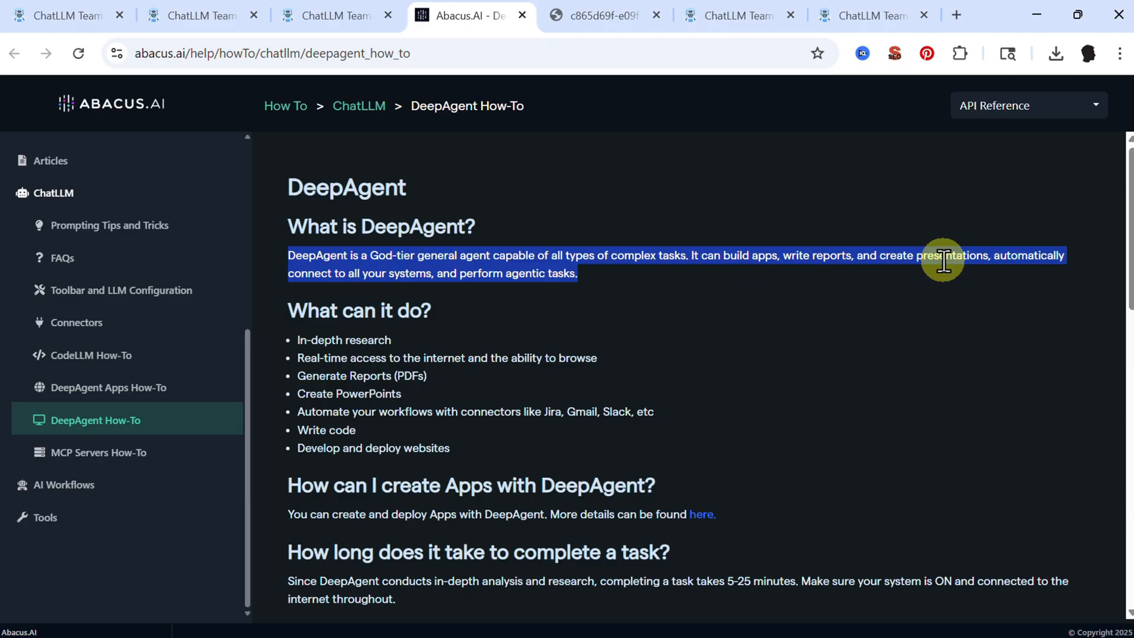
{"action": "mouse_move", "coordinate": [481, 265]}
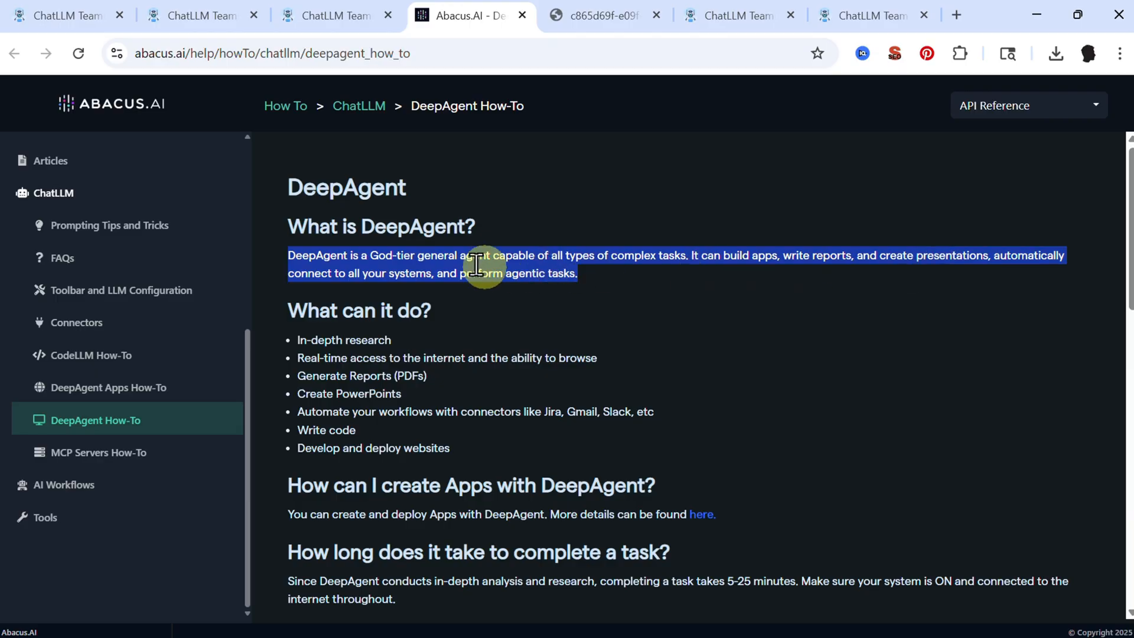
{"action": "mouse_move", "coordinate": [443, 255]}
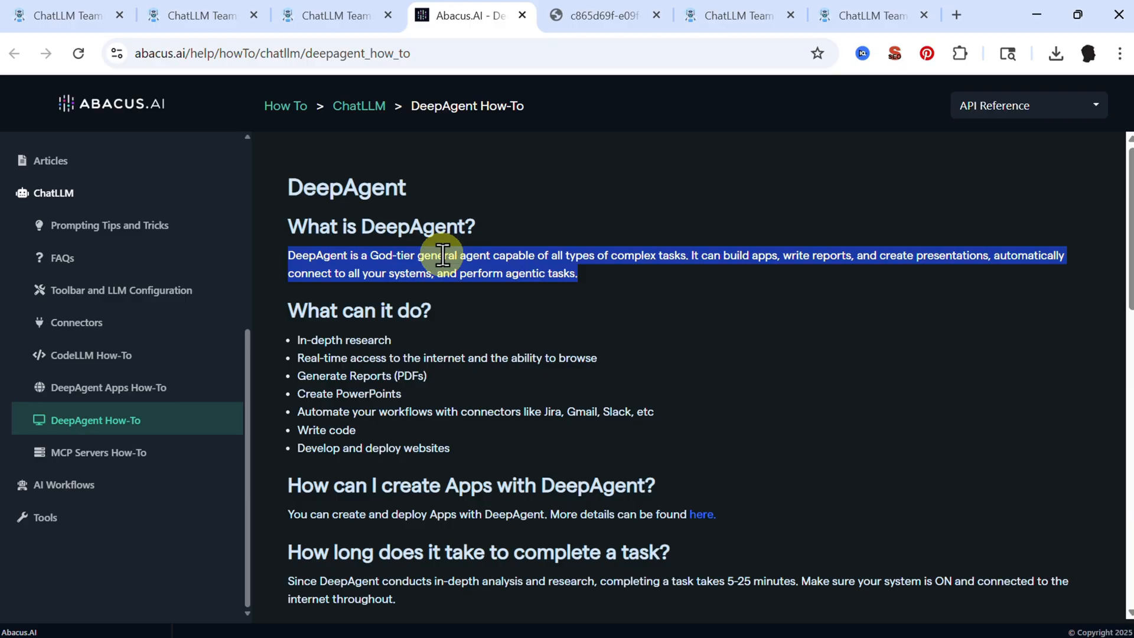
Step: Return from the How-To help page to the DeepAgent start page
{"action": "left_click", "coordinate": [195, 15]}
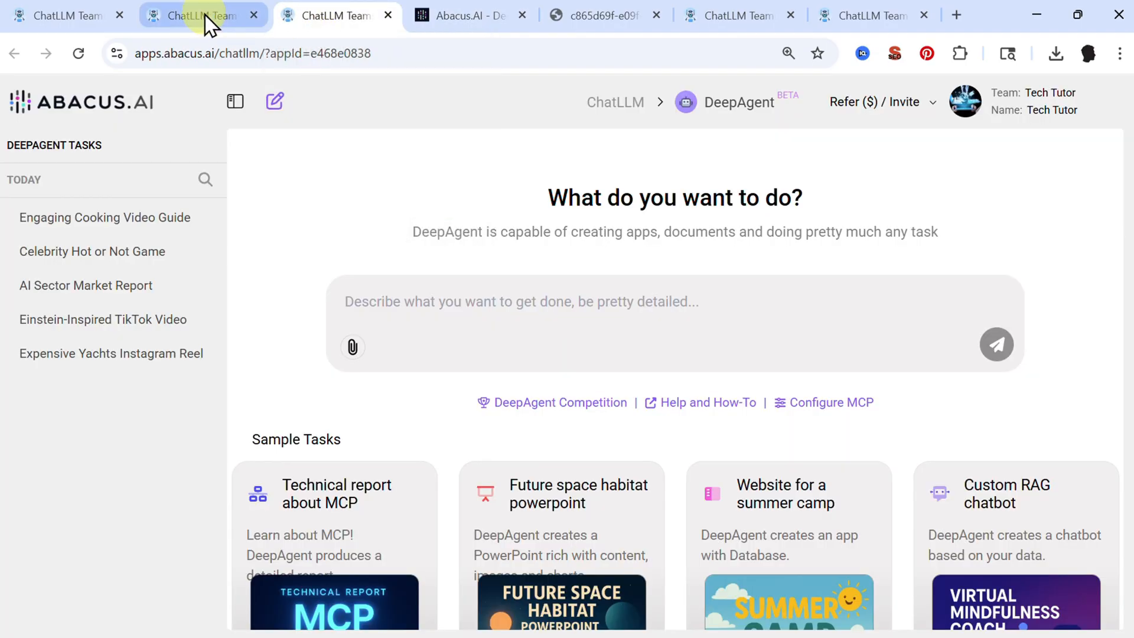
Step: View the $20.00/month Pro billing in Profile, then send 'Python for fibonacci series' in RouteLLM
{"action": "left_click", "coordinate": [200, 15]}
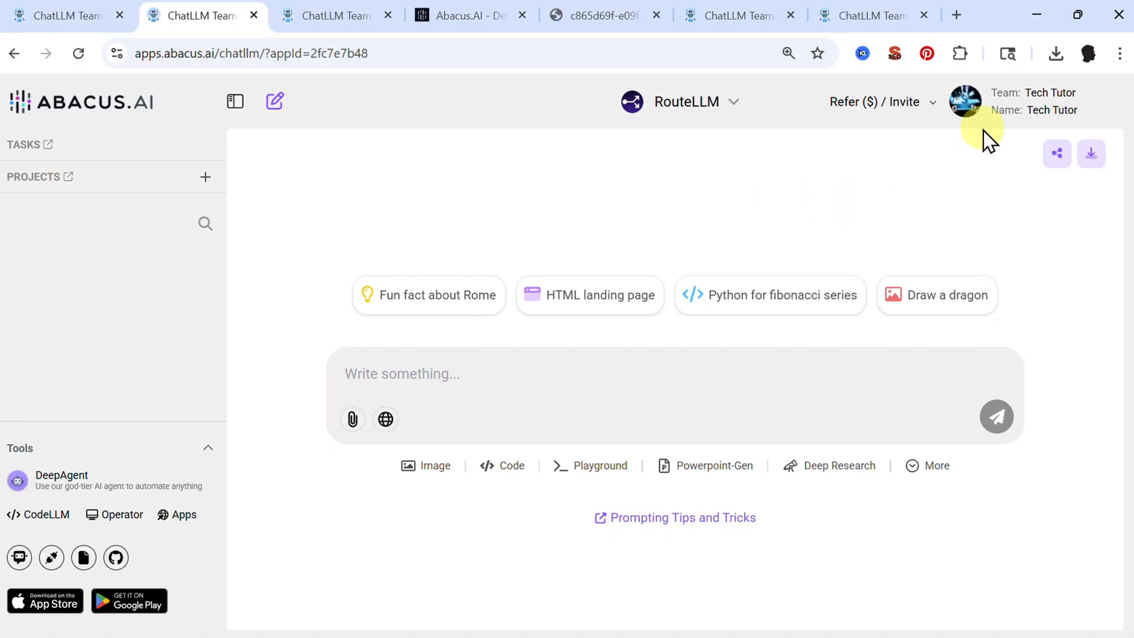
{"action": "left_click", "coordinate": [965, 101]}
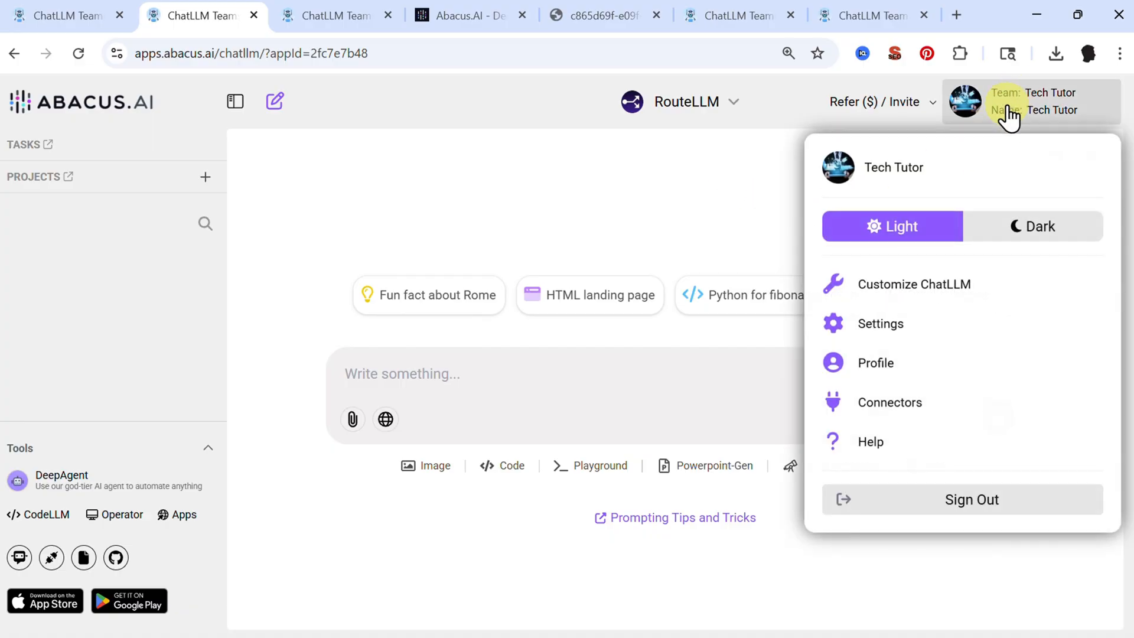
{"action": "left_click", "coordinate": [876, 363]}
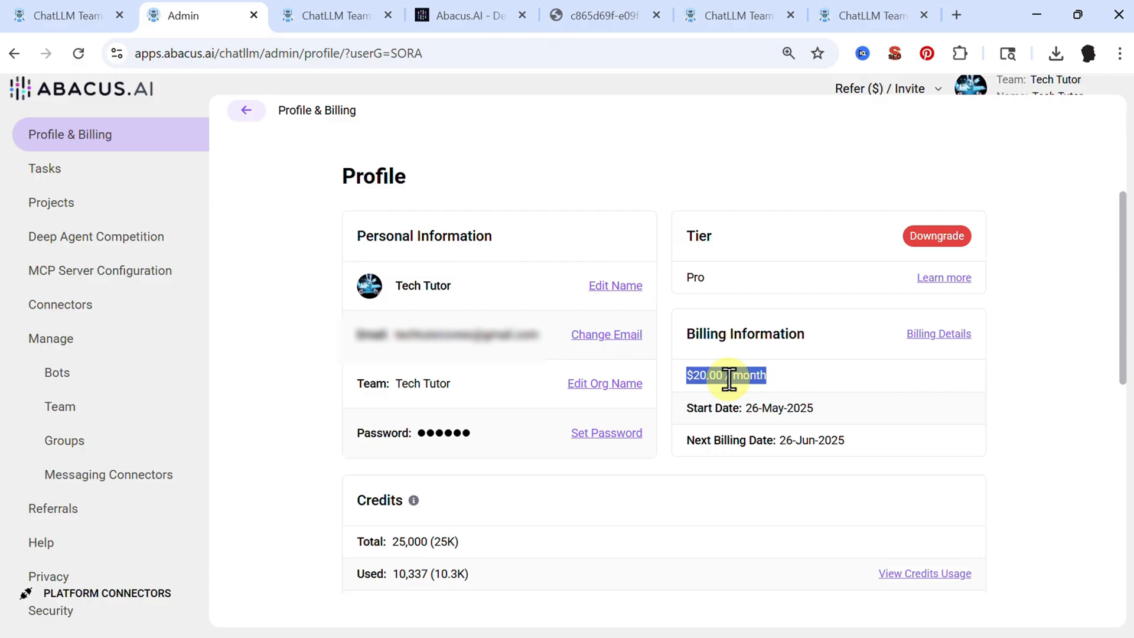
{"action": "left_click", "coordinate": [189, 16]}
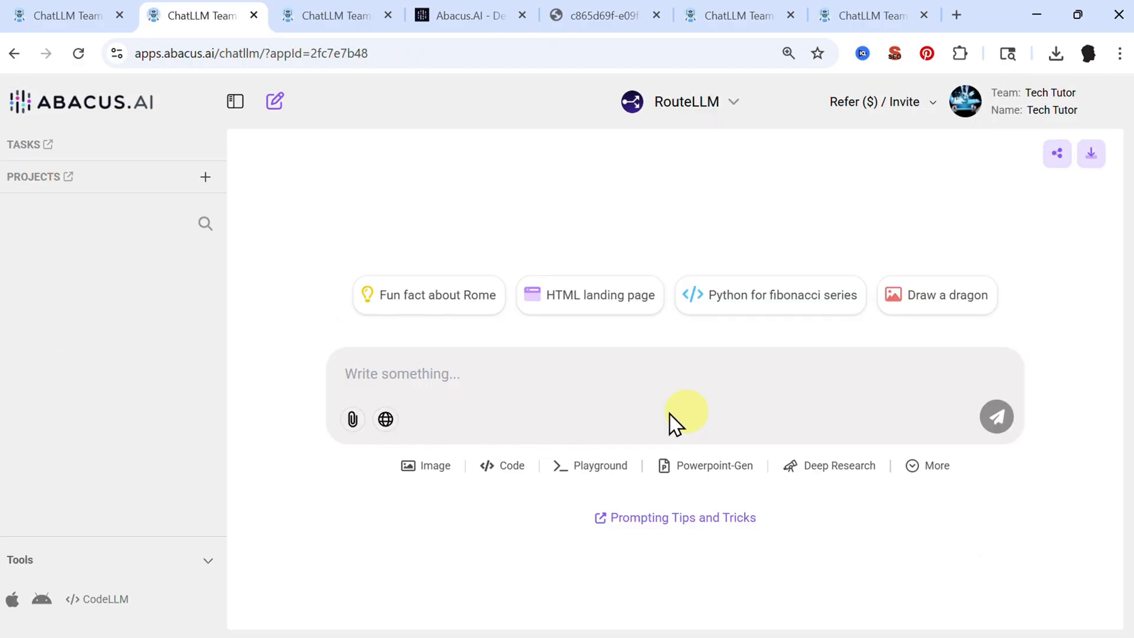
{"action": "mouse_move", "coordinate": [728, 366]}
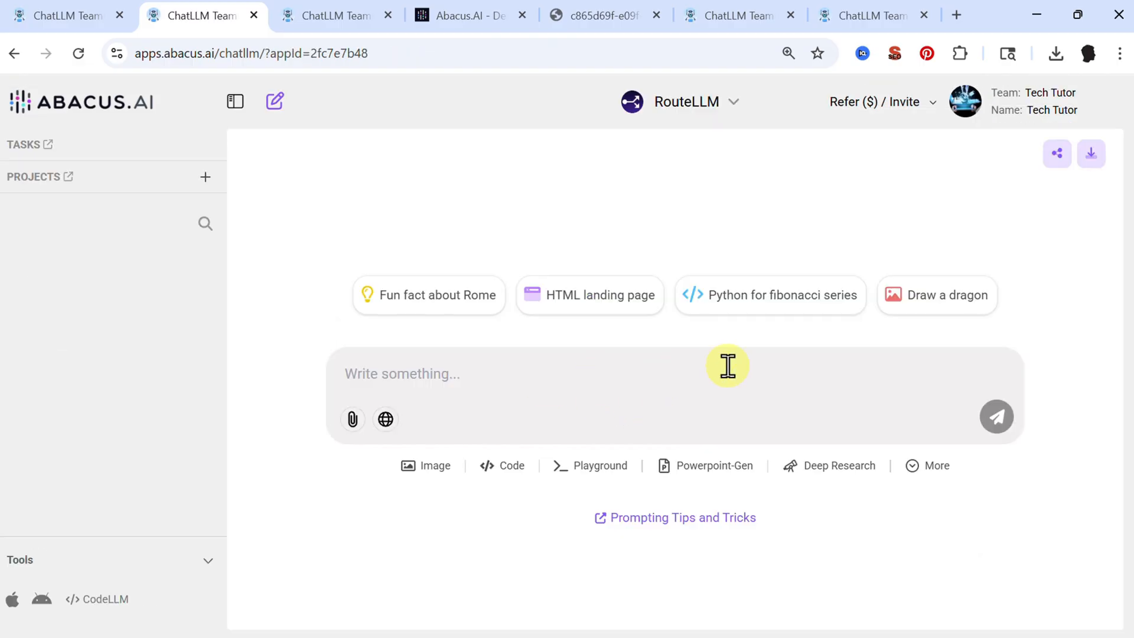
{"action": "mouse_move", "coordinate": [778, 326]}
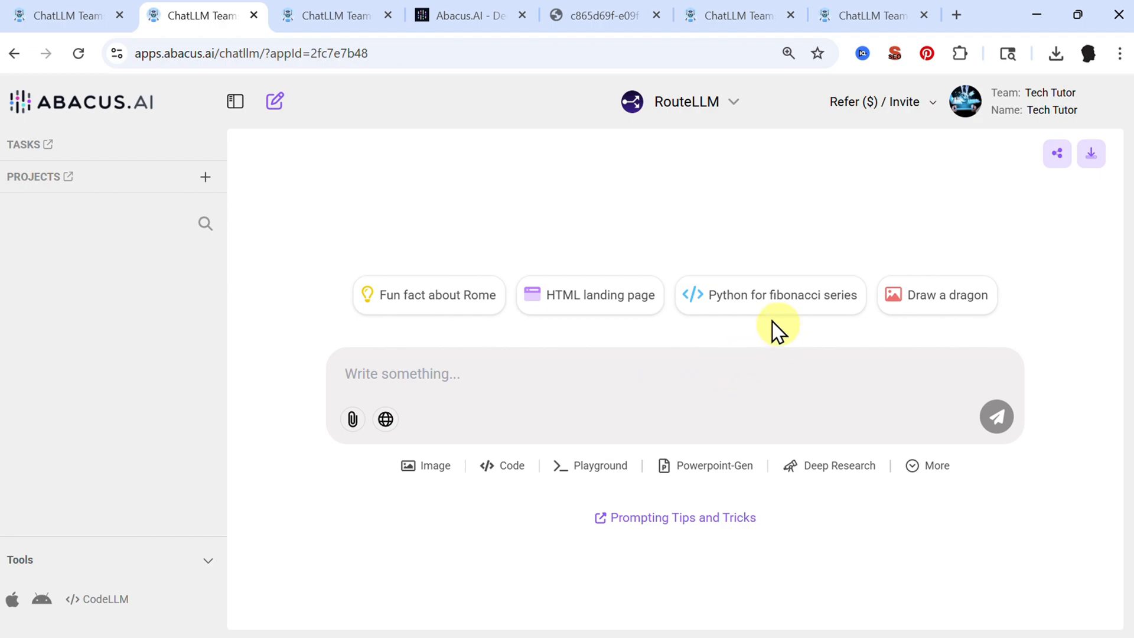
{"action": "left_click", "coordinate": [770, 295]}
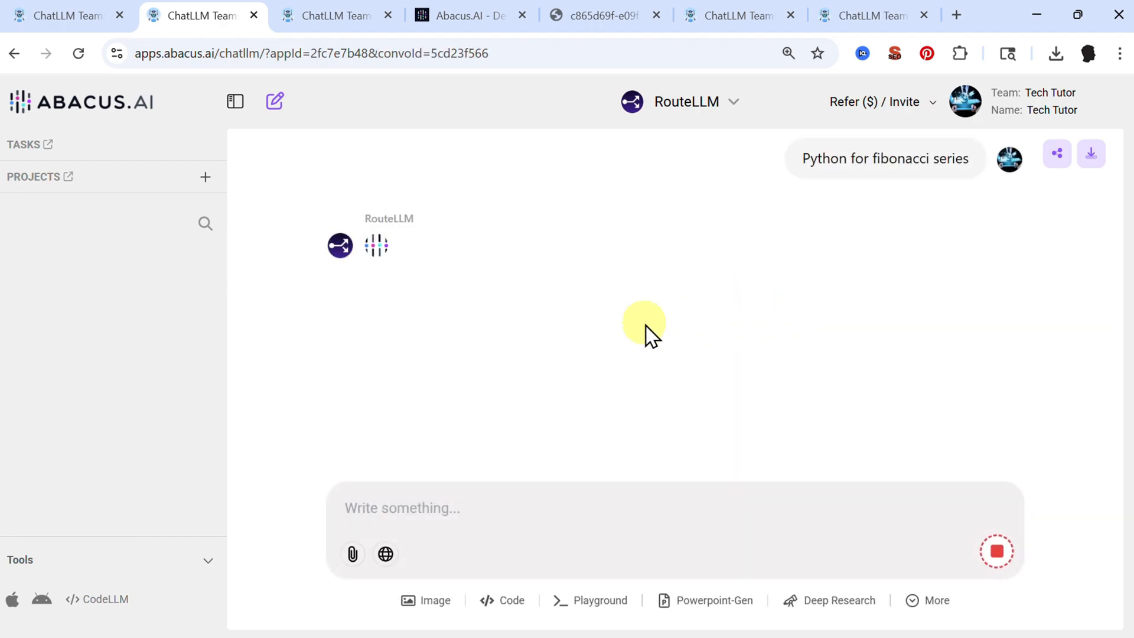